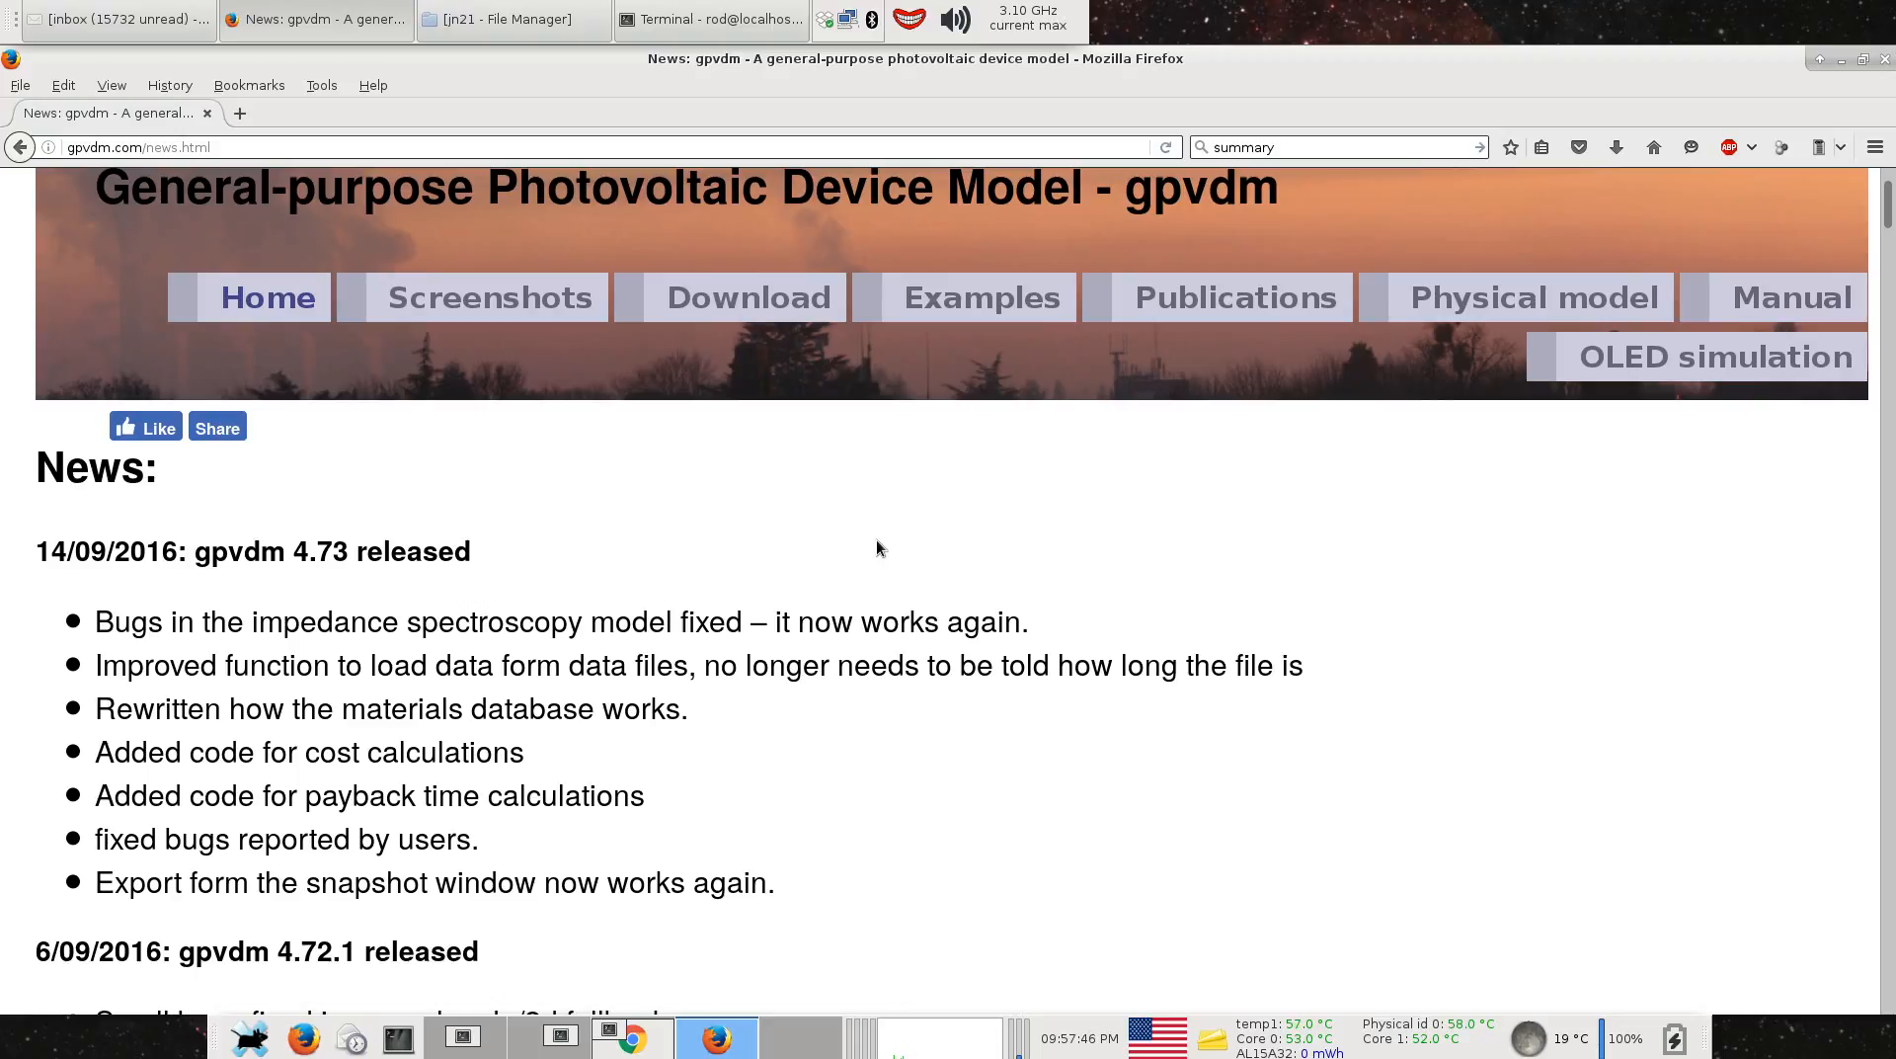
mouse_move(1043, 627)
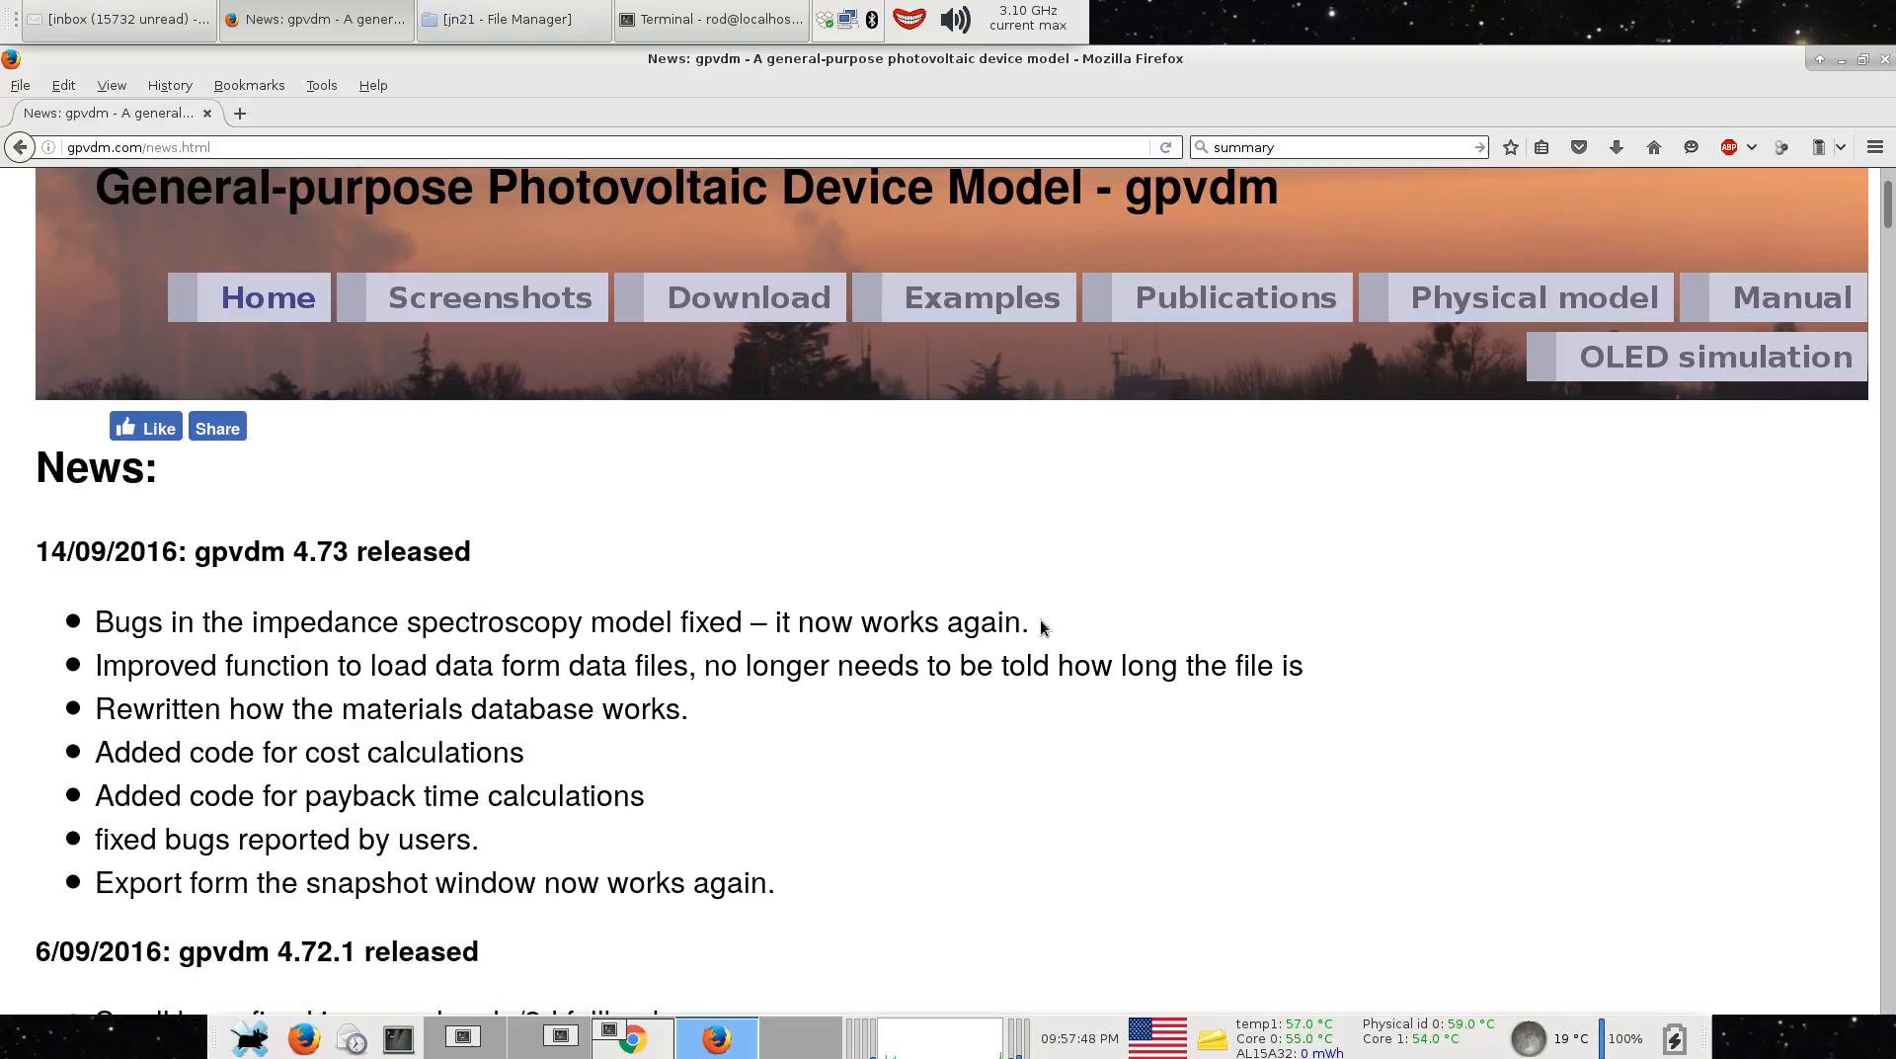
Launch gpvdm from the terminal with the ITO/pcbm/Al device and materials browser showing.
triple_click(483, 623)
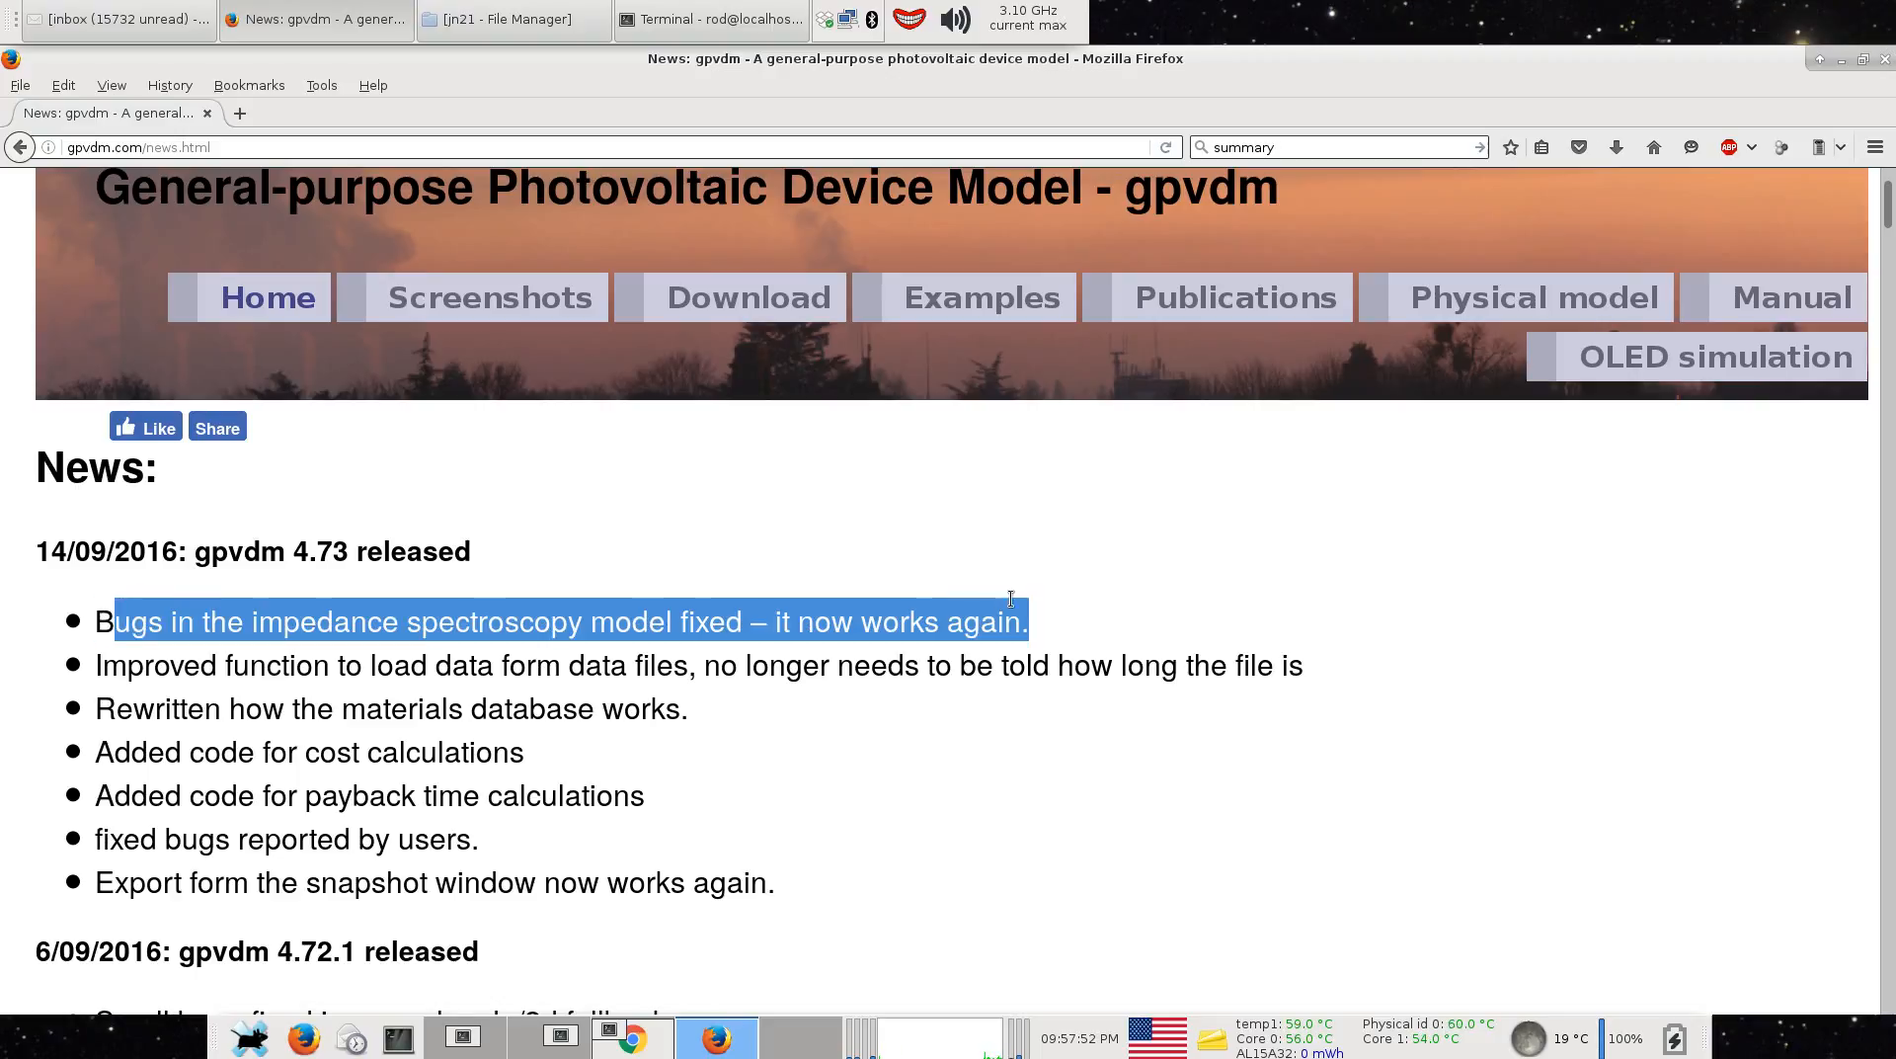
left_click(1025, 620)
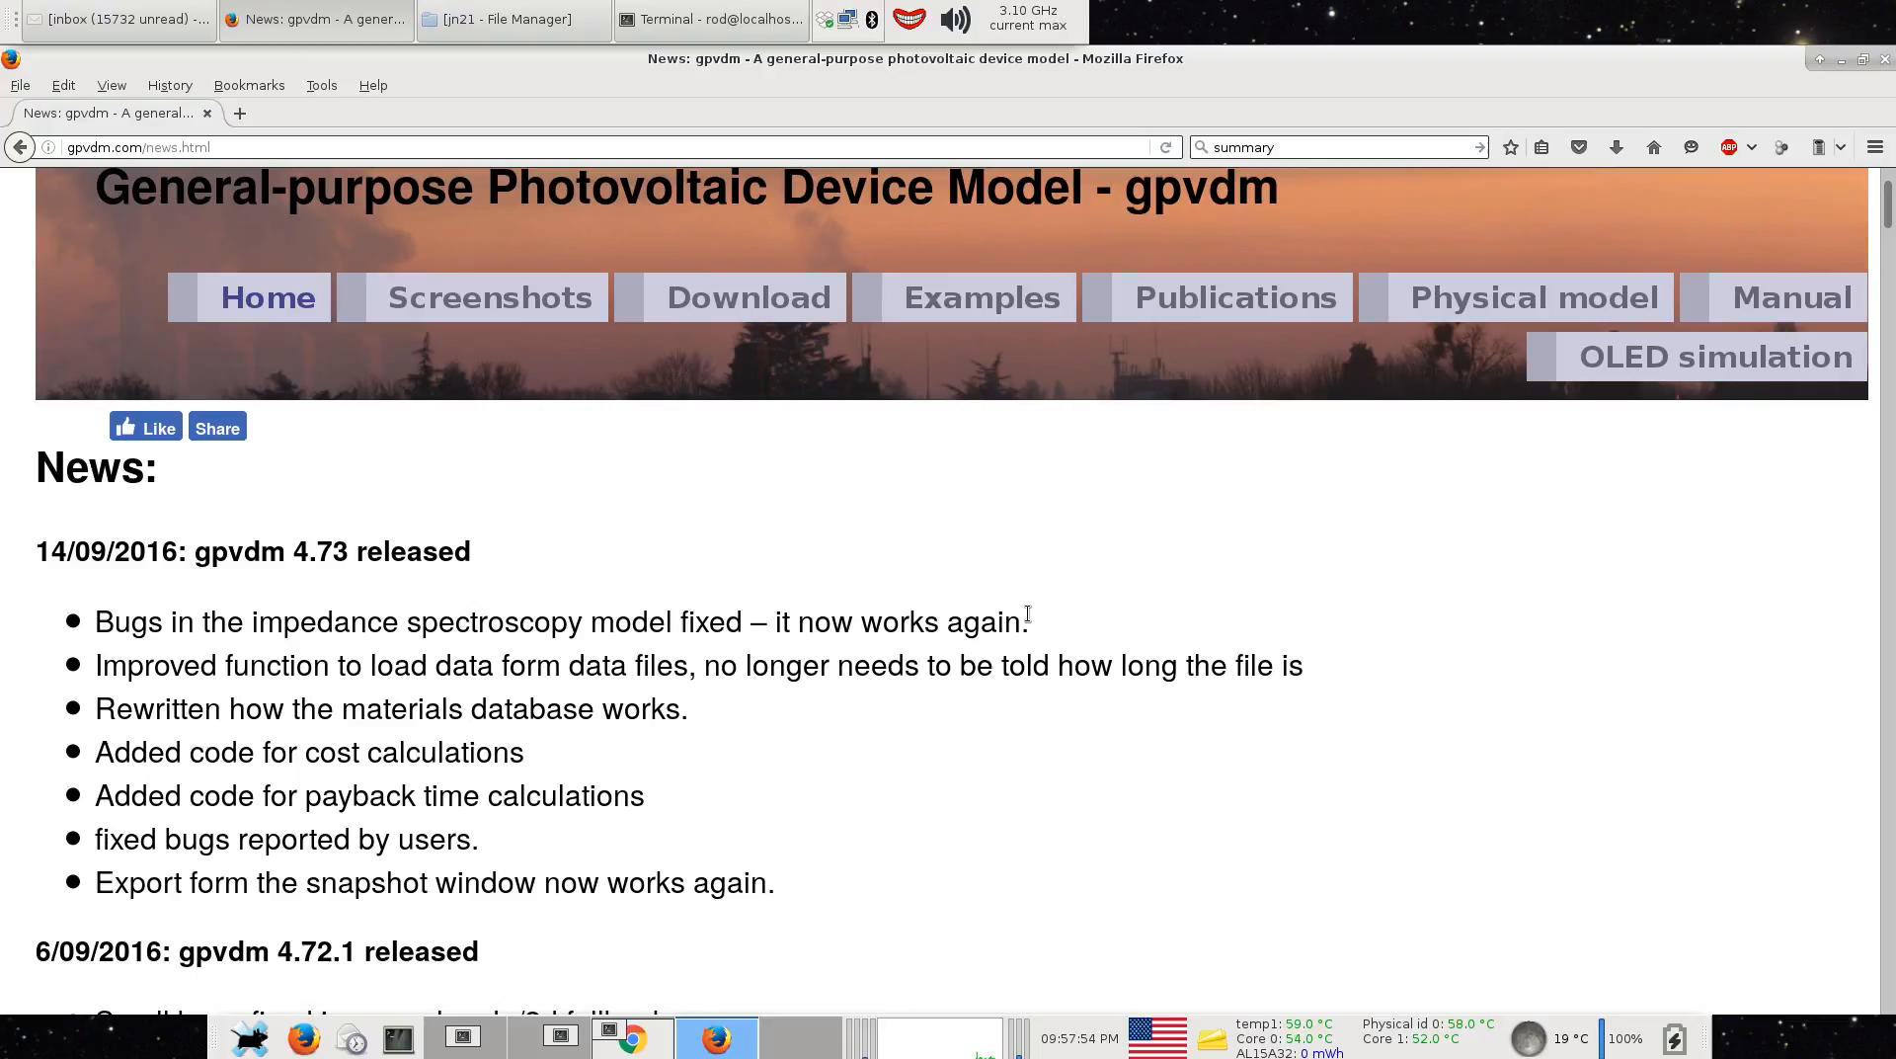
mouse_move(784, 269)
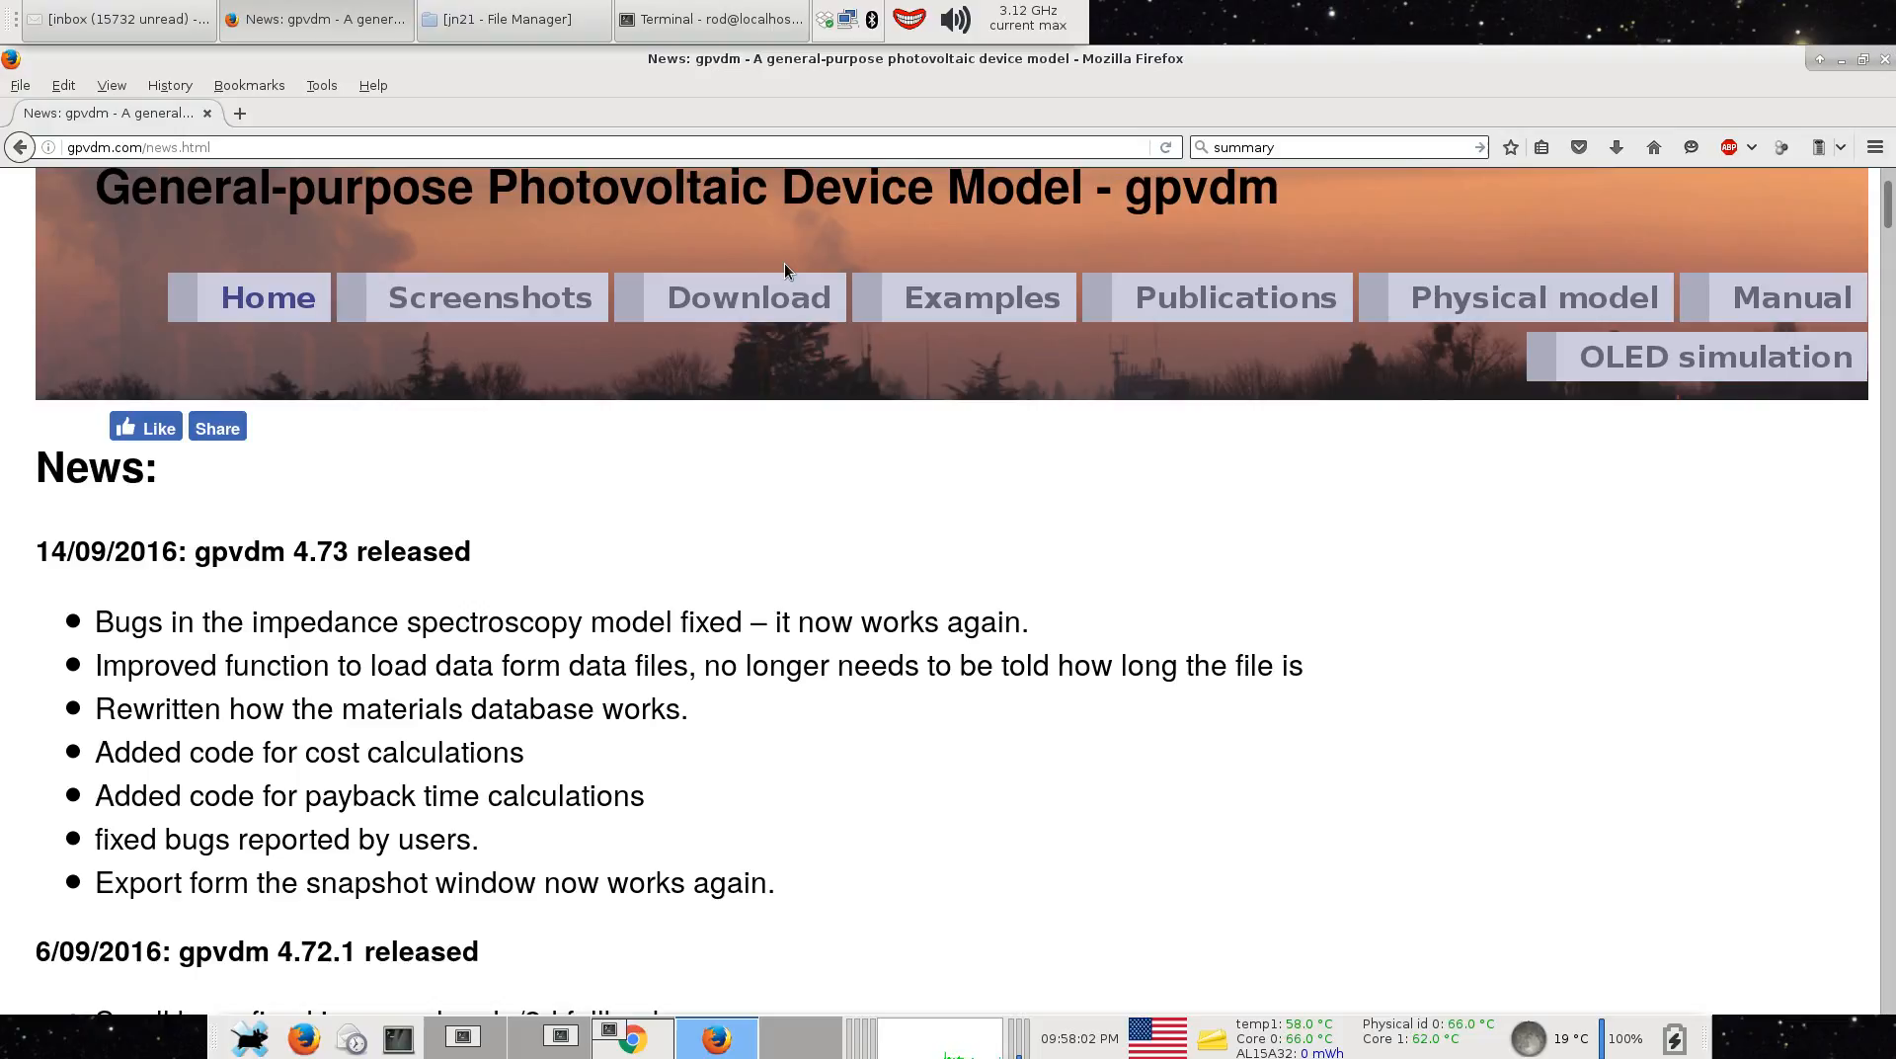
mouse_move(648, 383)
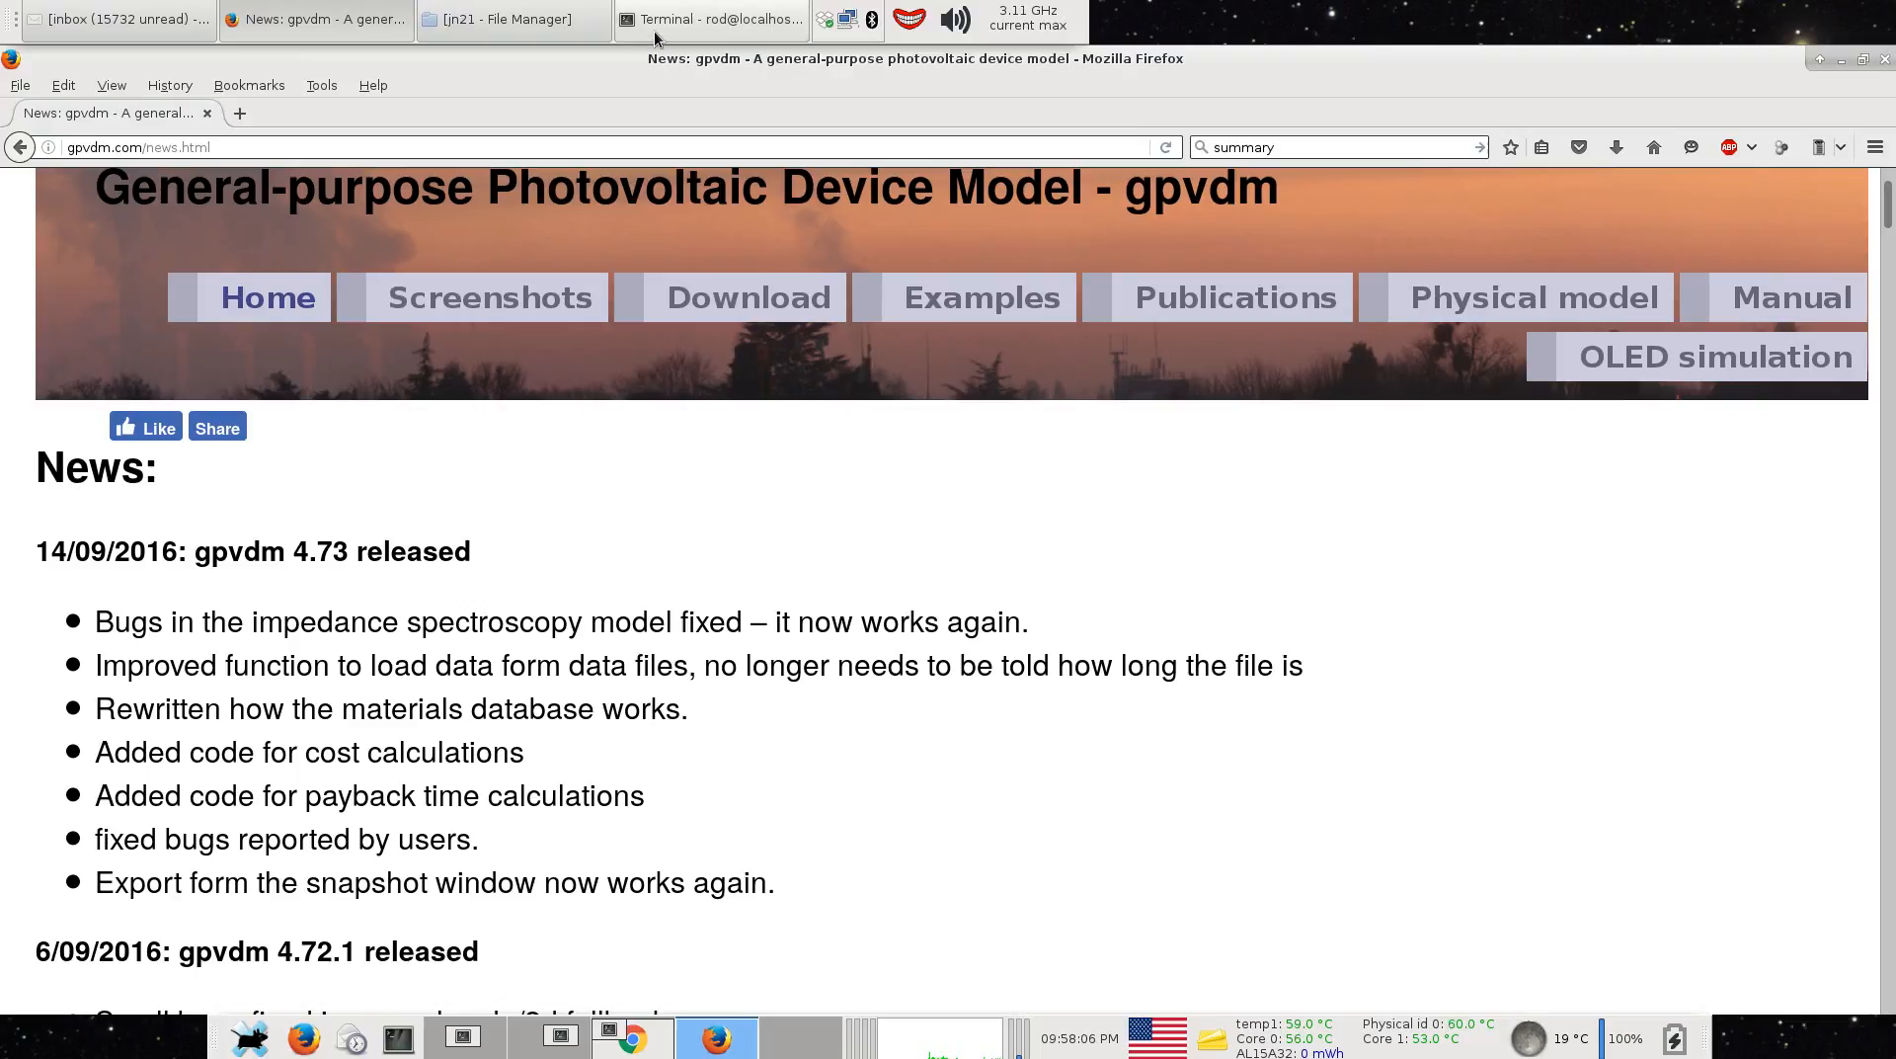
mouse_move(711, 19)
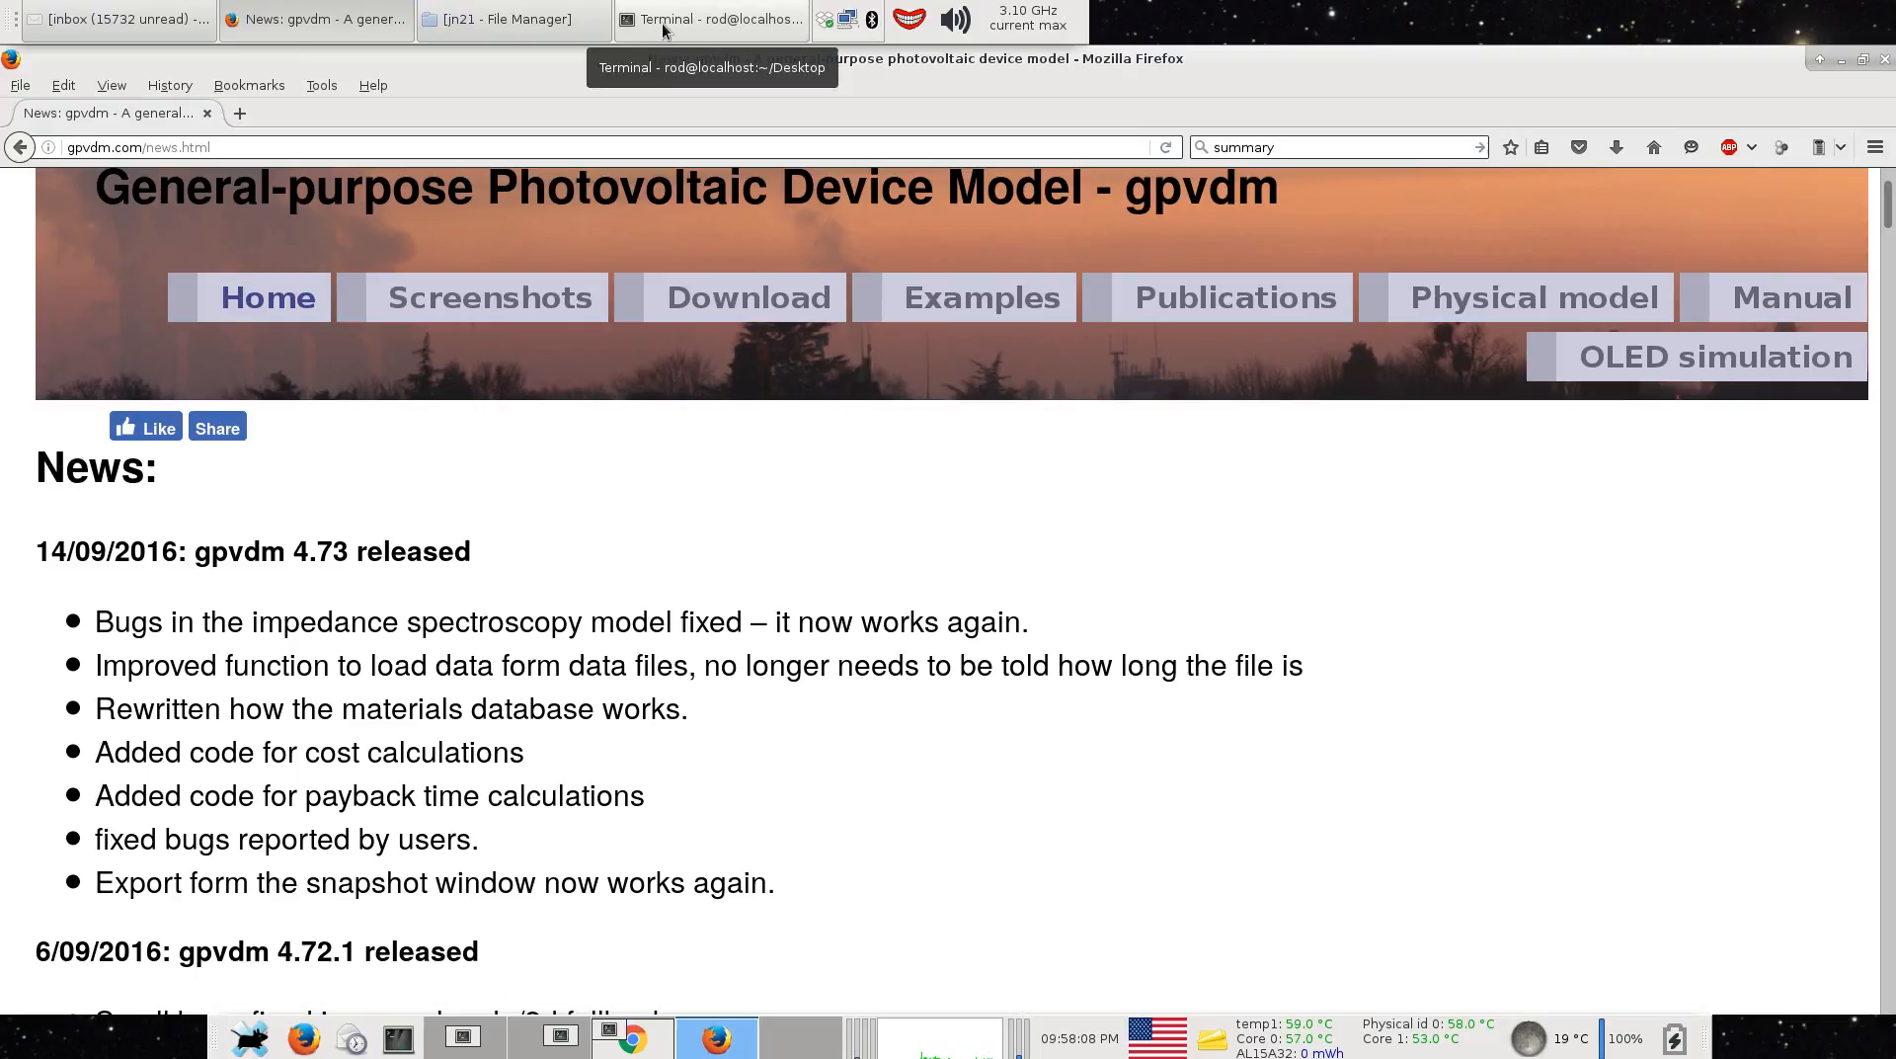
left_click(712, 20)
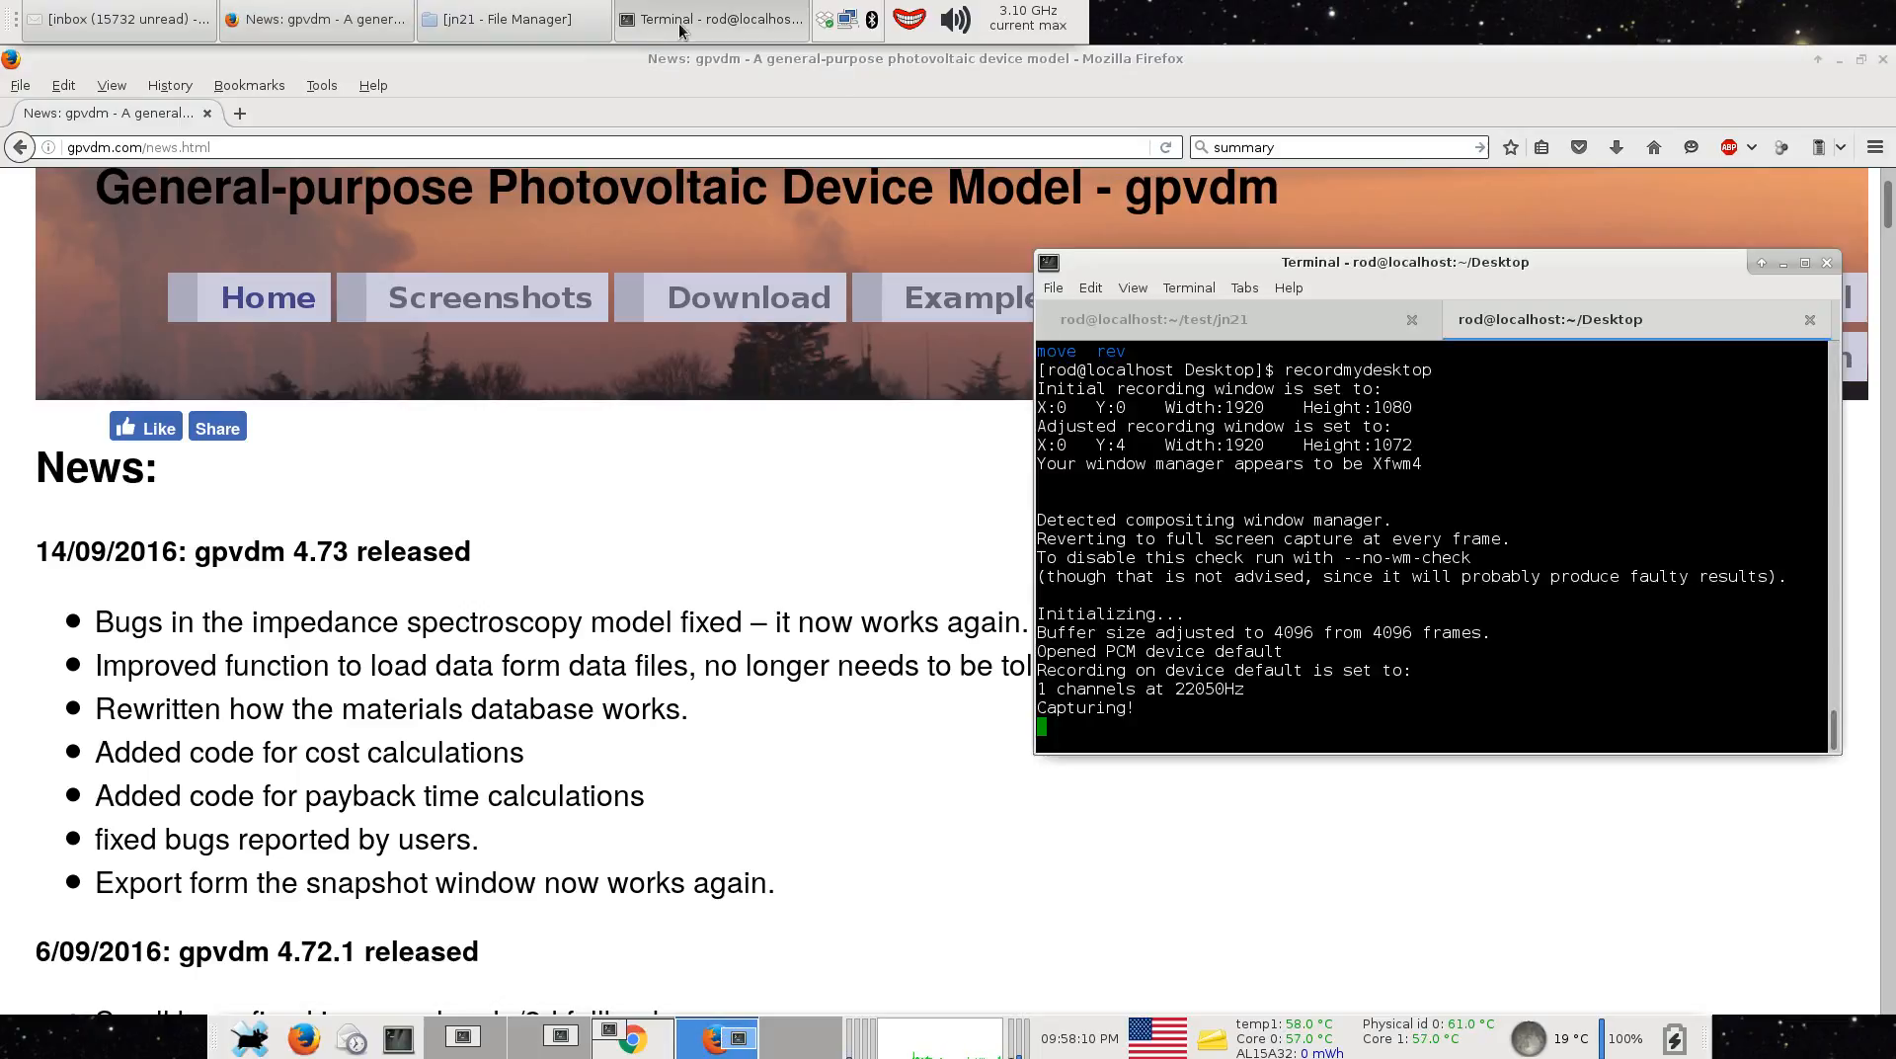
left_click(1152, 318)
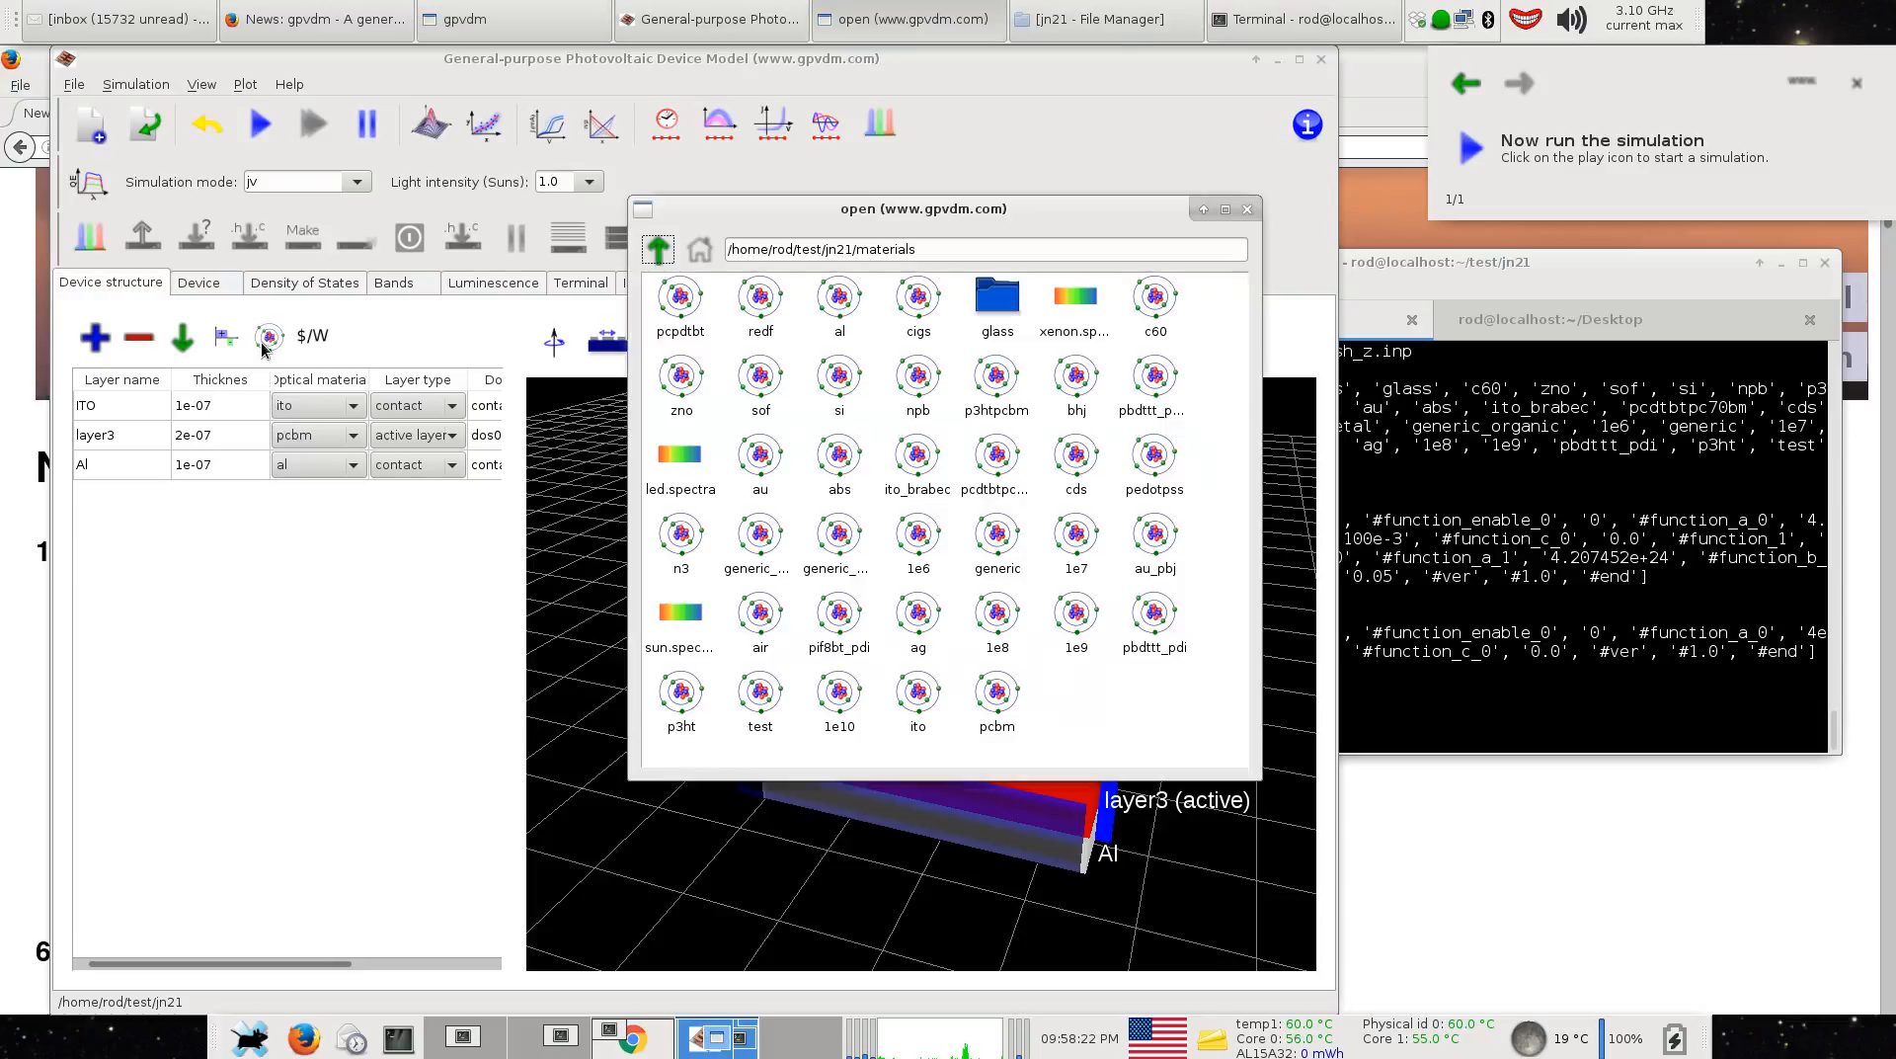
mouse_move(1221, 387)
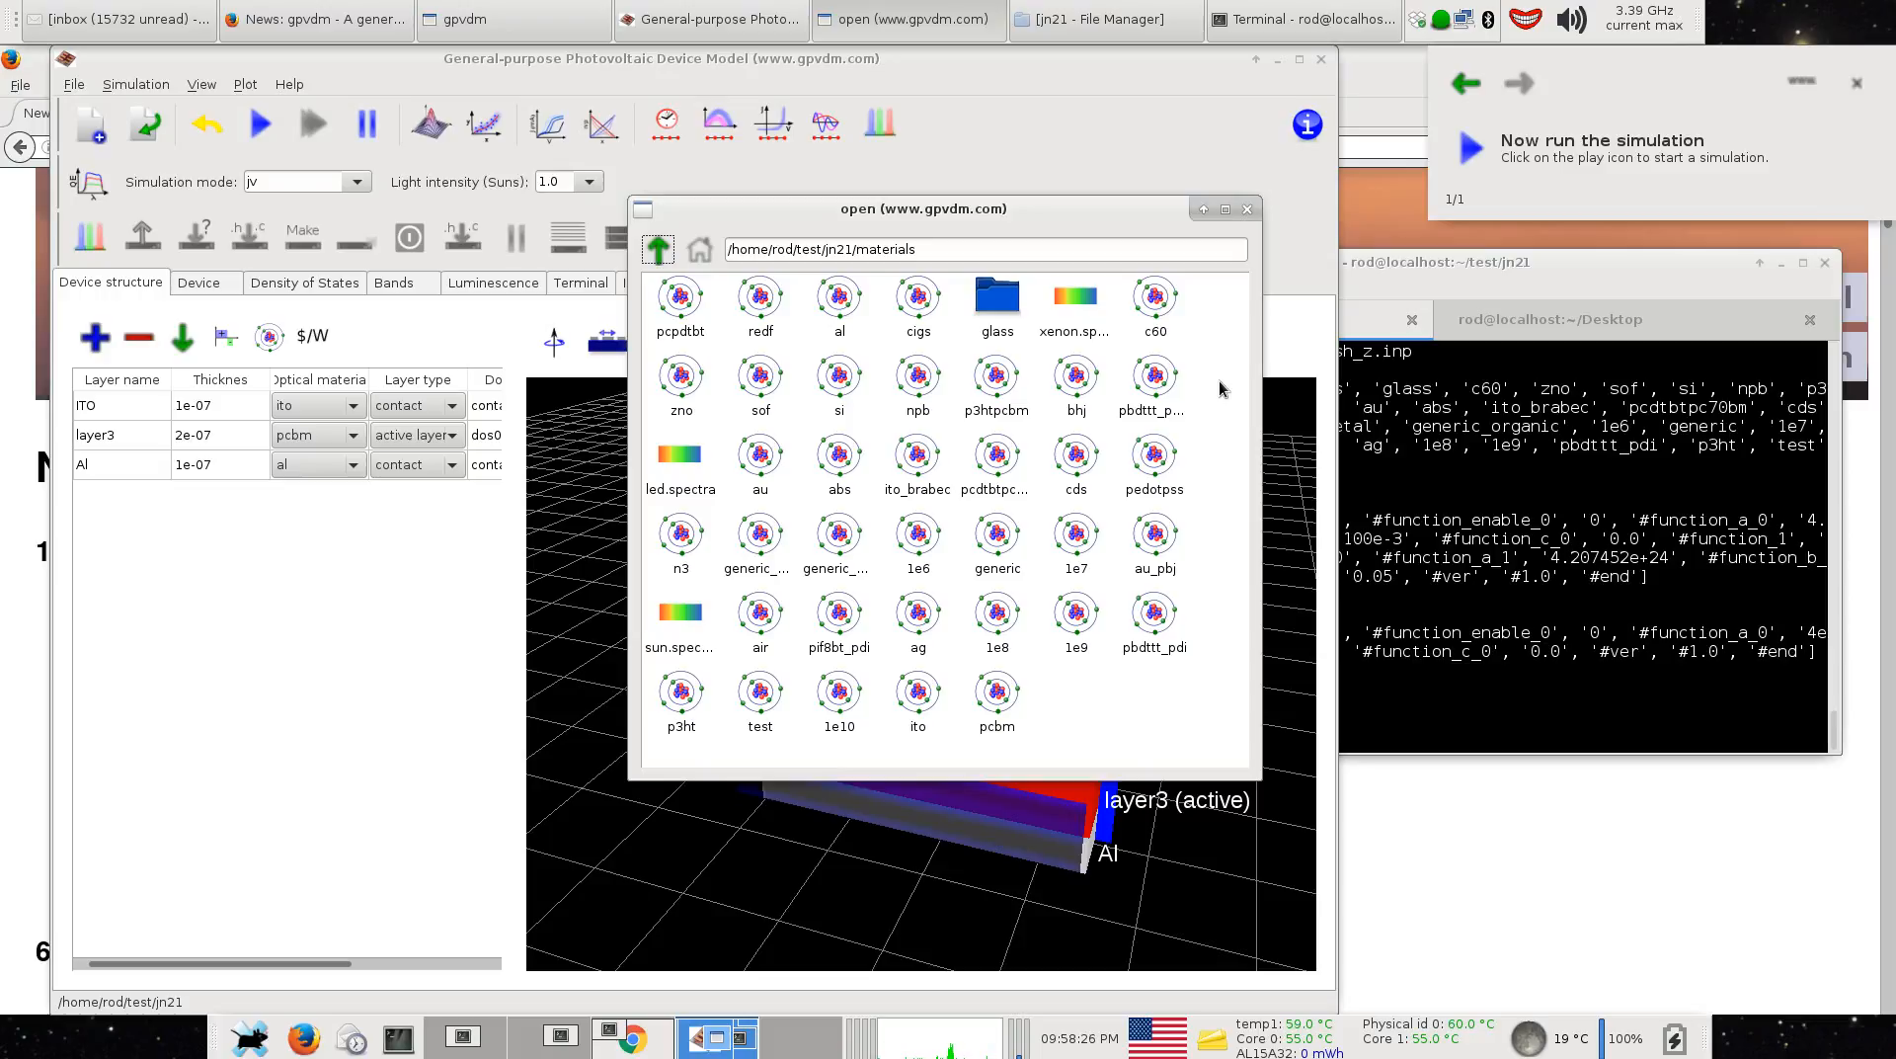
mouse_move(877, 427)
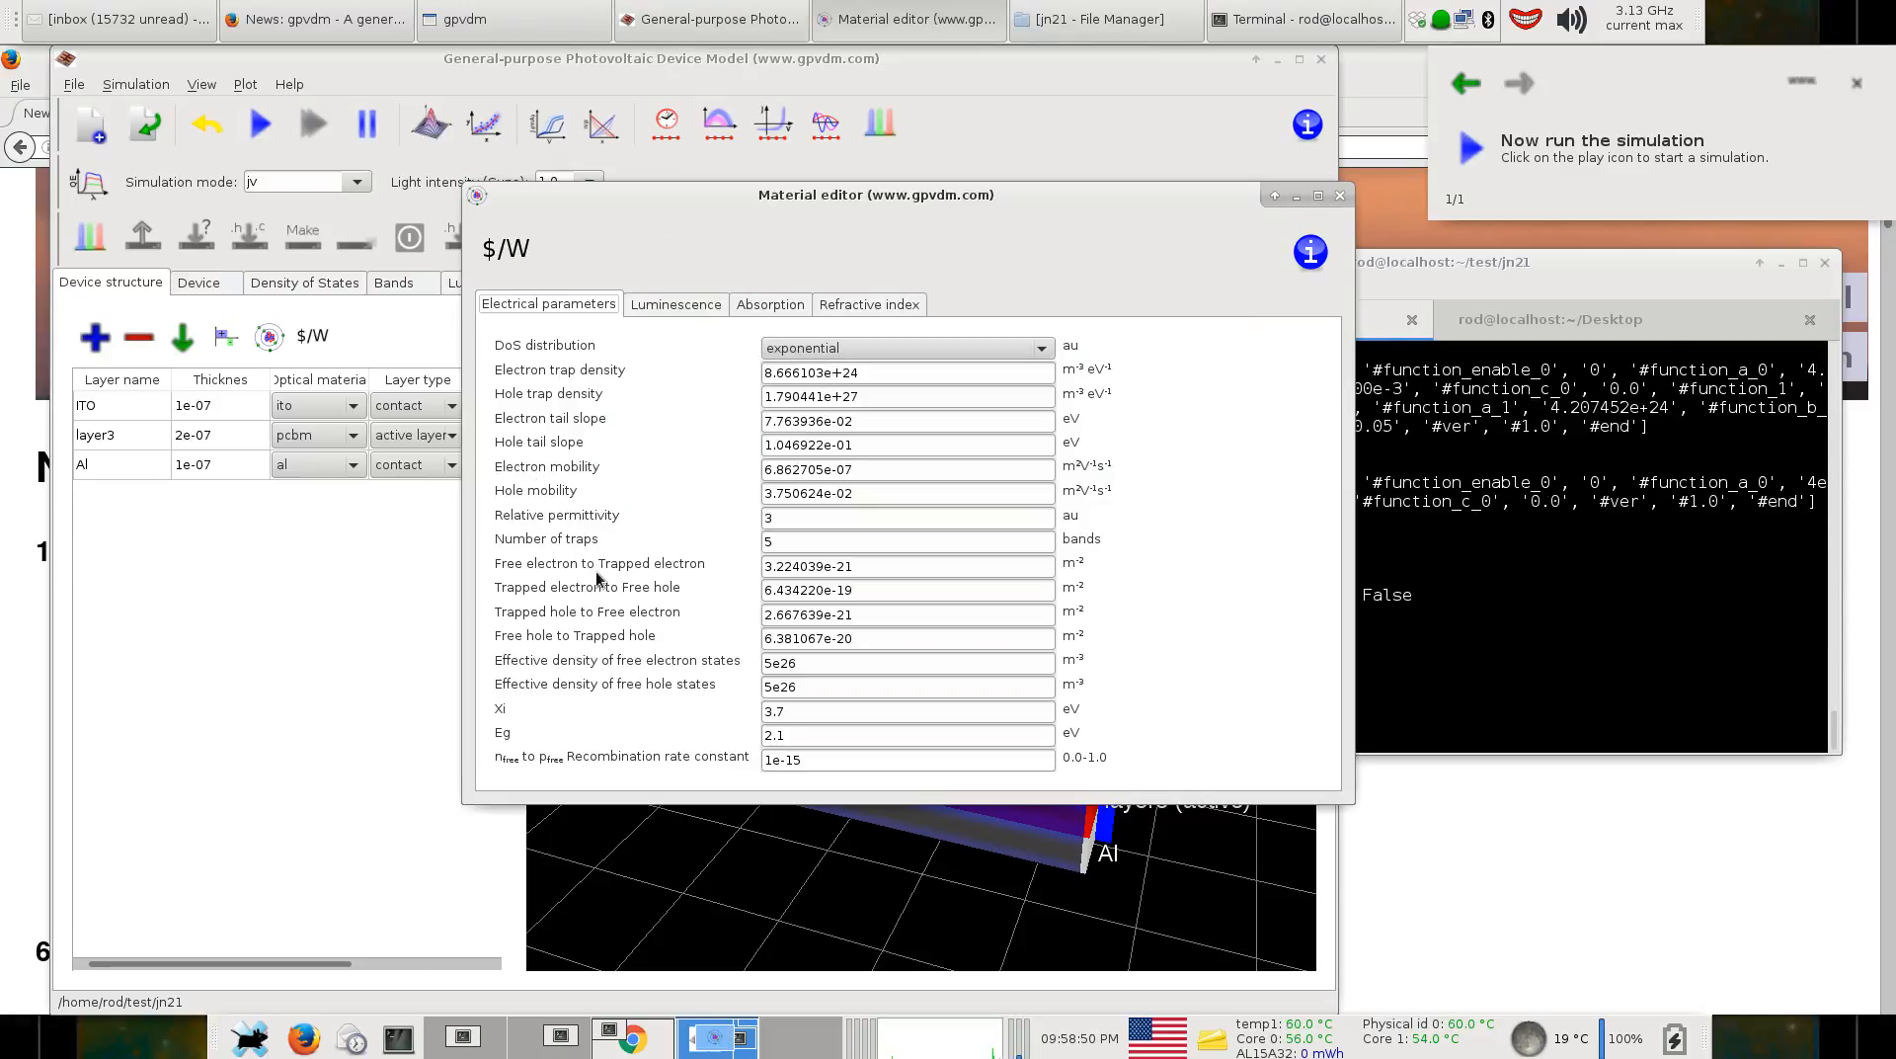
mouse_move(1355, 689)
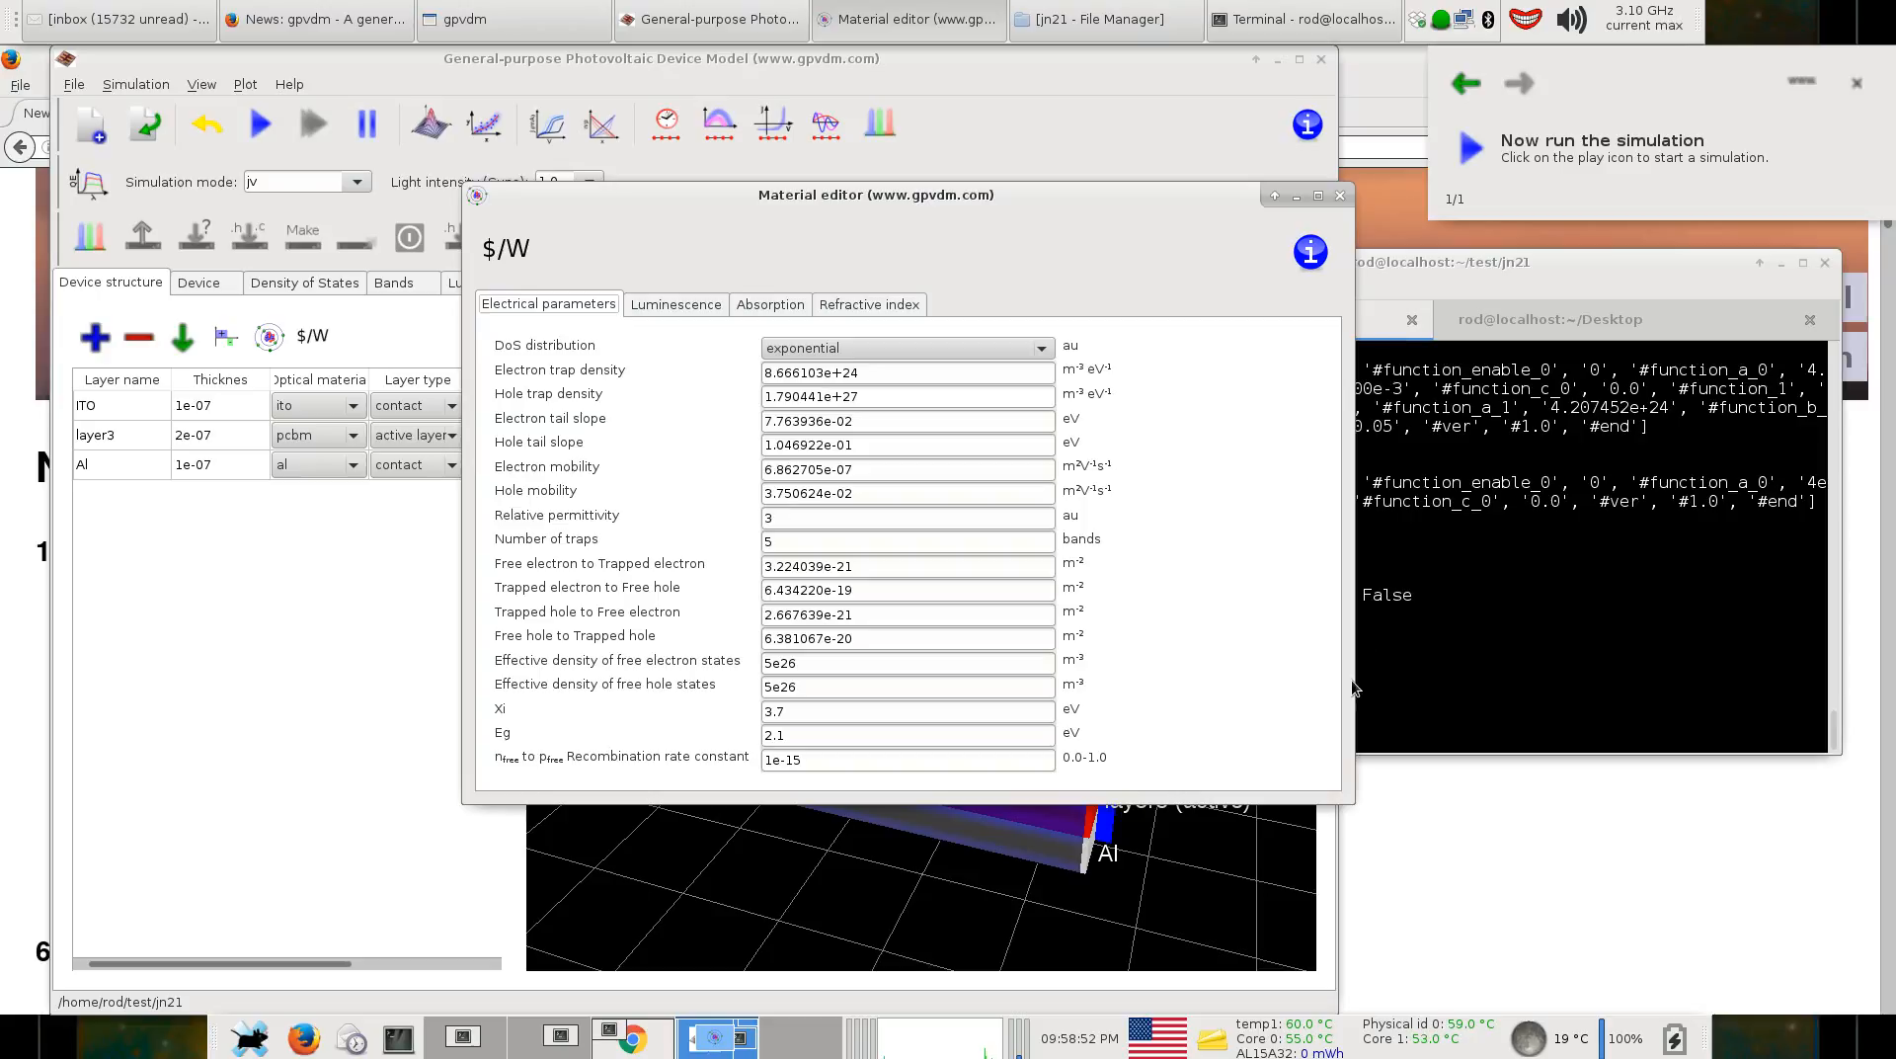
mouse_move(1149, 289)
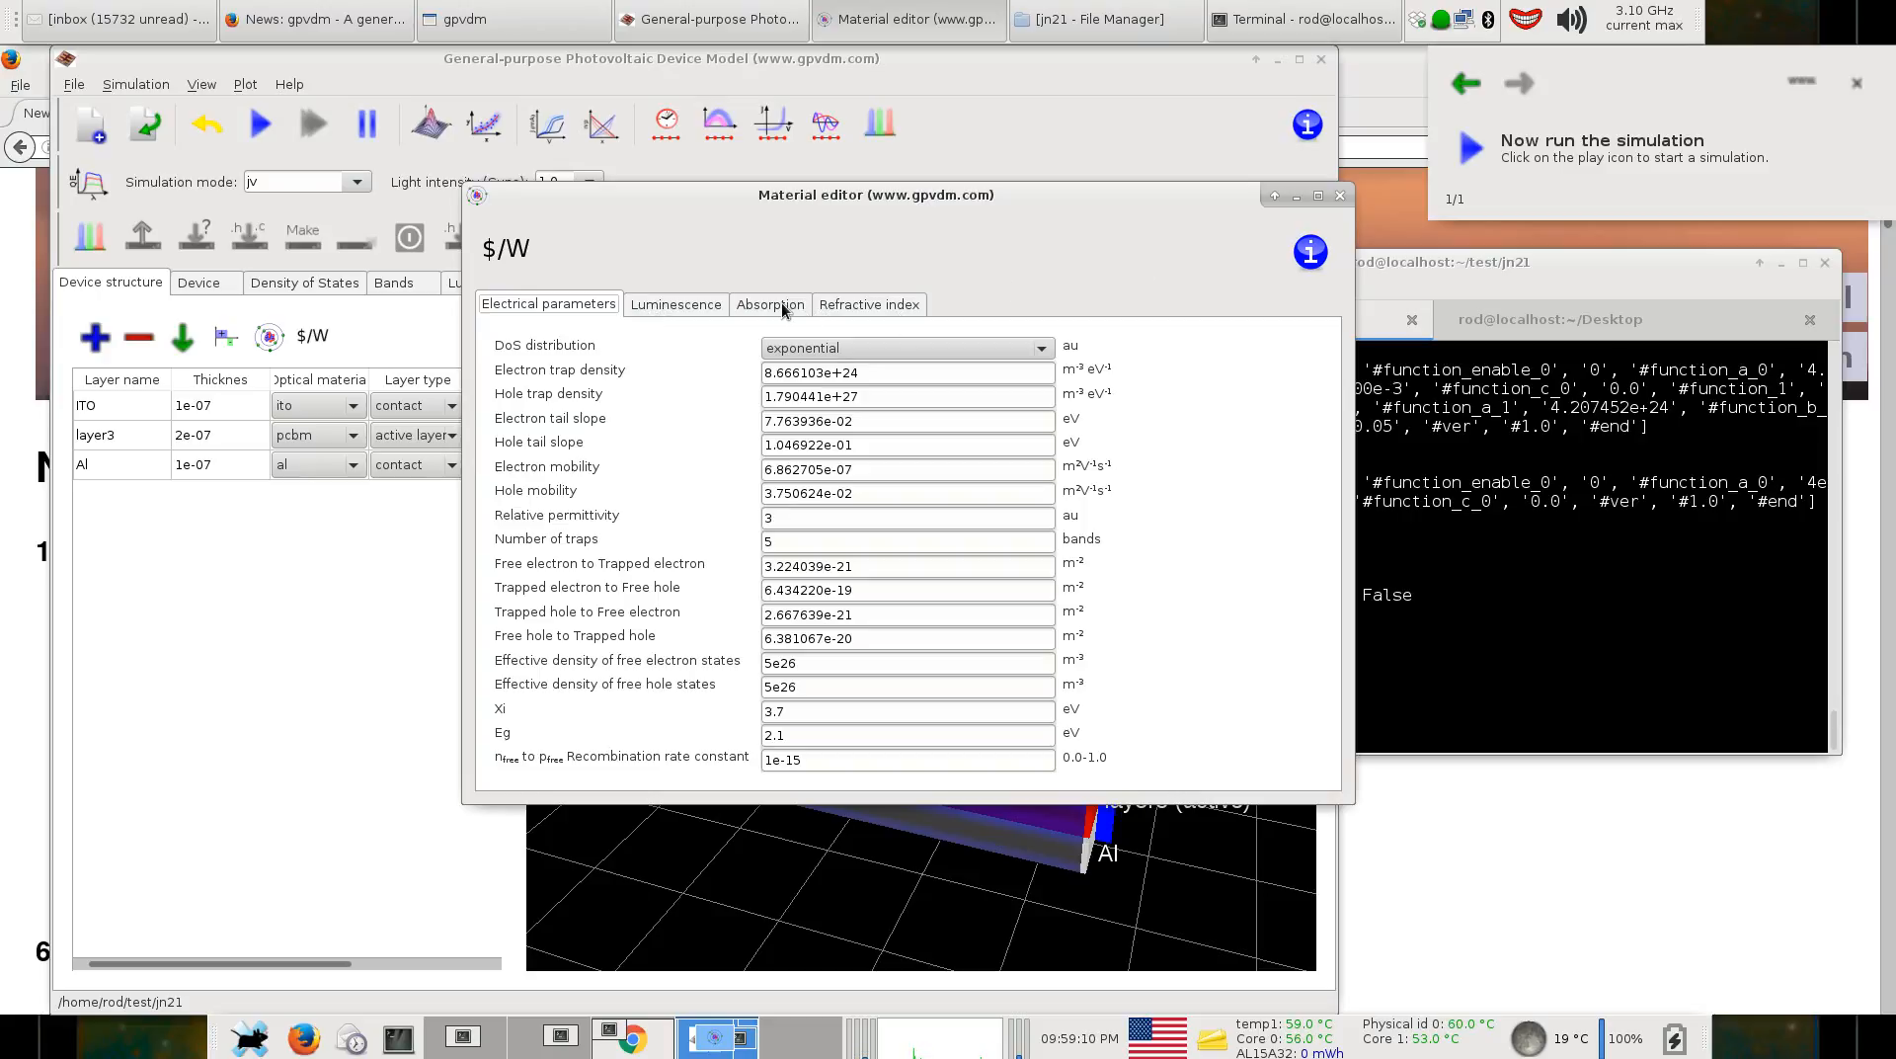
View the $/W material's refractive index curve, then return to its absorption spectrum.
left_click(769, 304)
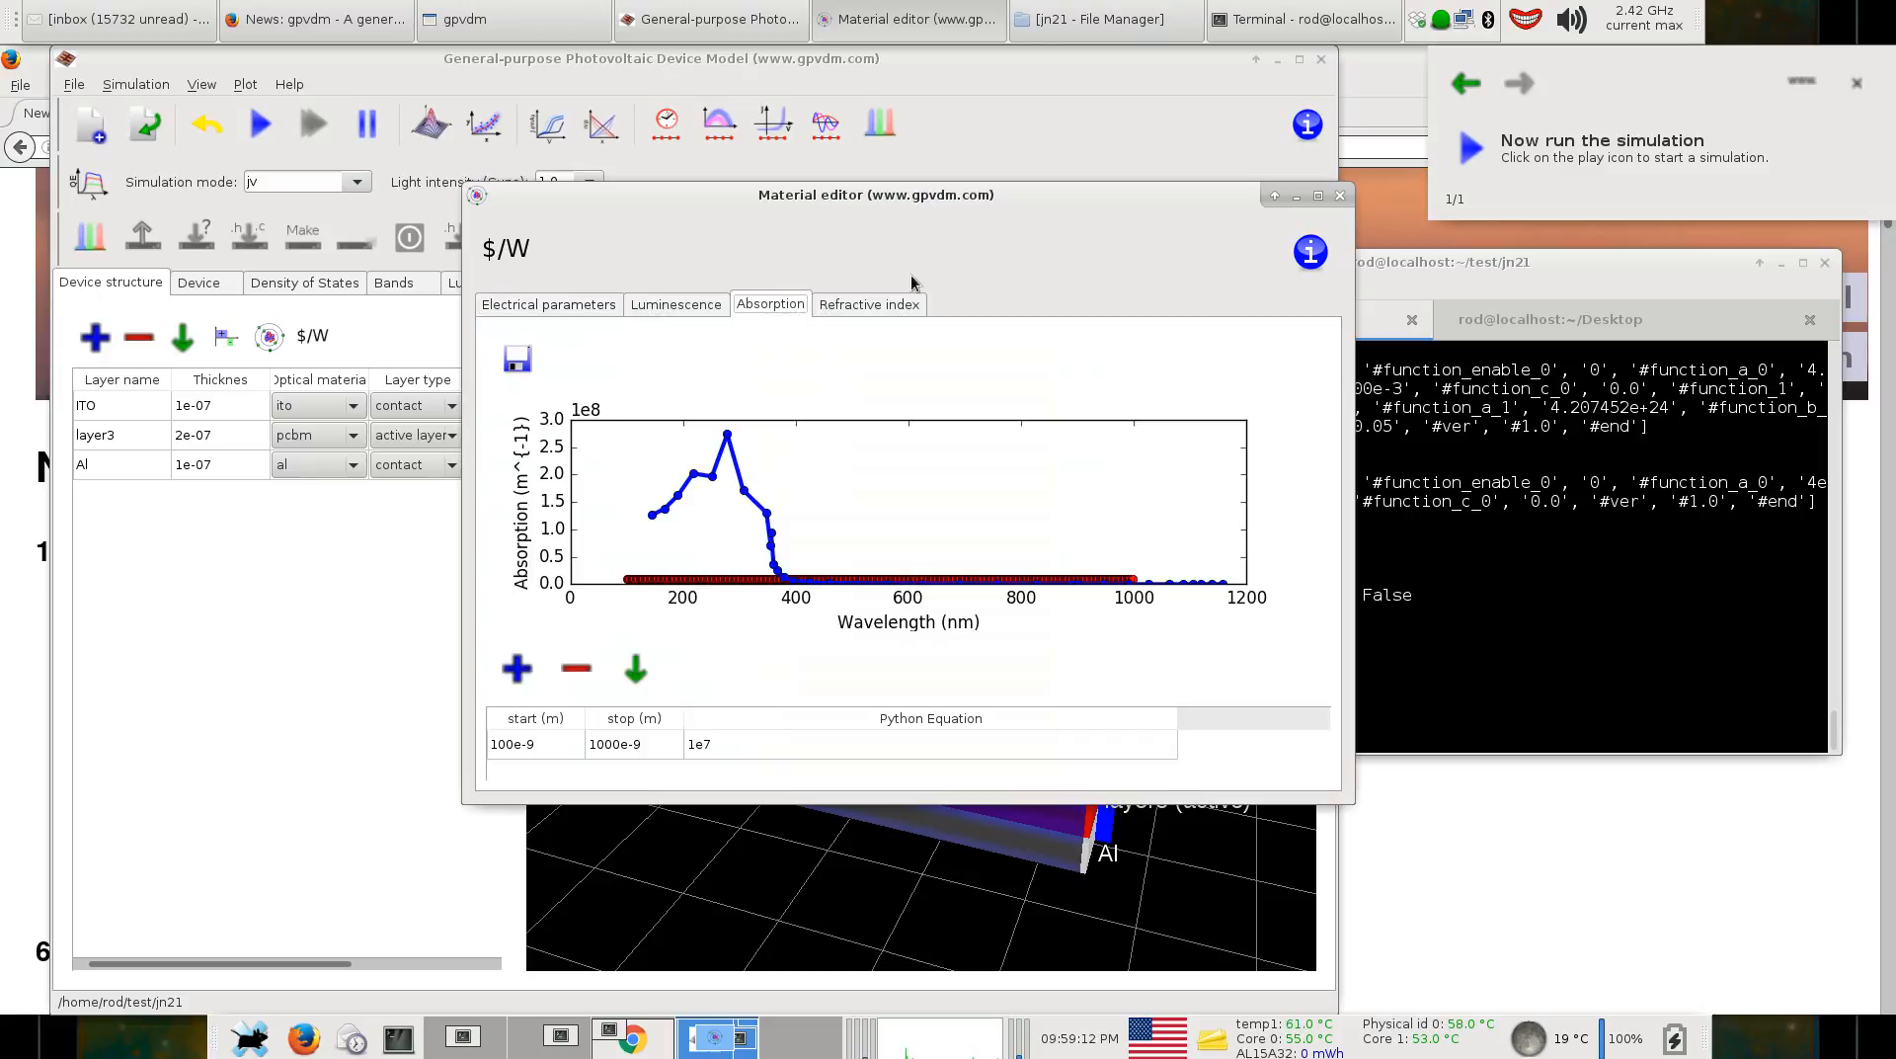
left_click(869, 304)
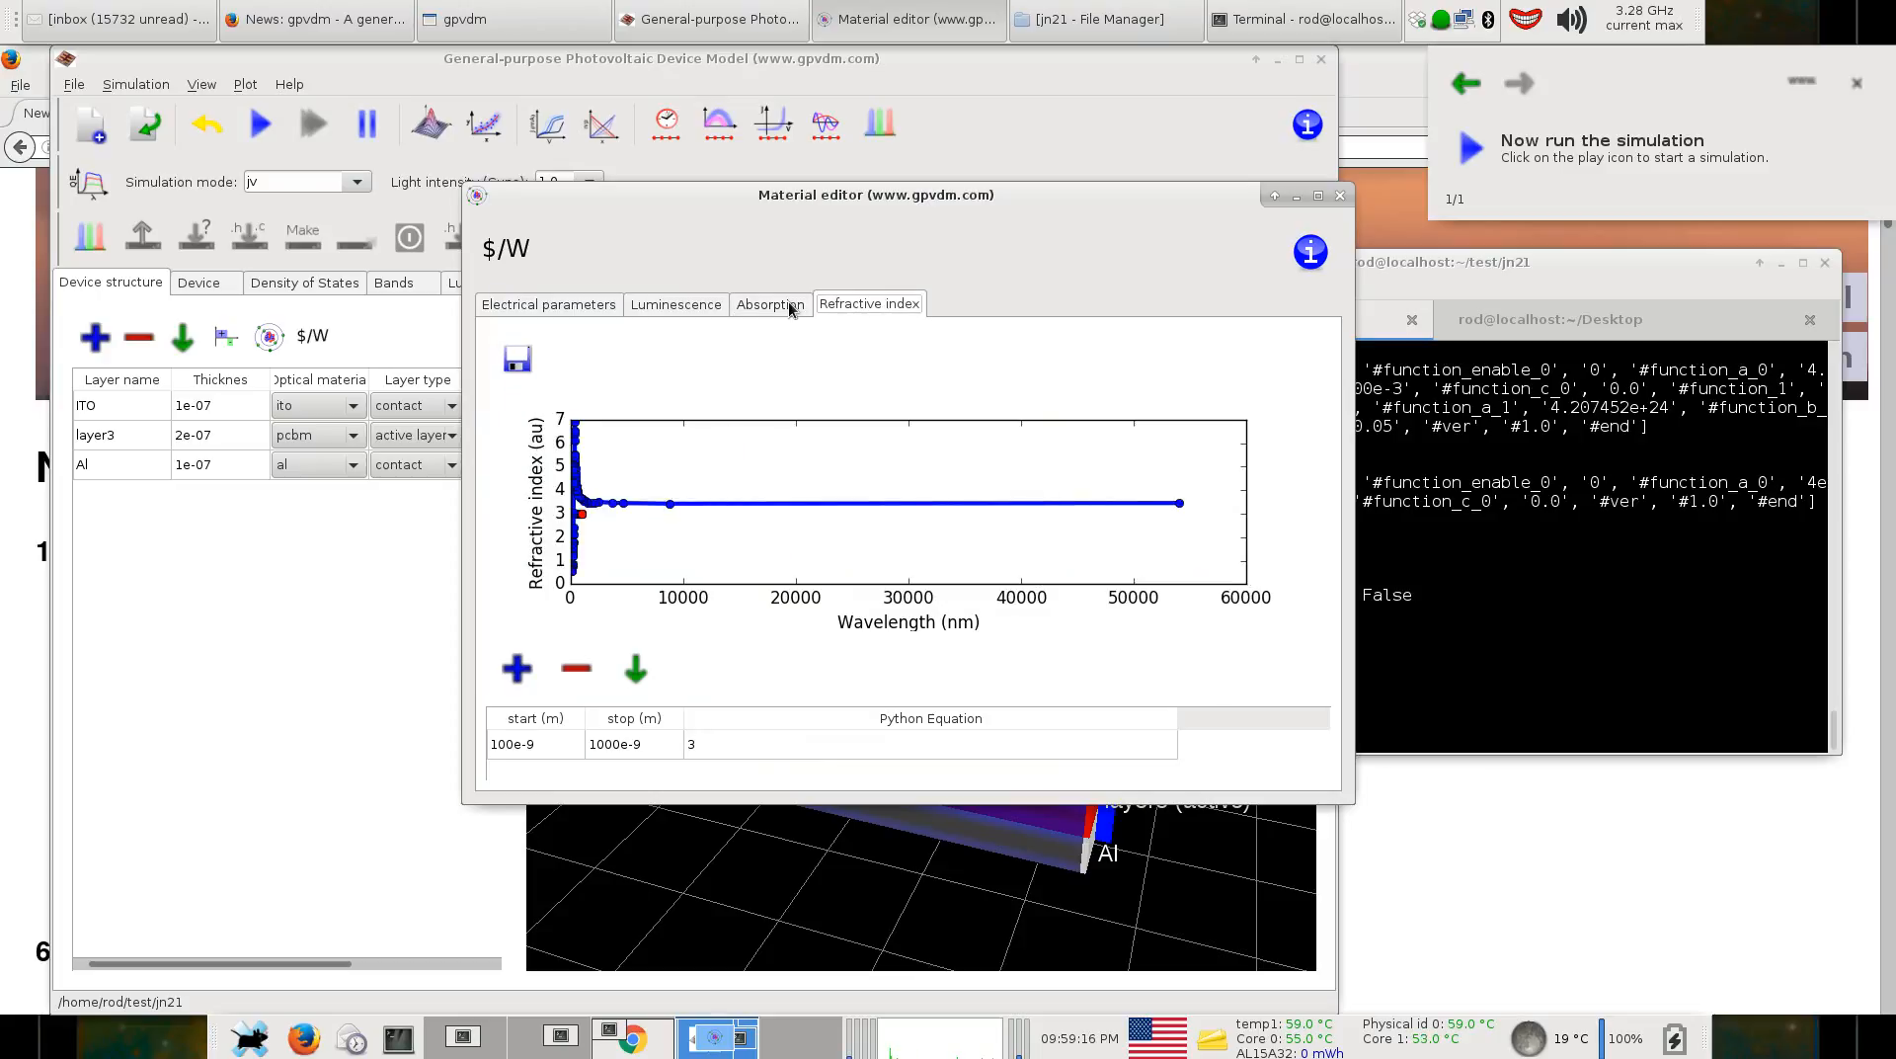
left_click(770, 302)
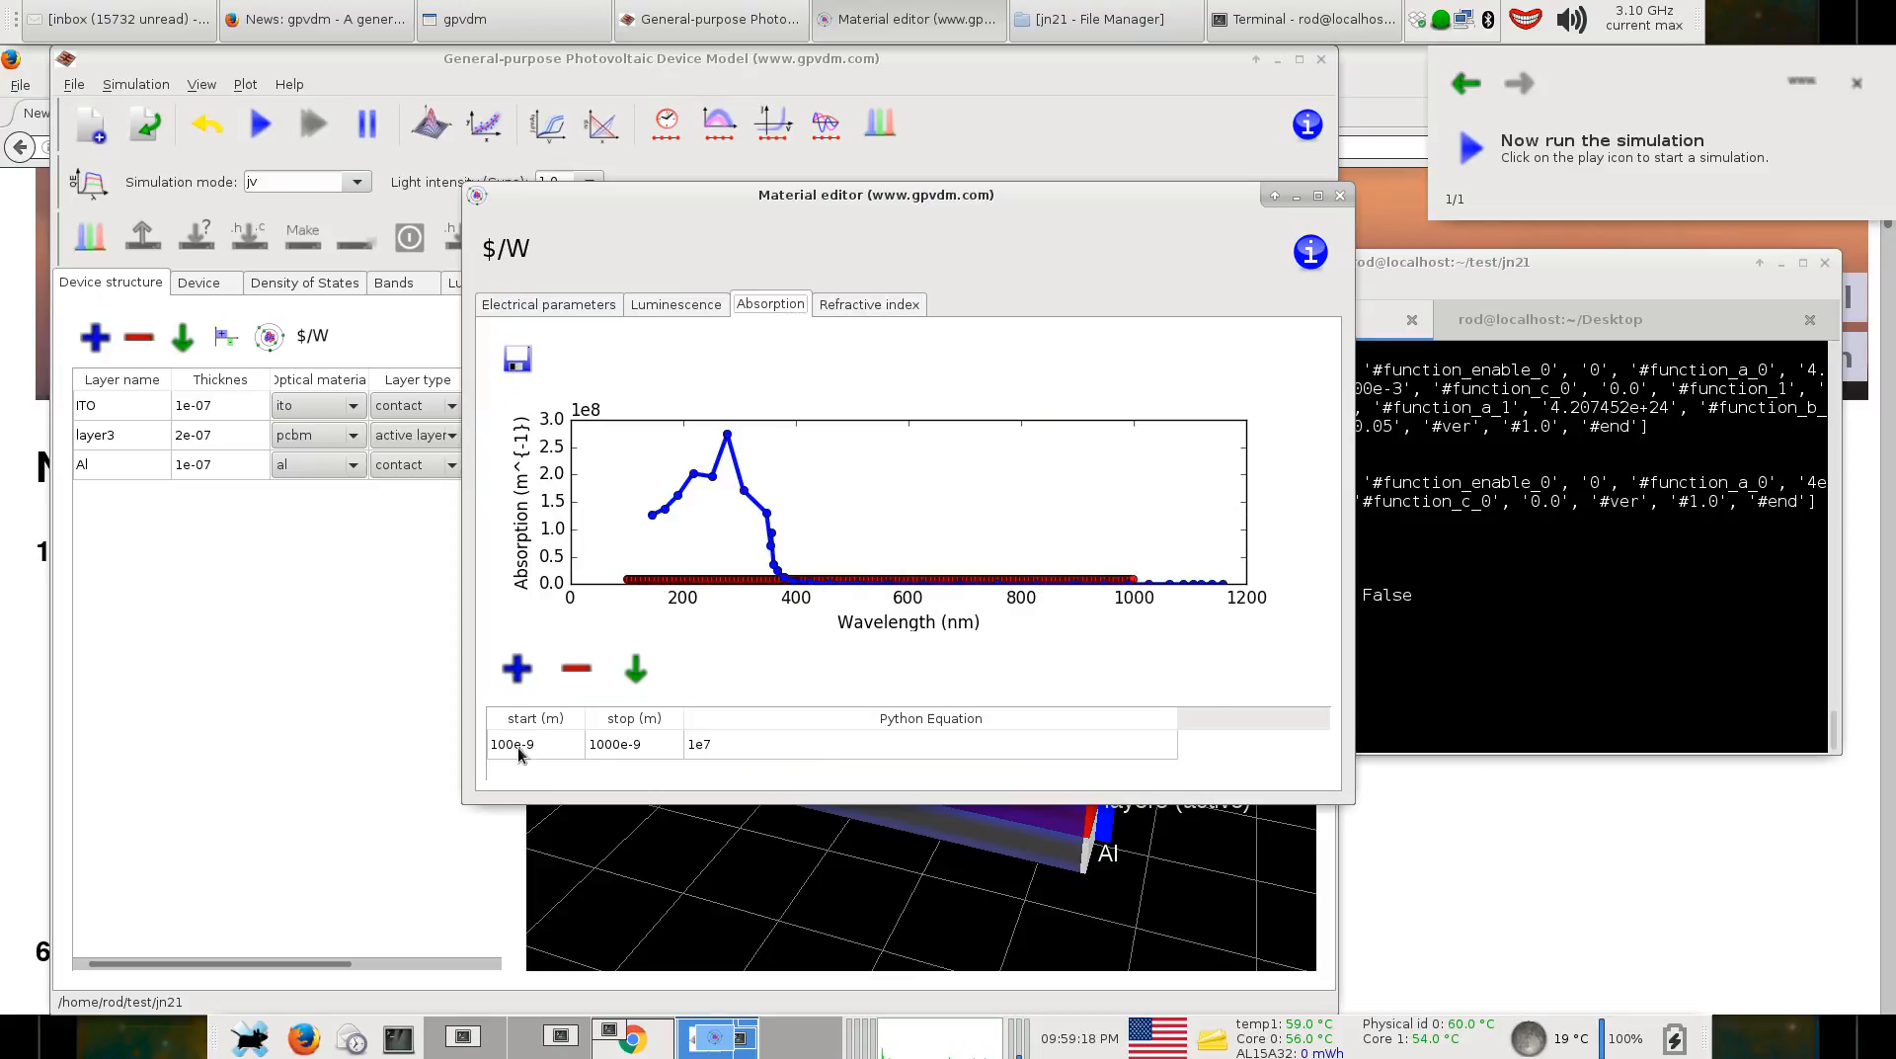
mouse_move(654, 547)
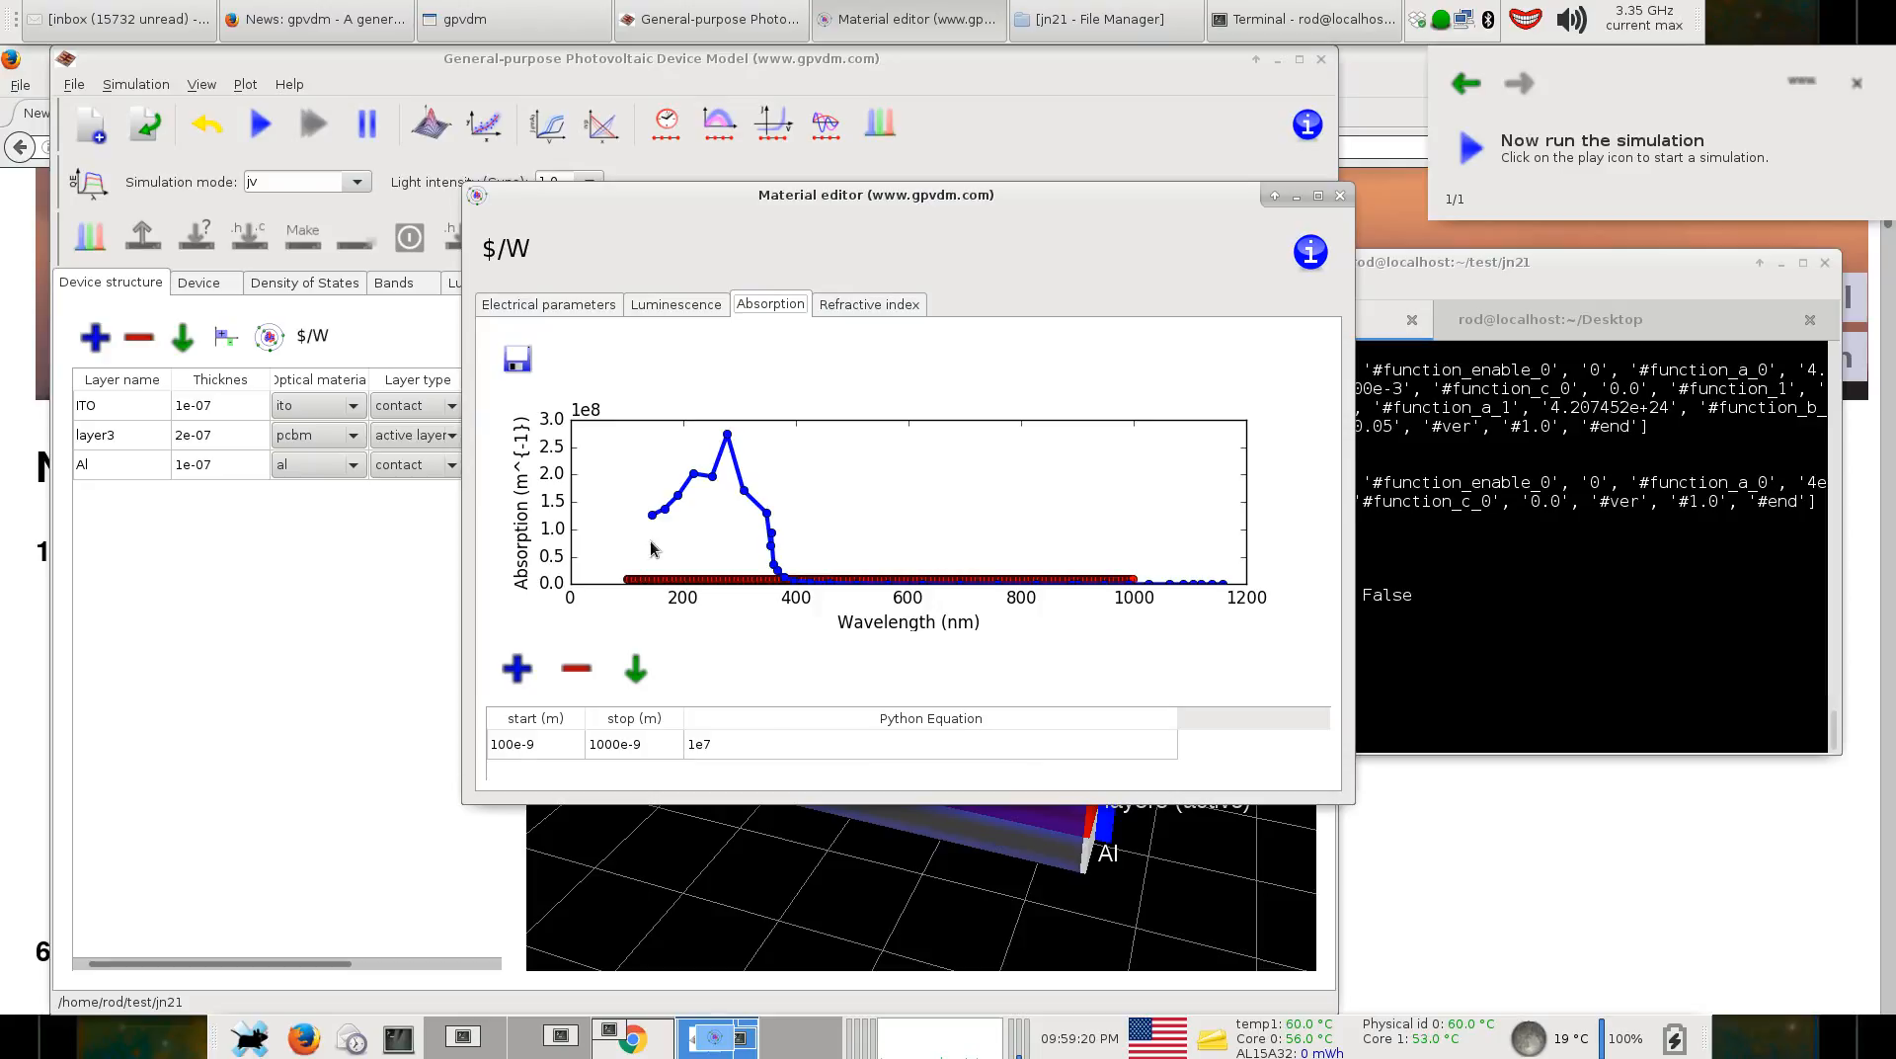
mouse_move(1128, 605)
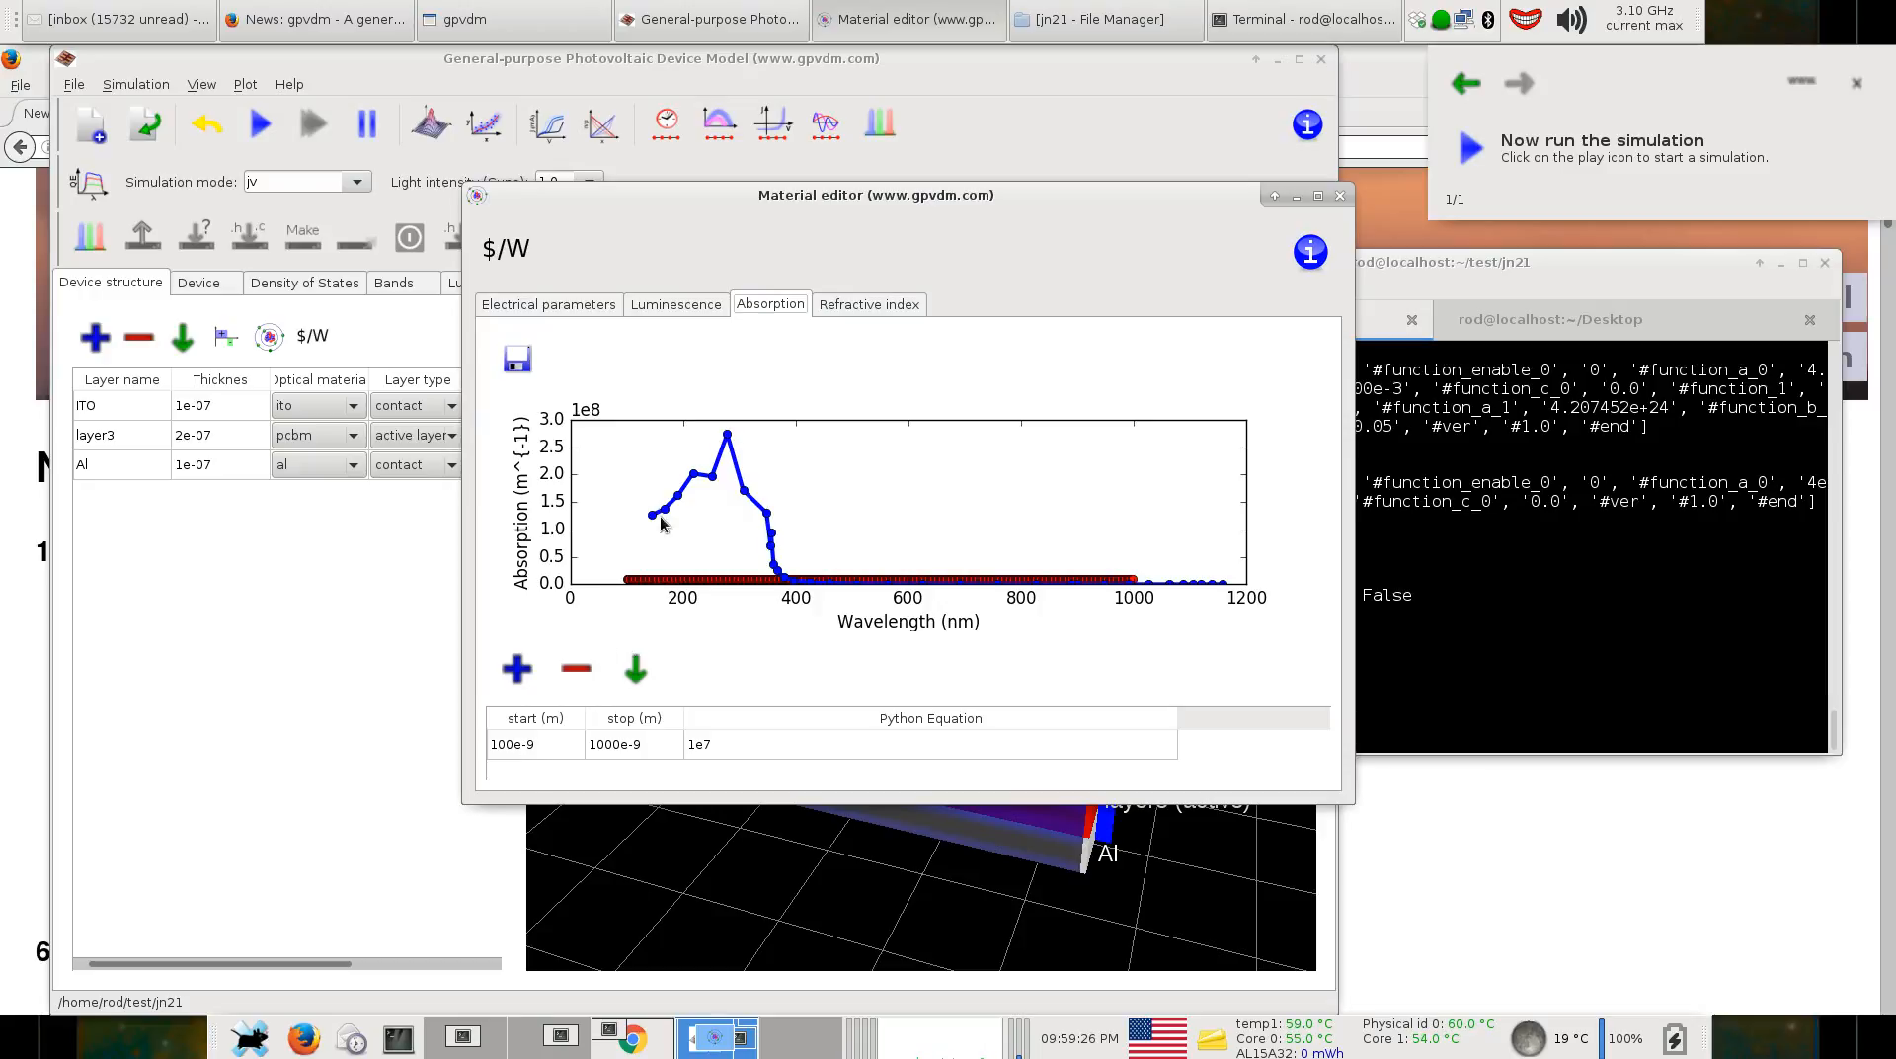
mouse_move(772, 690)
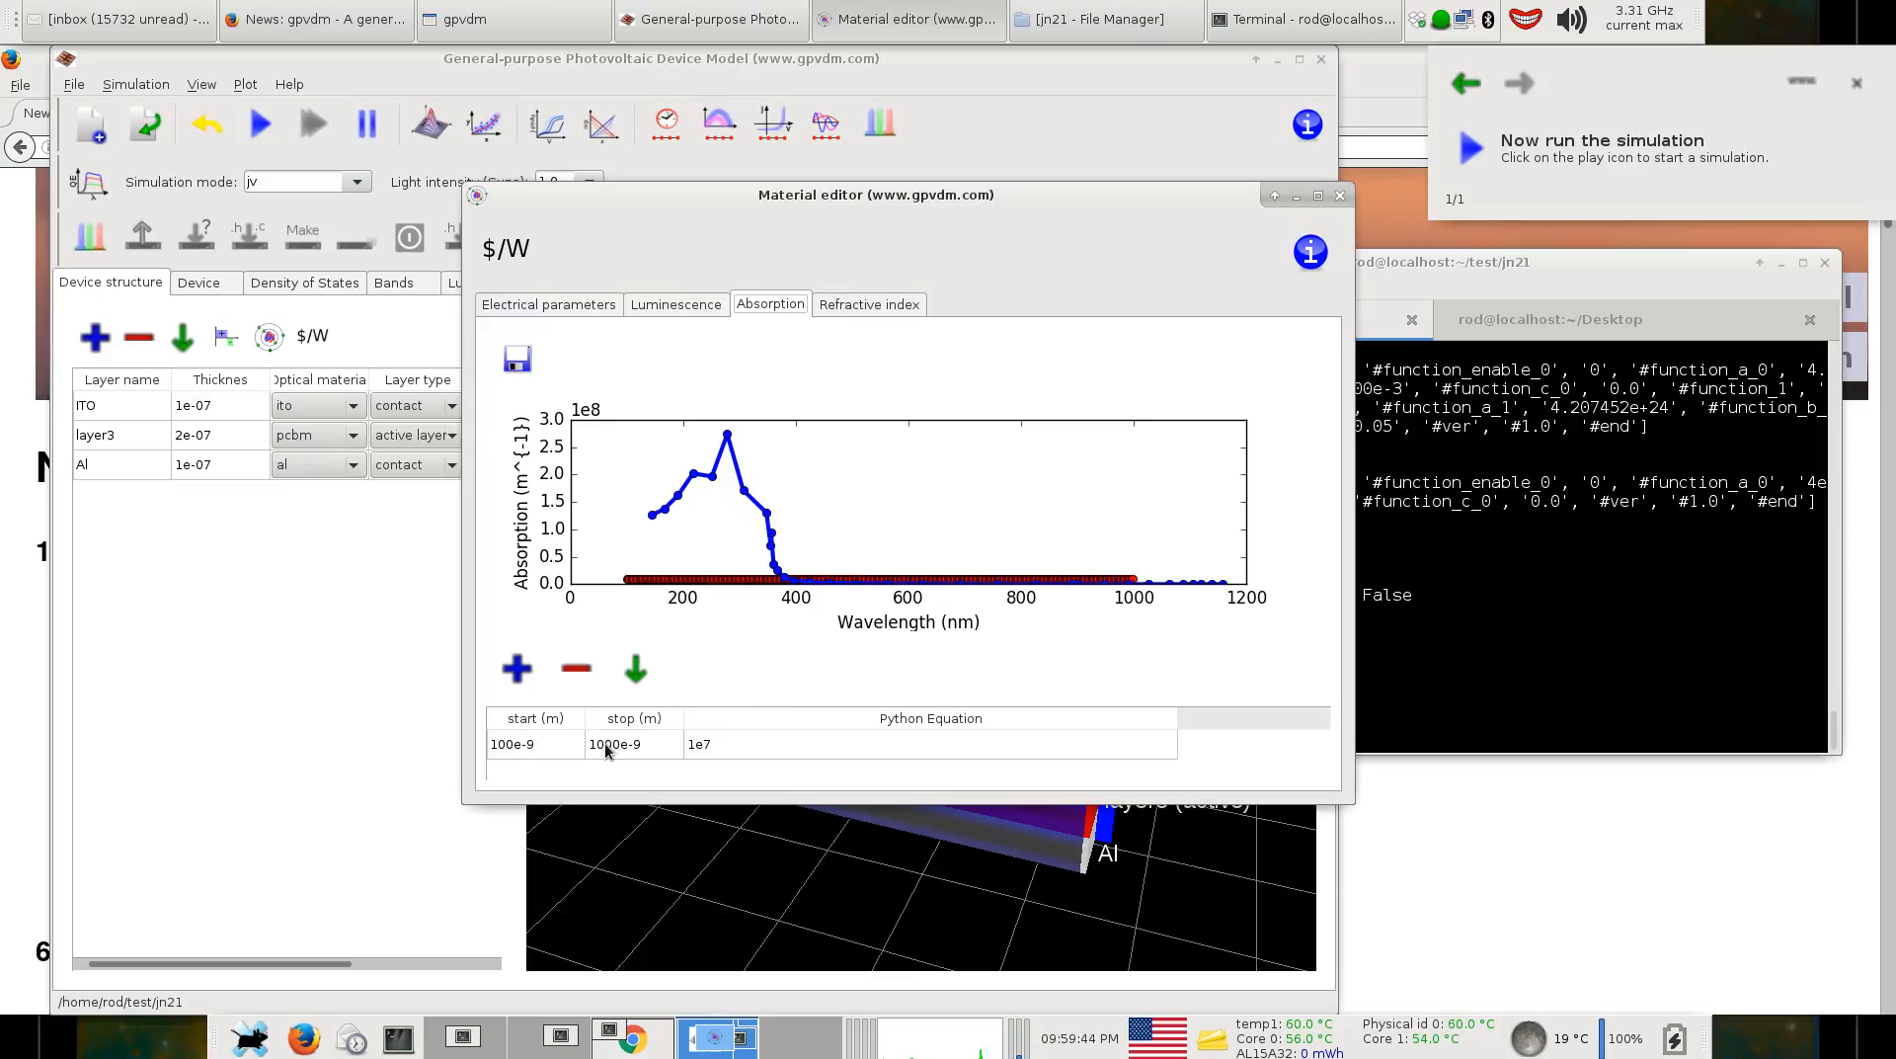
mouse_move(714, 750)
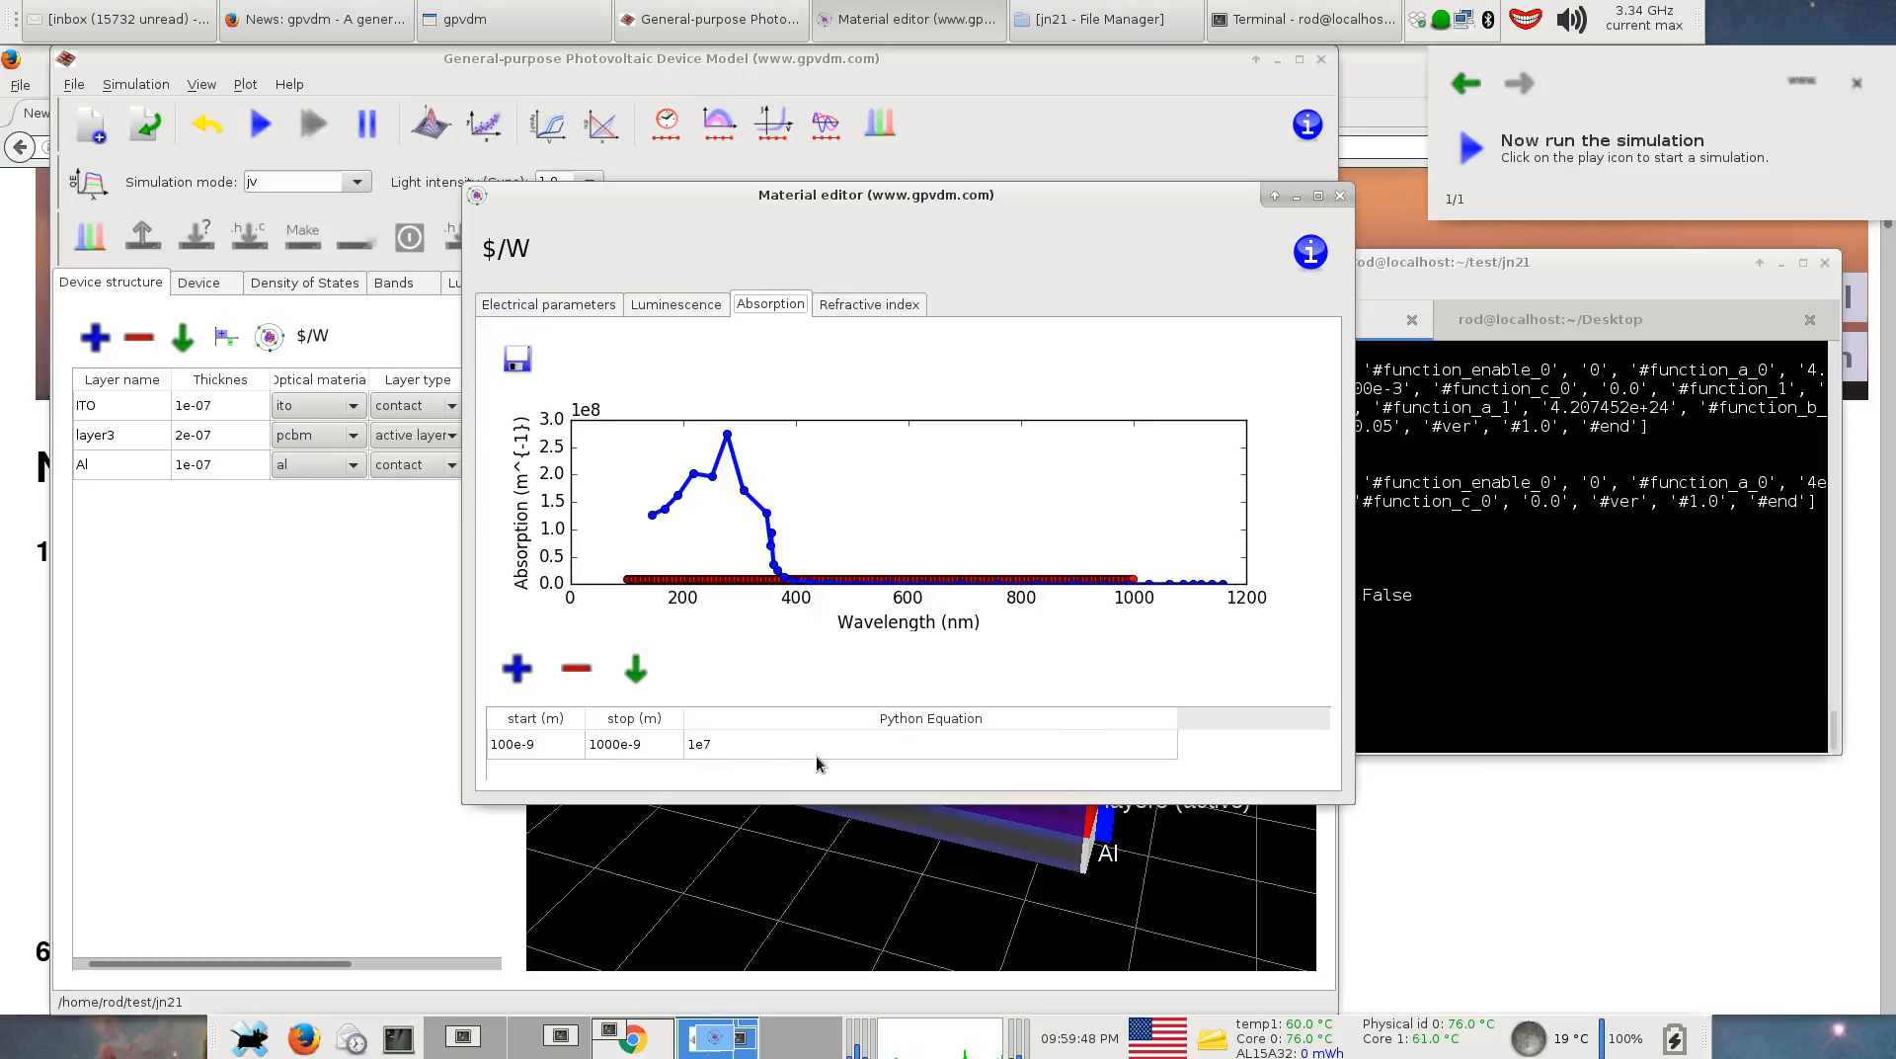
mouse_move(1033, 748)
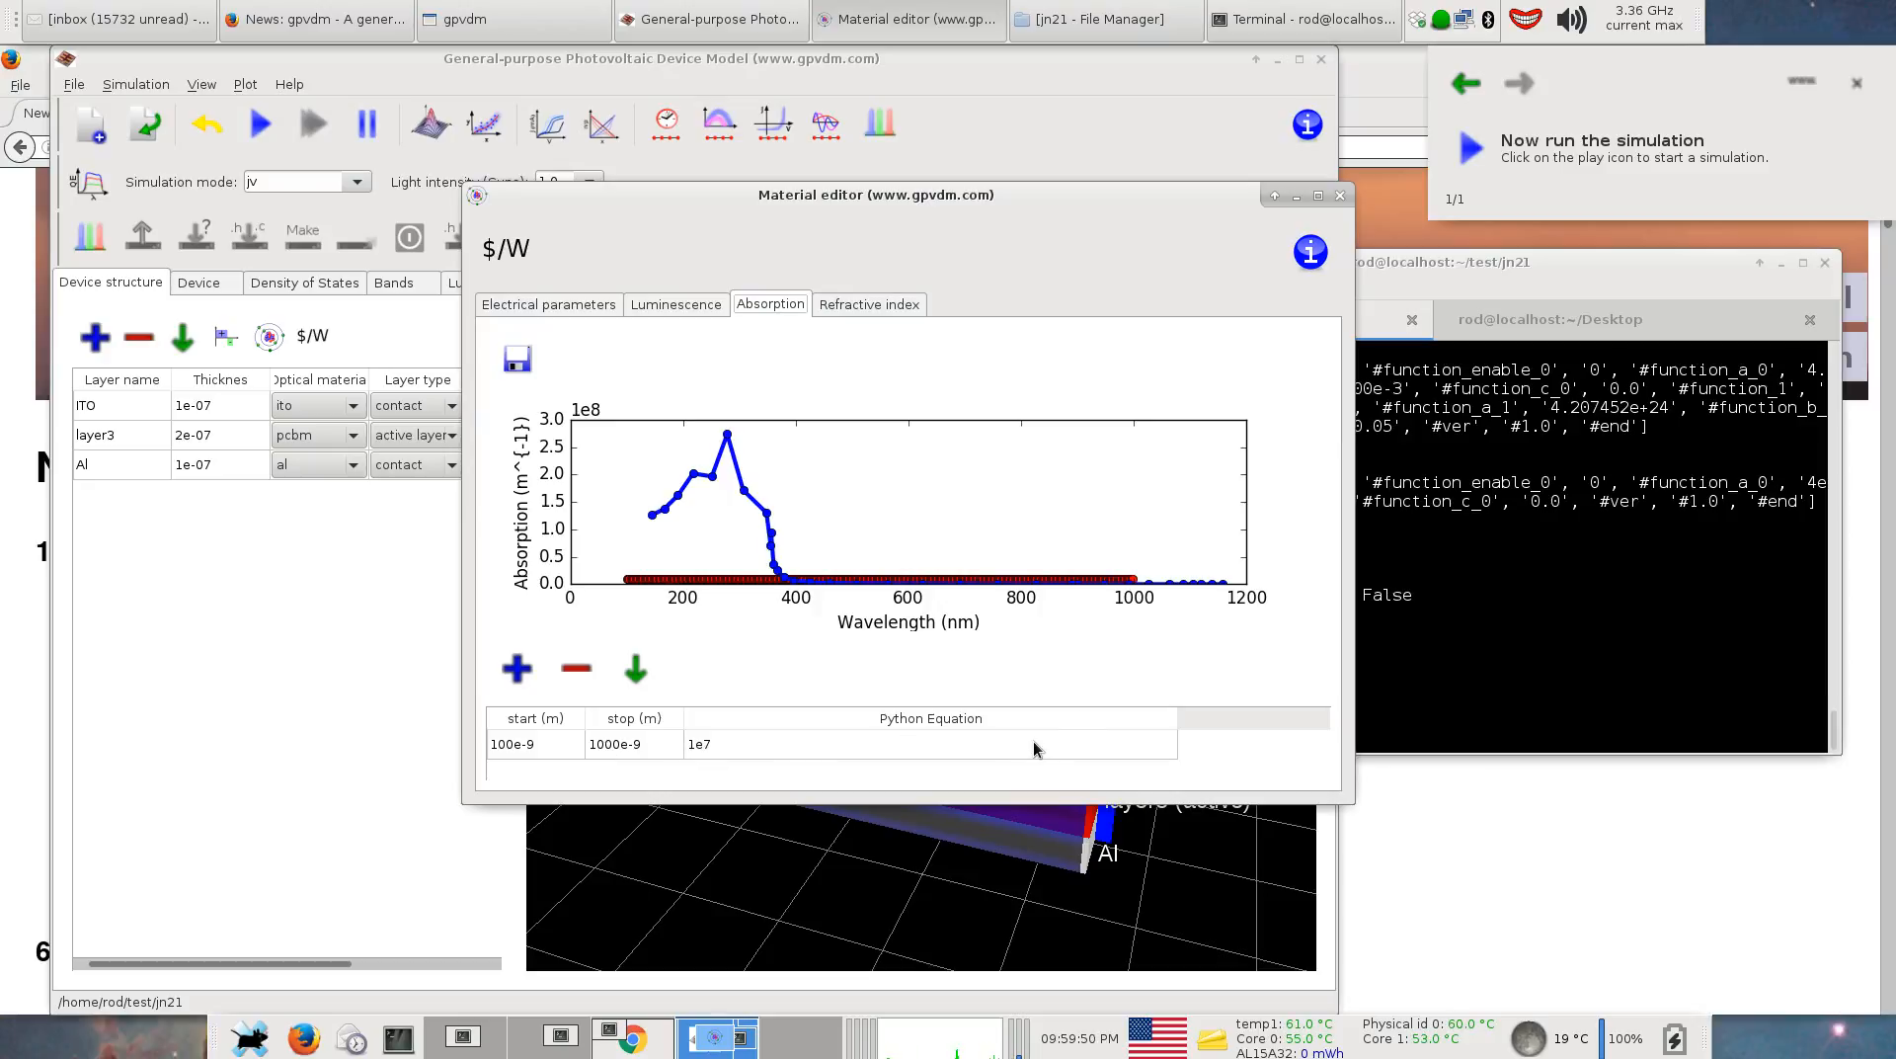
mouse_move(630, 577)
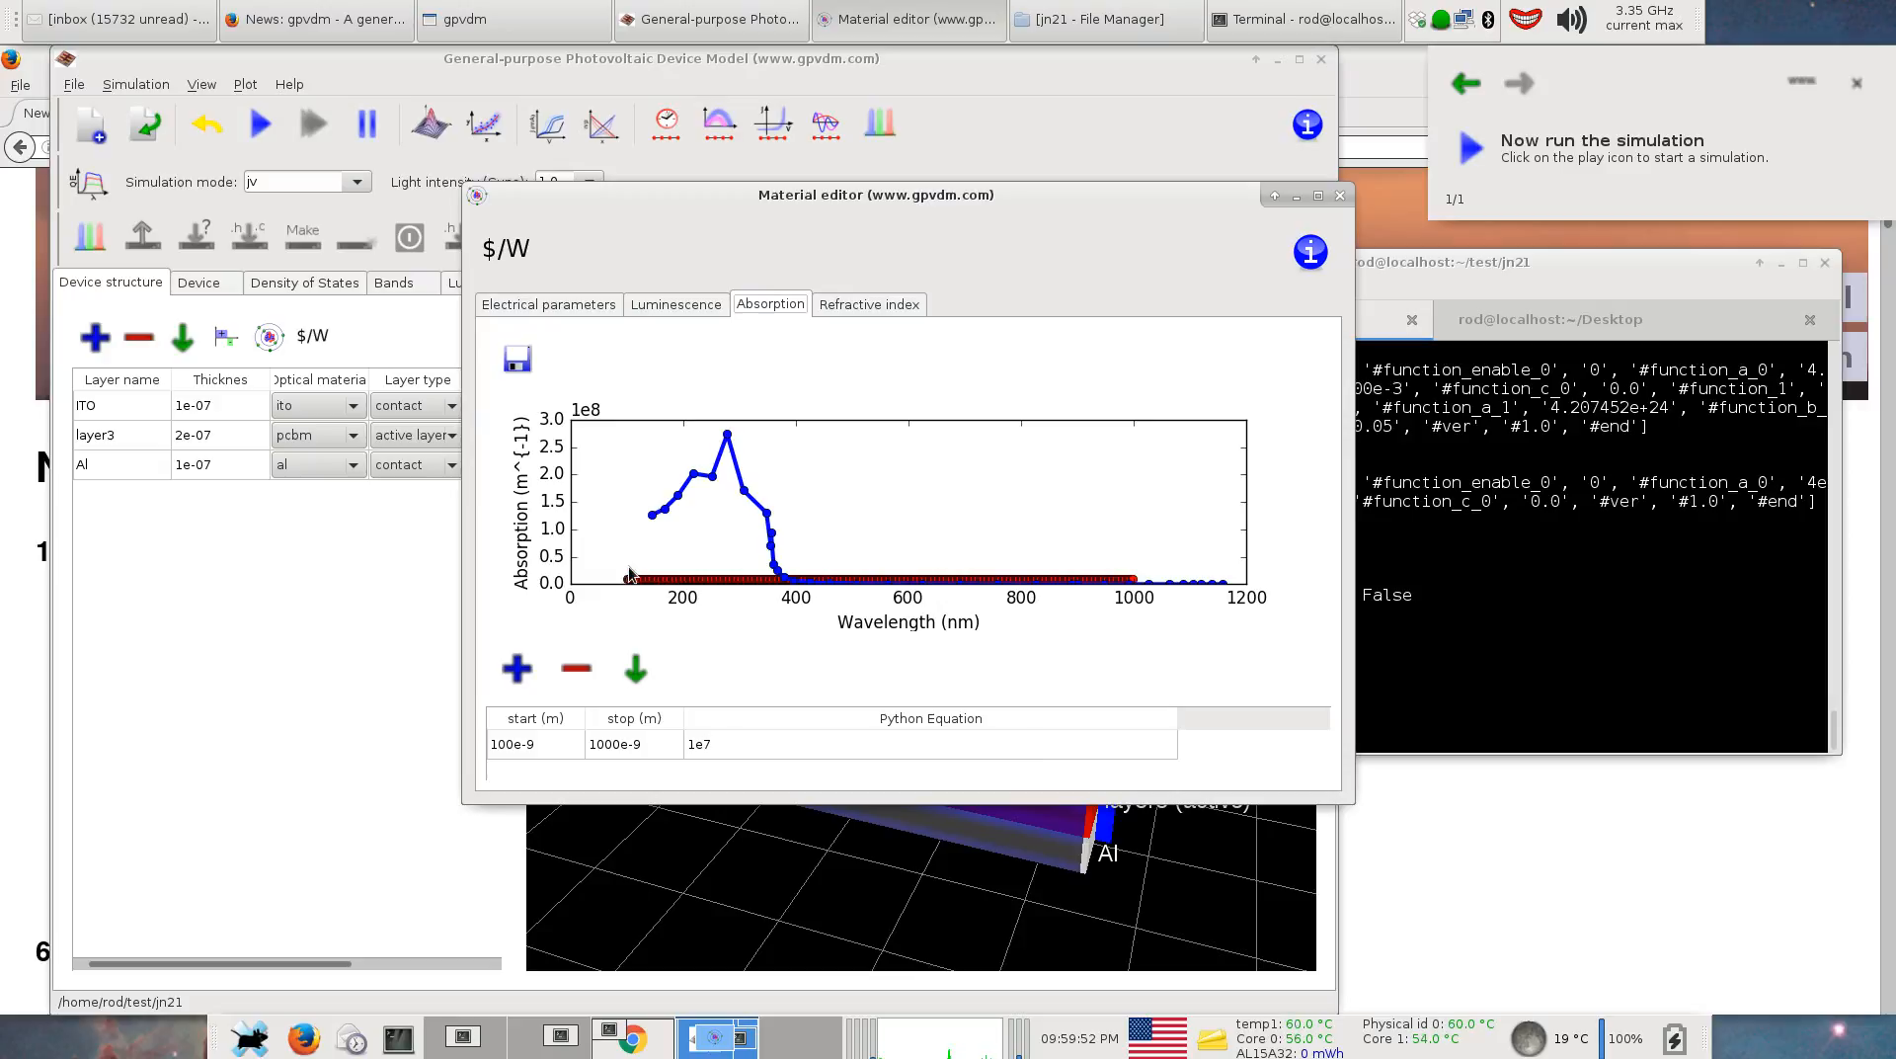
Change the $/W material's constant absorption equation from 1e7 to 1e8.
left_click(794, 743)
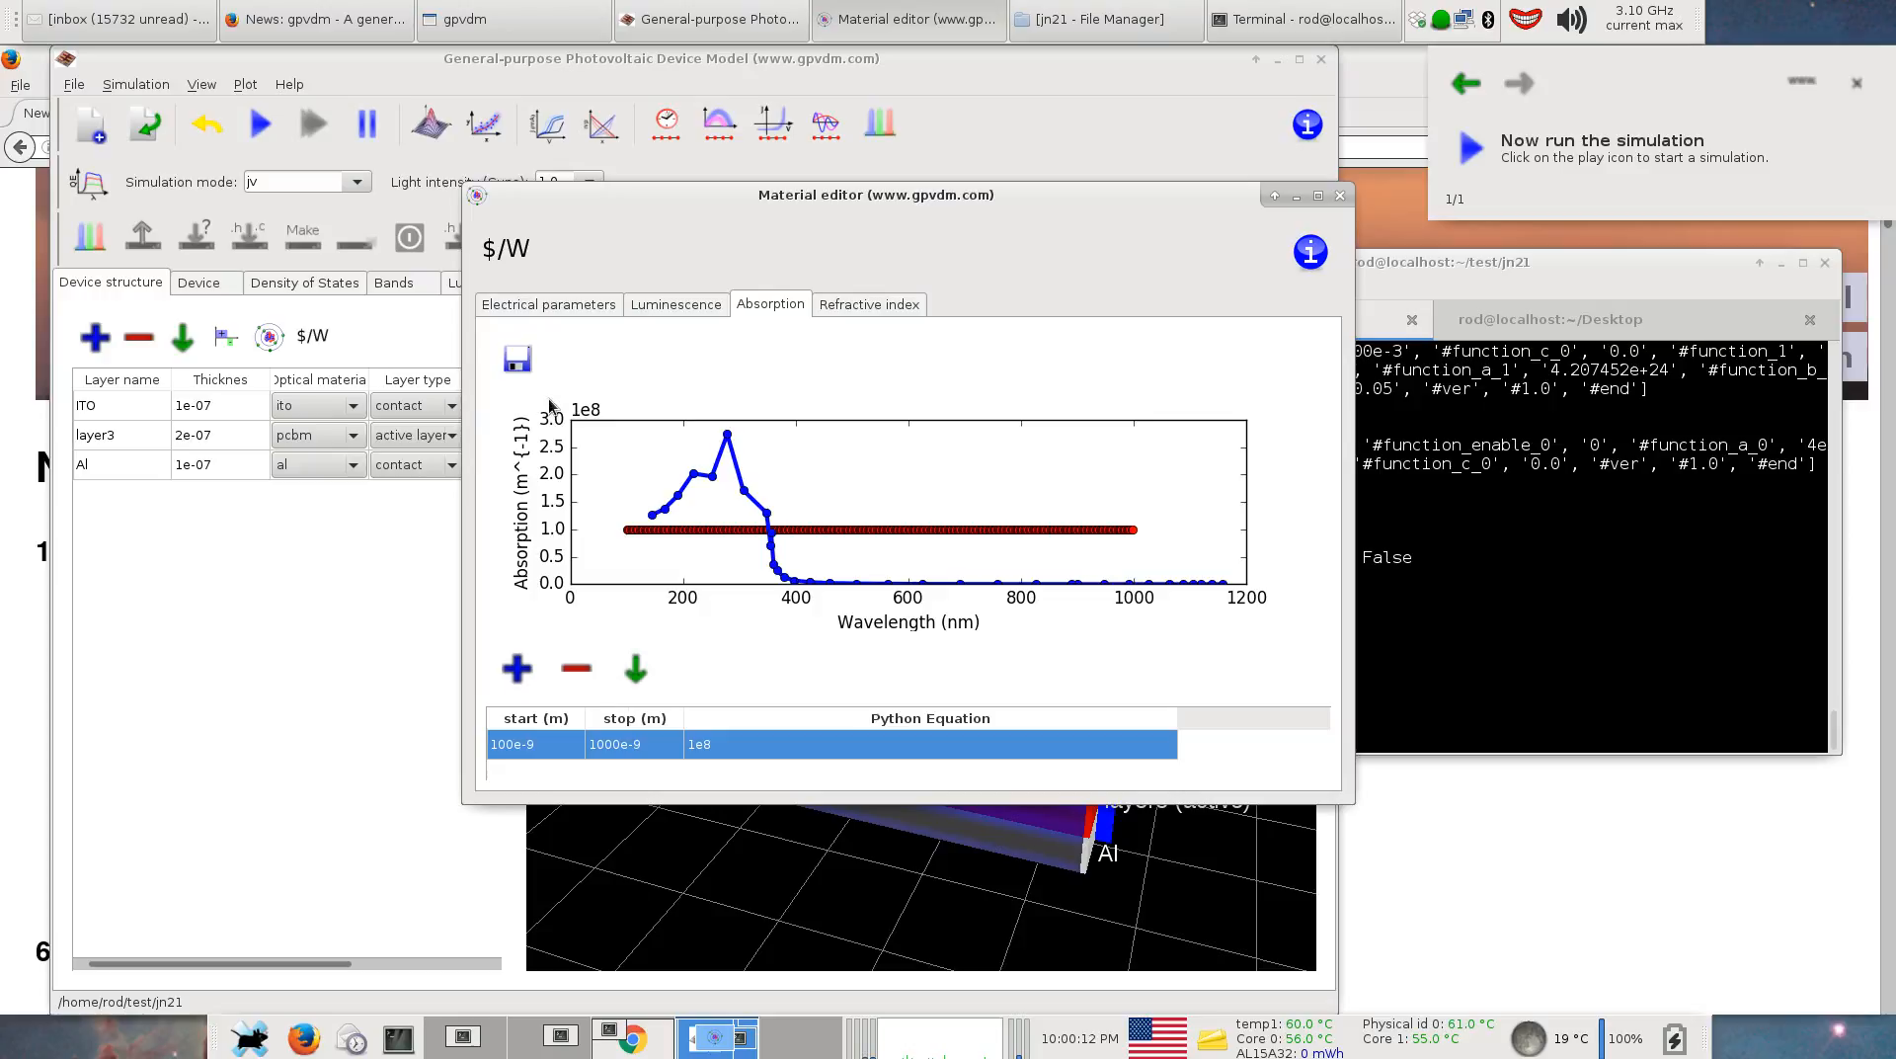
mouse_move(650, 290)
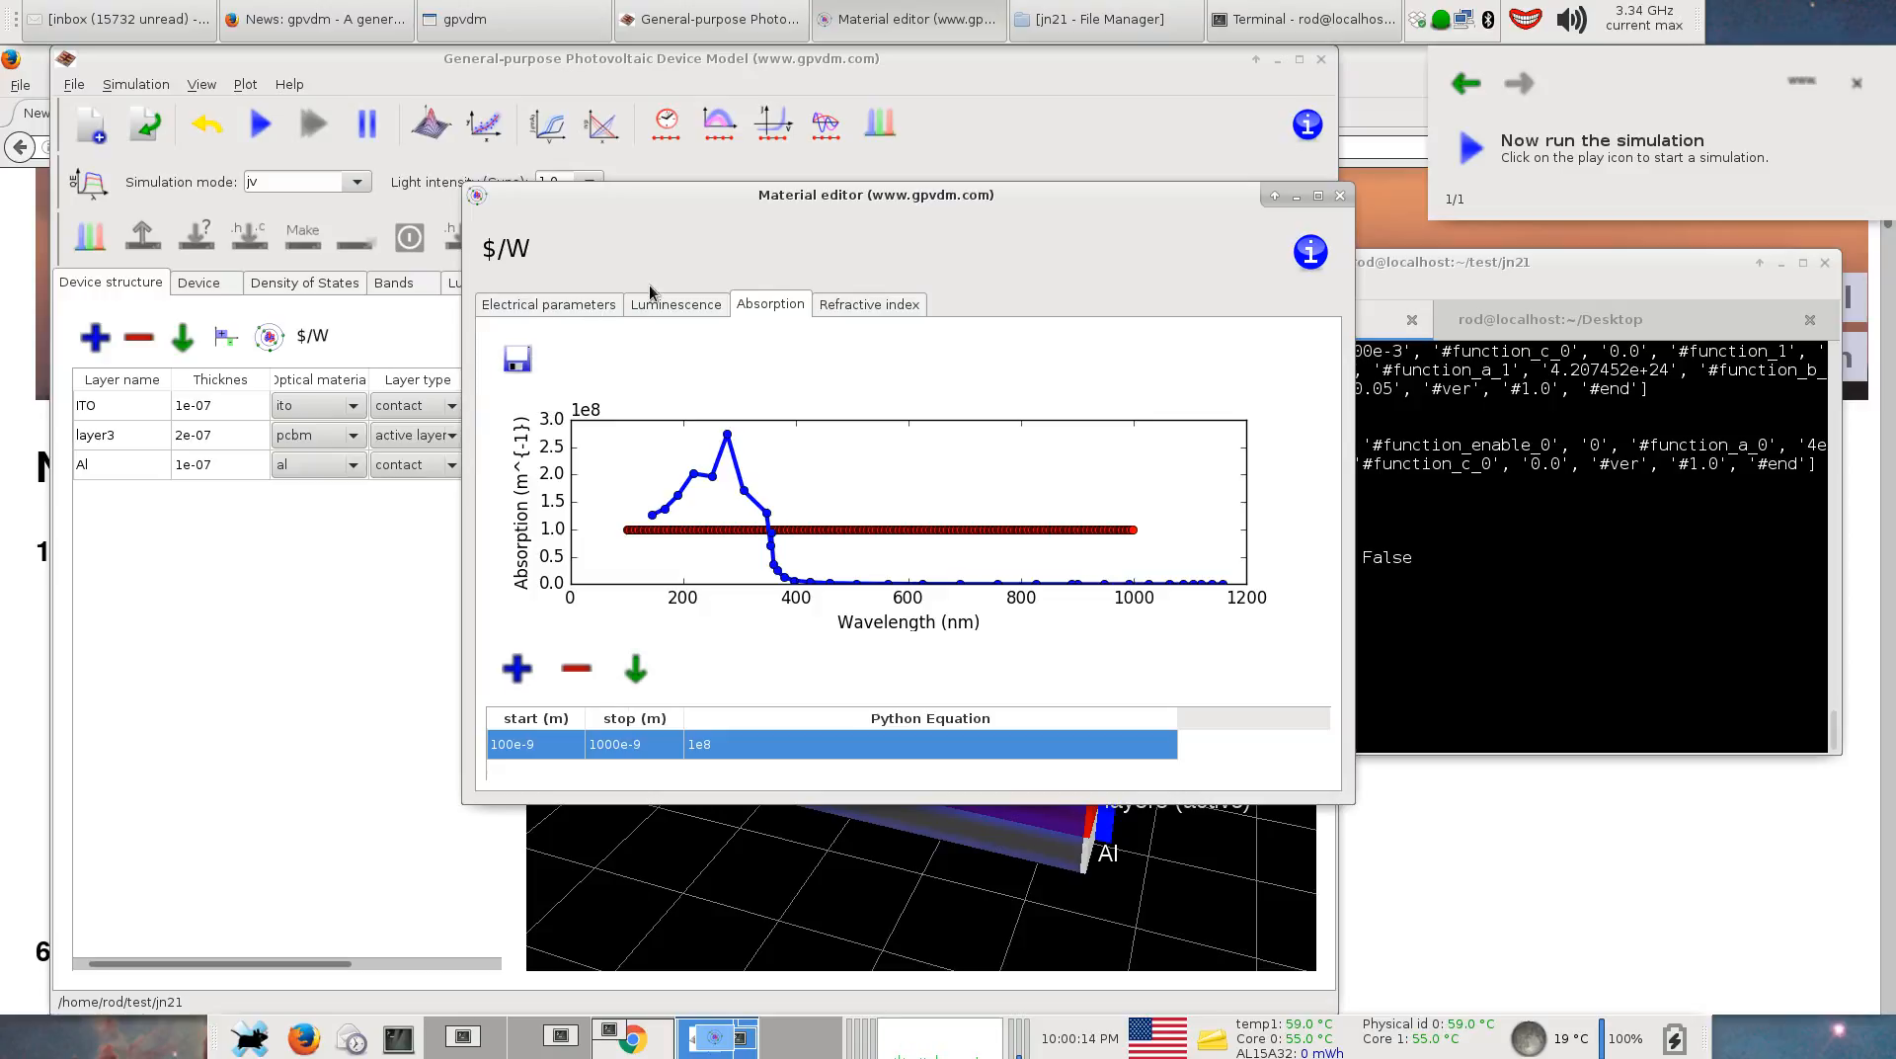
mouse_move(504, 251)
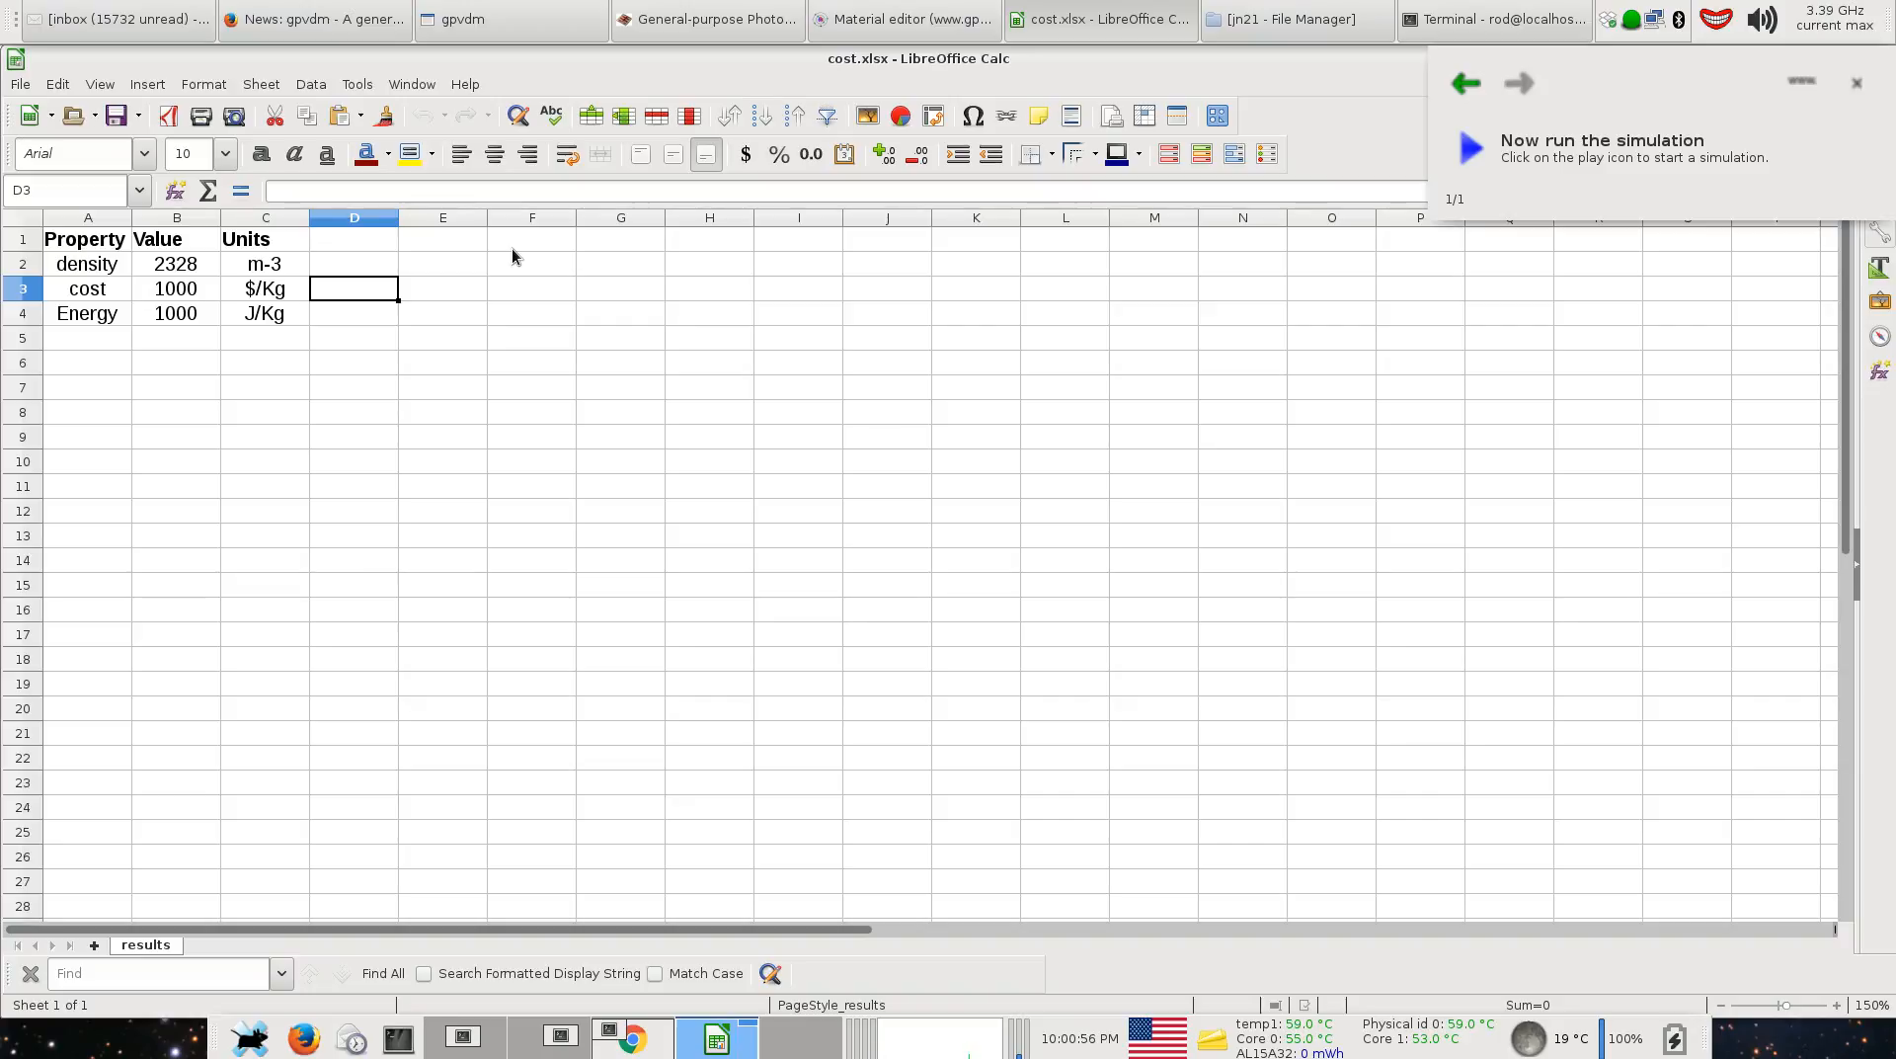
mouse_move(828, 65)
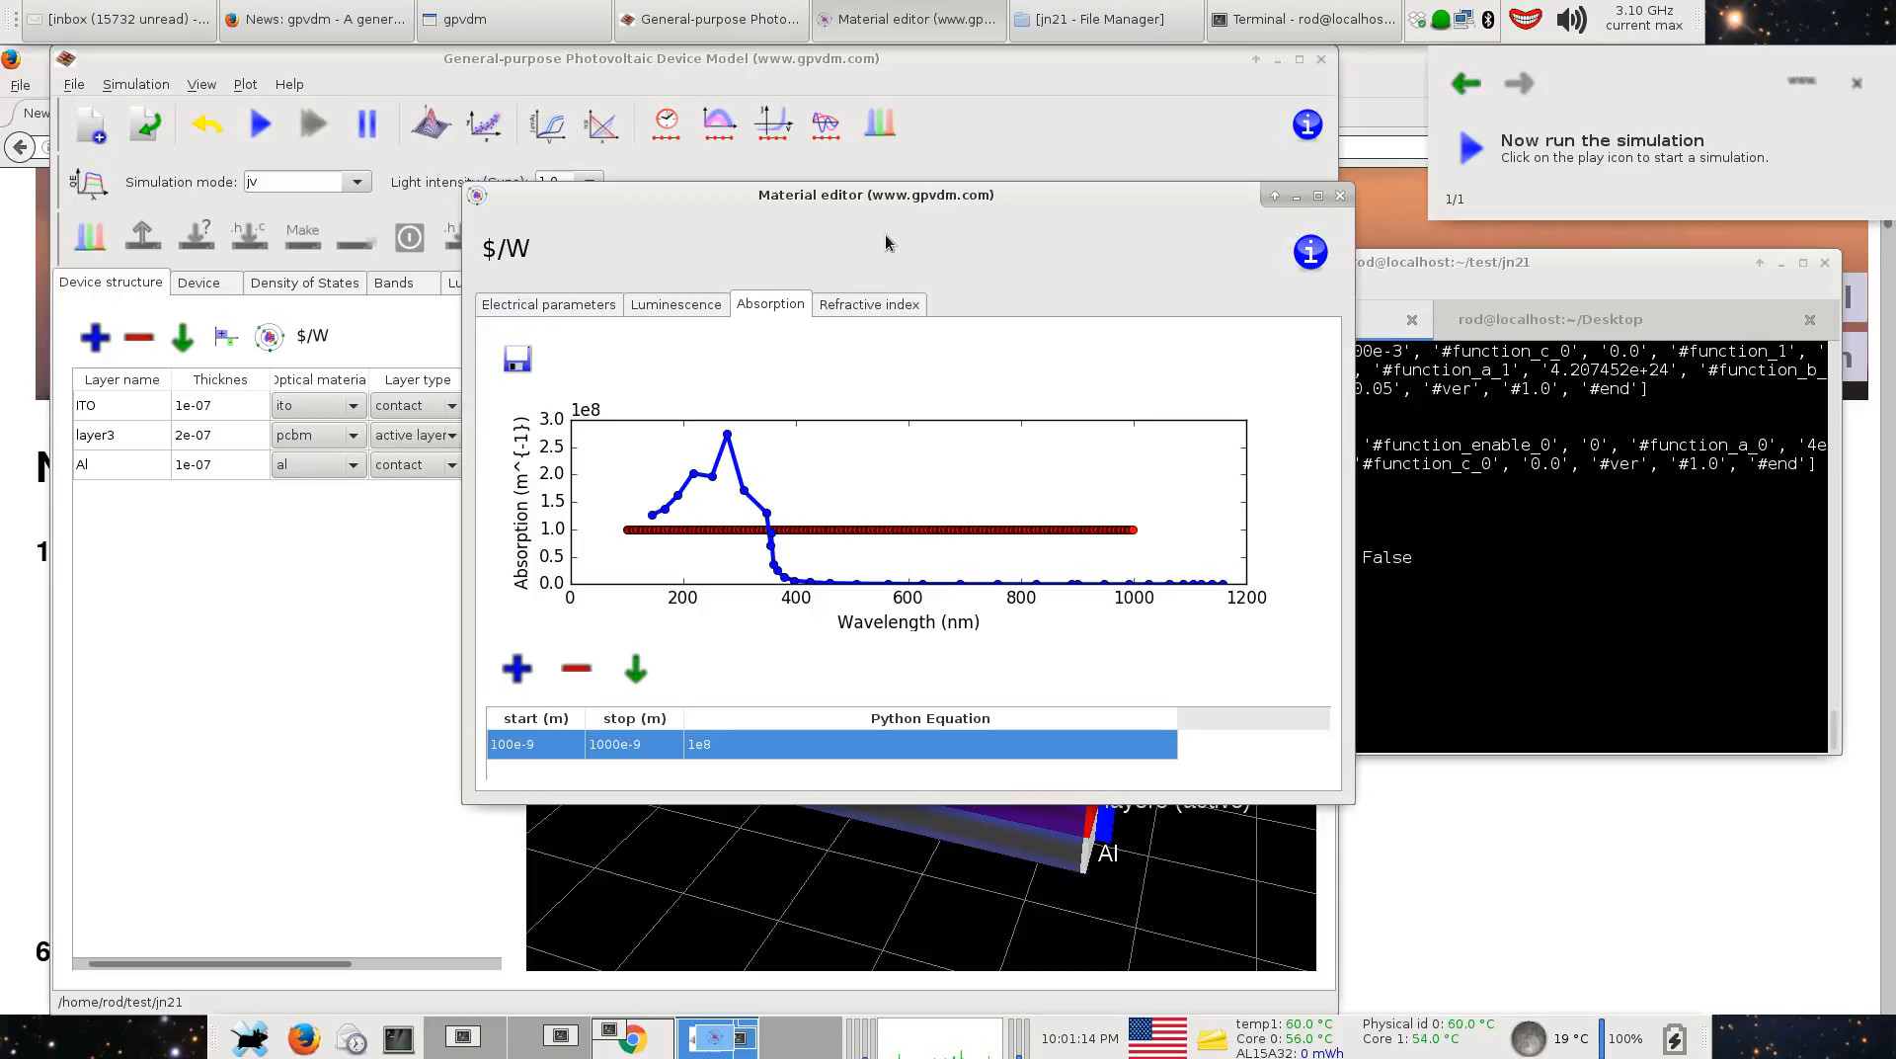
mouse_move(1225, 168)
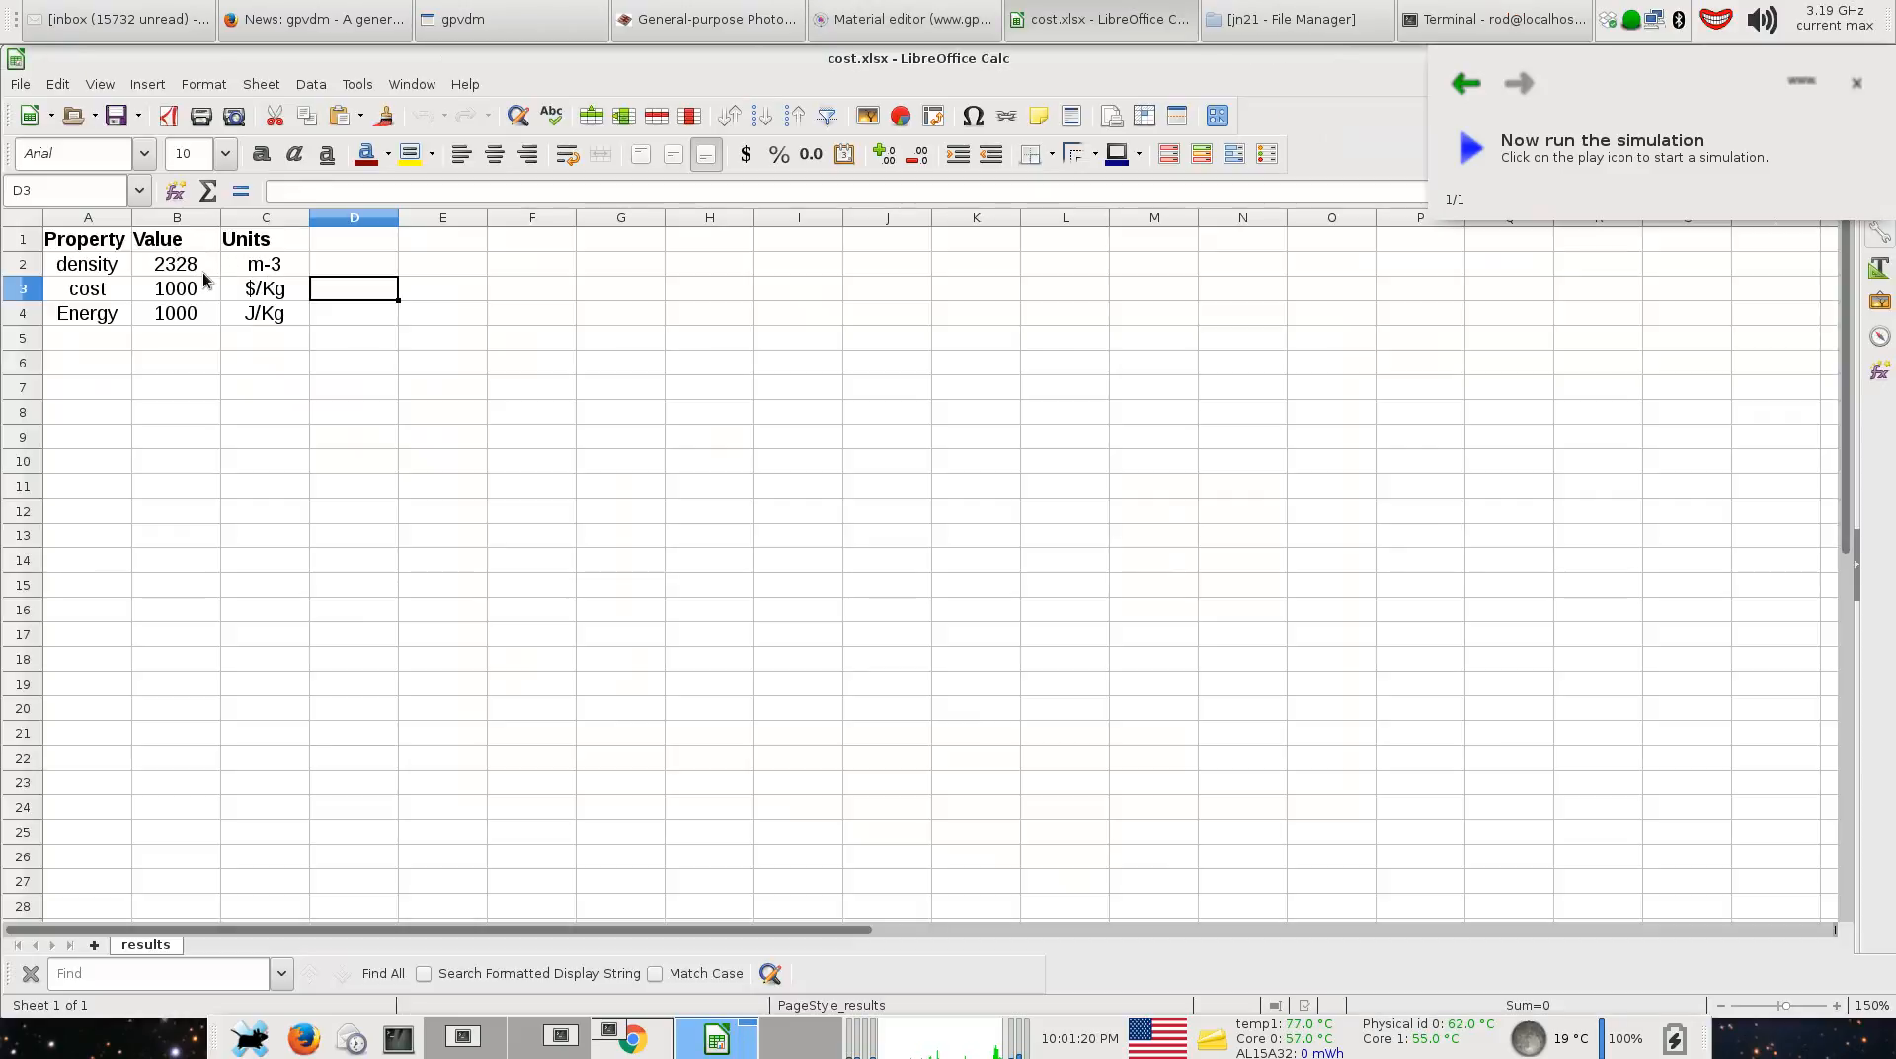
Bring up the cost and payback calculator, move it aside and inspect the al layer row.
left_click(176, 312)
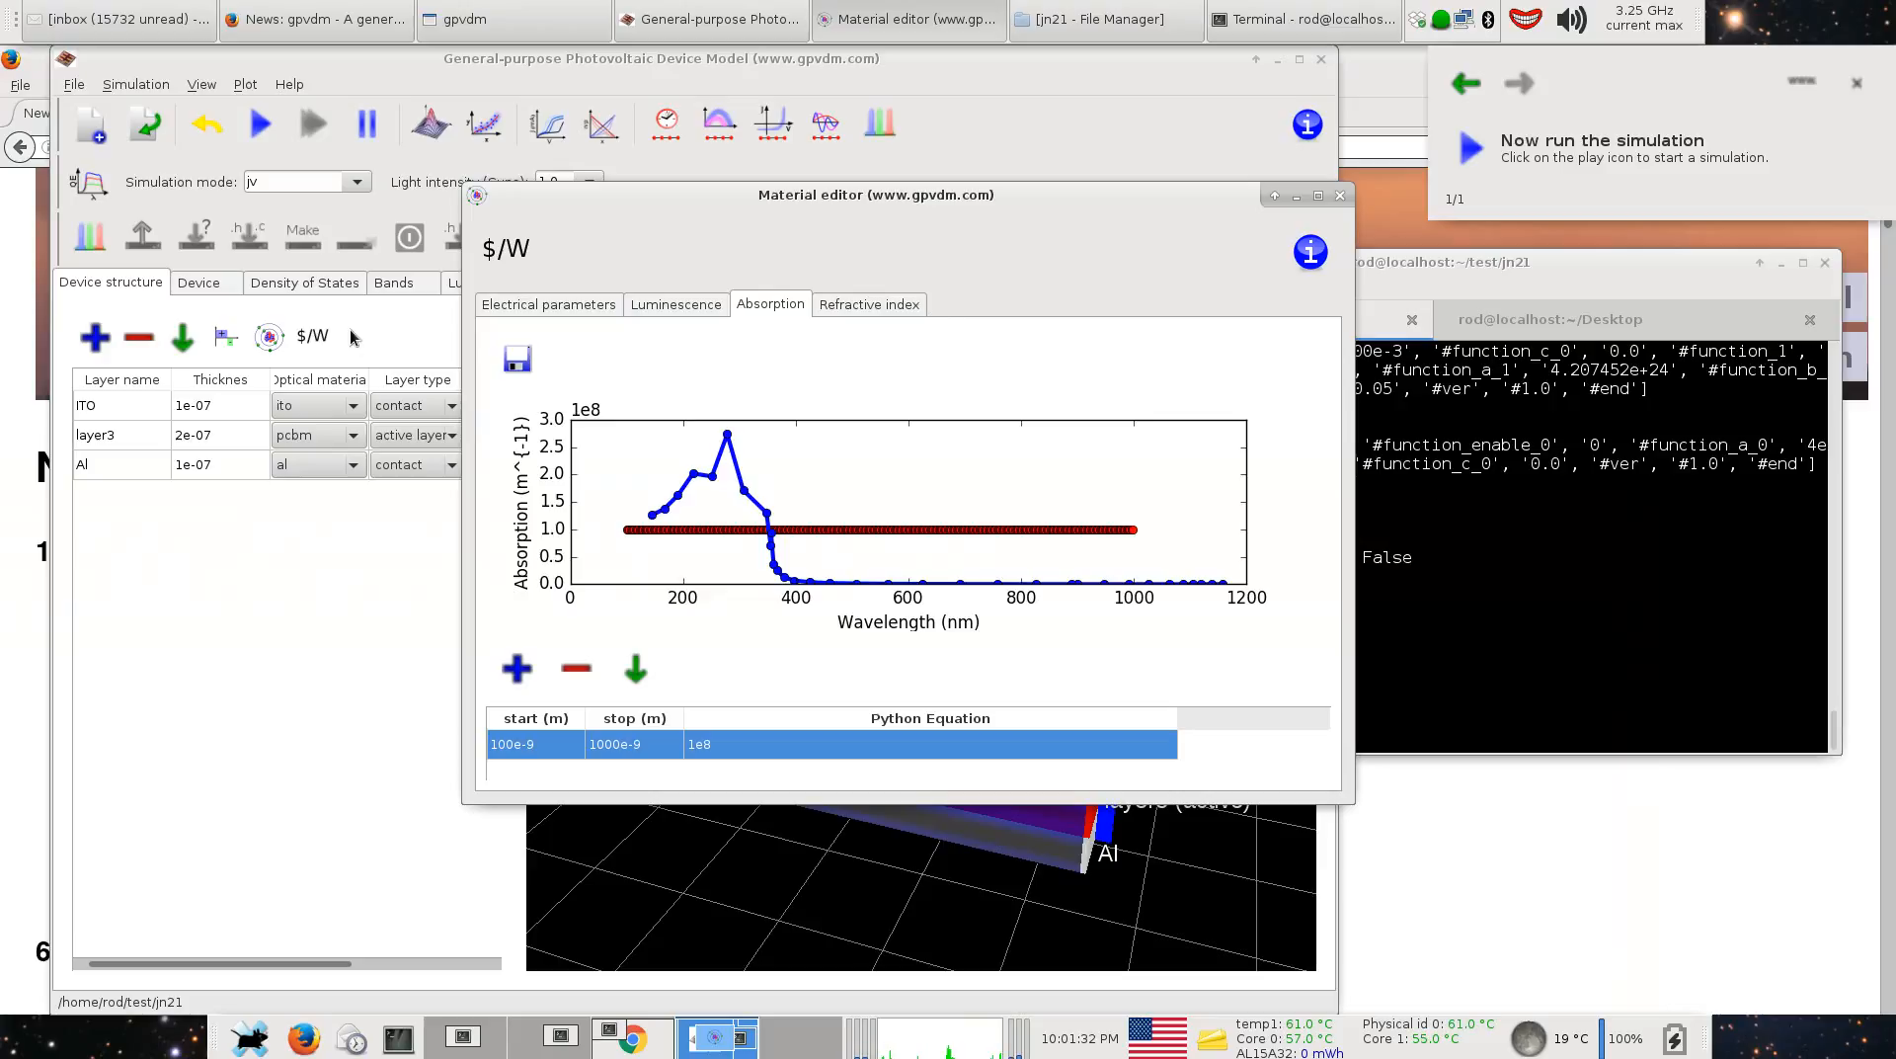
left_click(310, 336)
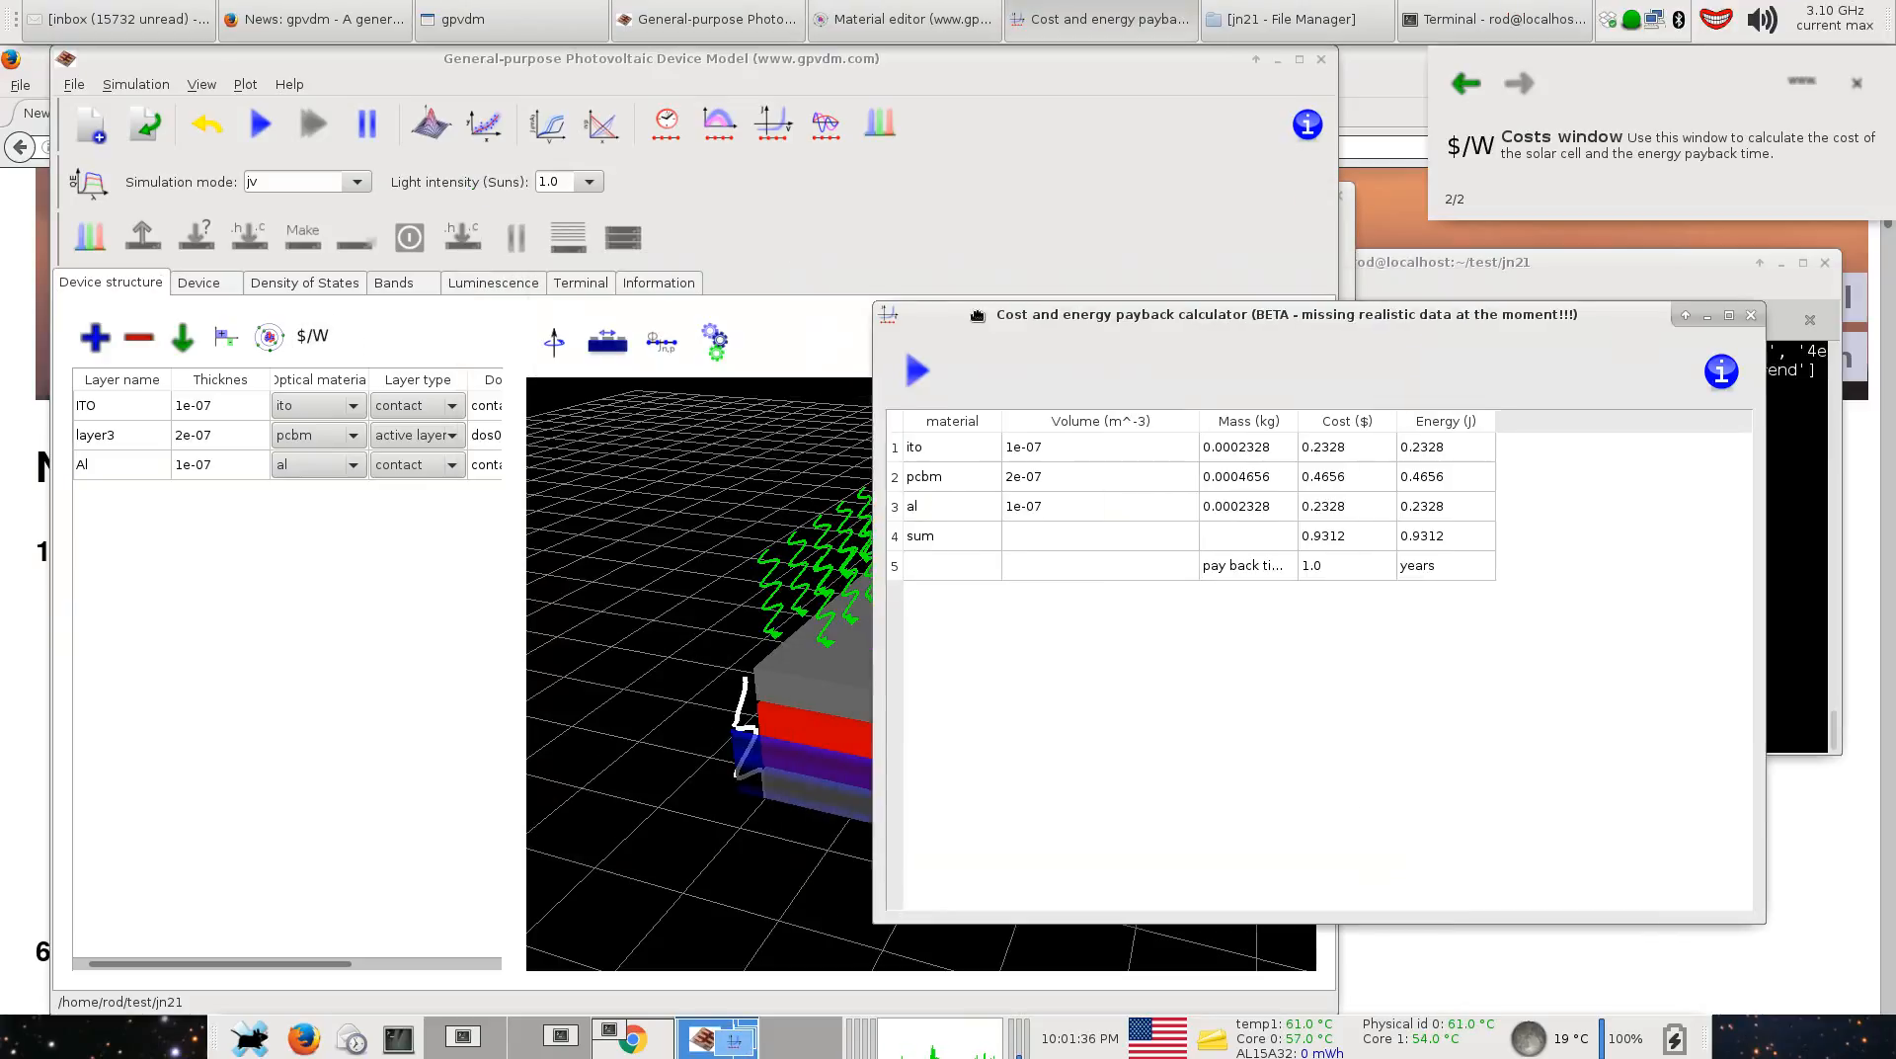
left_click_drag(1209, 314, 1415, 314)
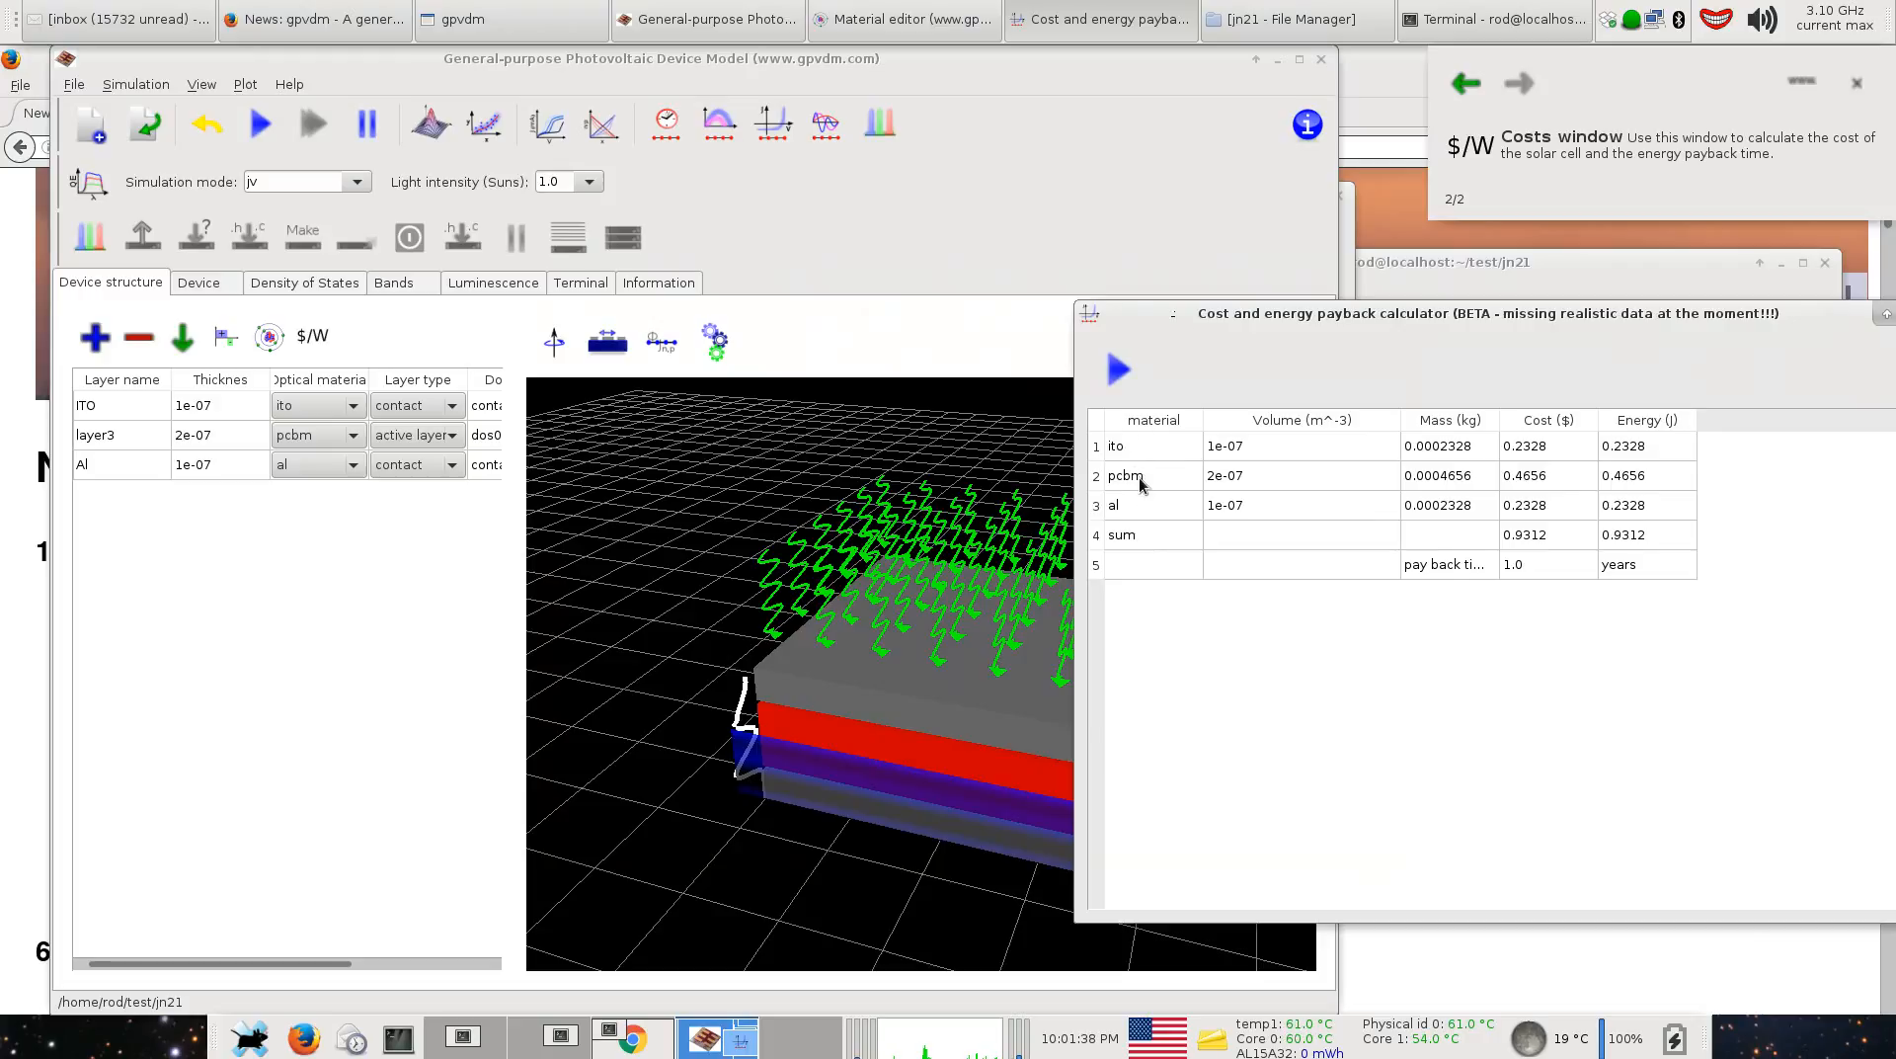
mouse_move(1158, 512)
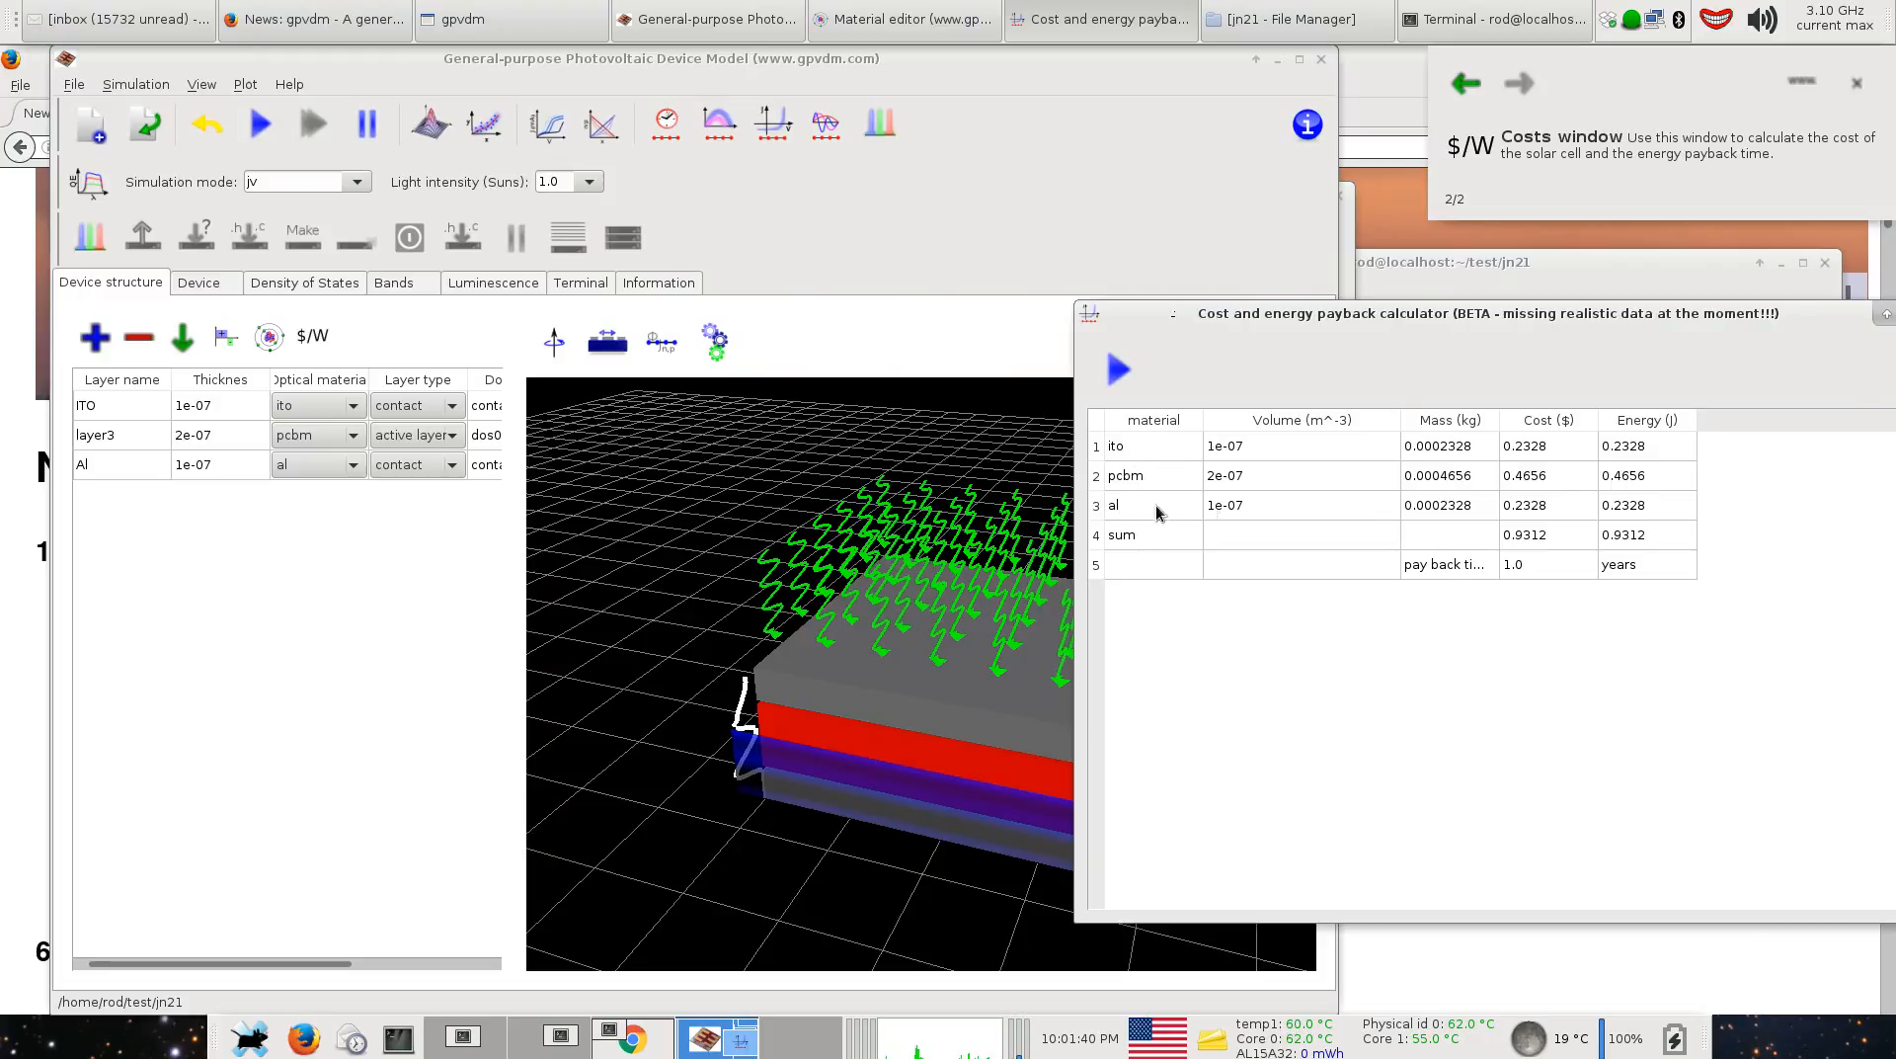
left_click(1270, 476)
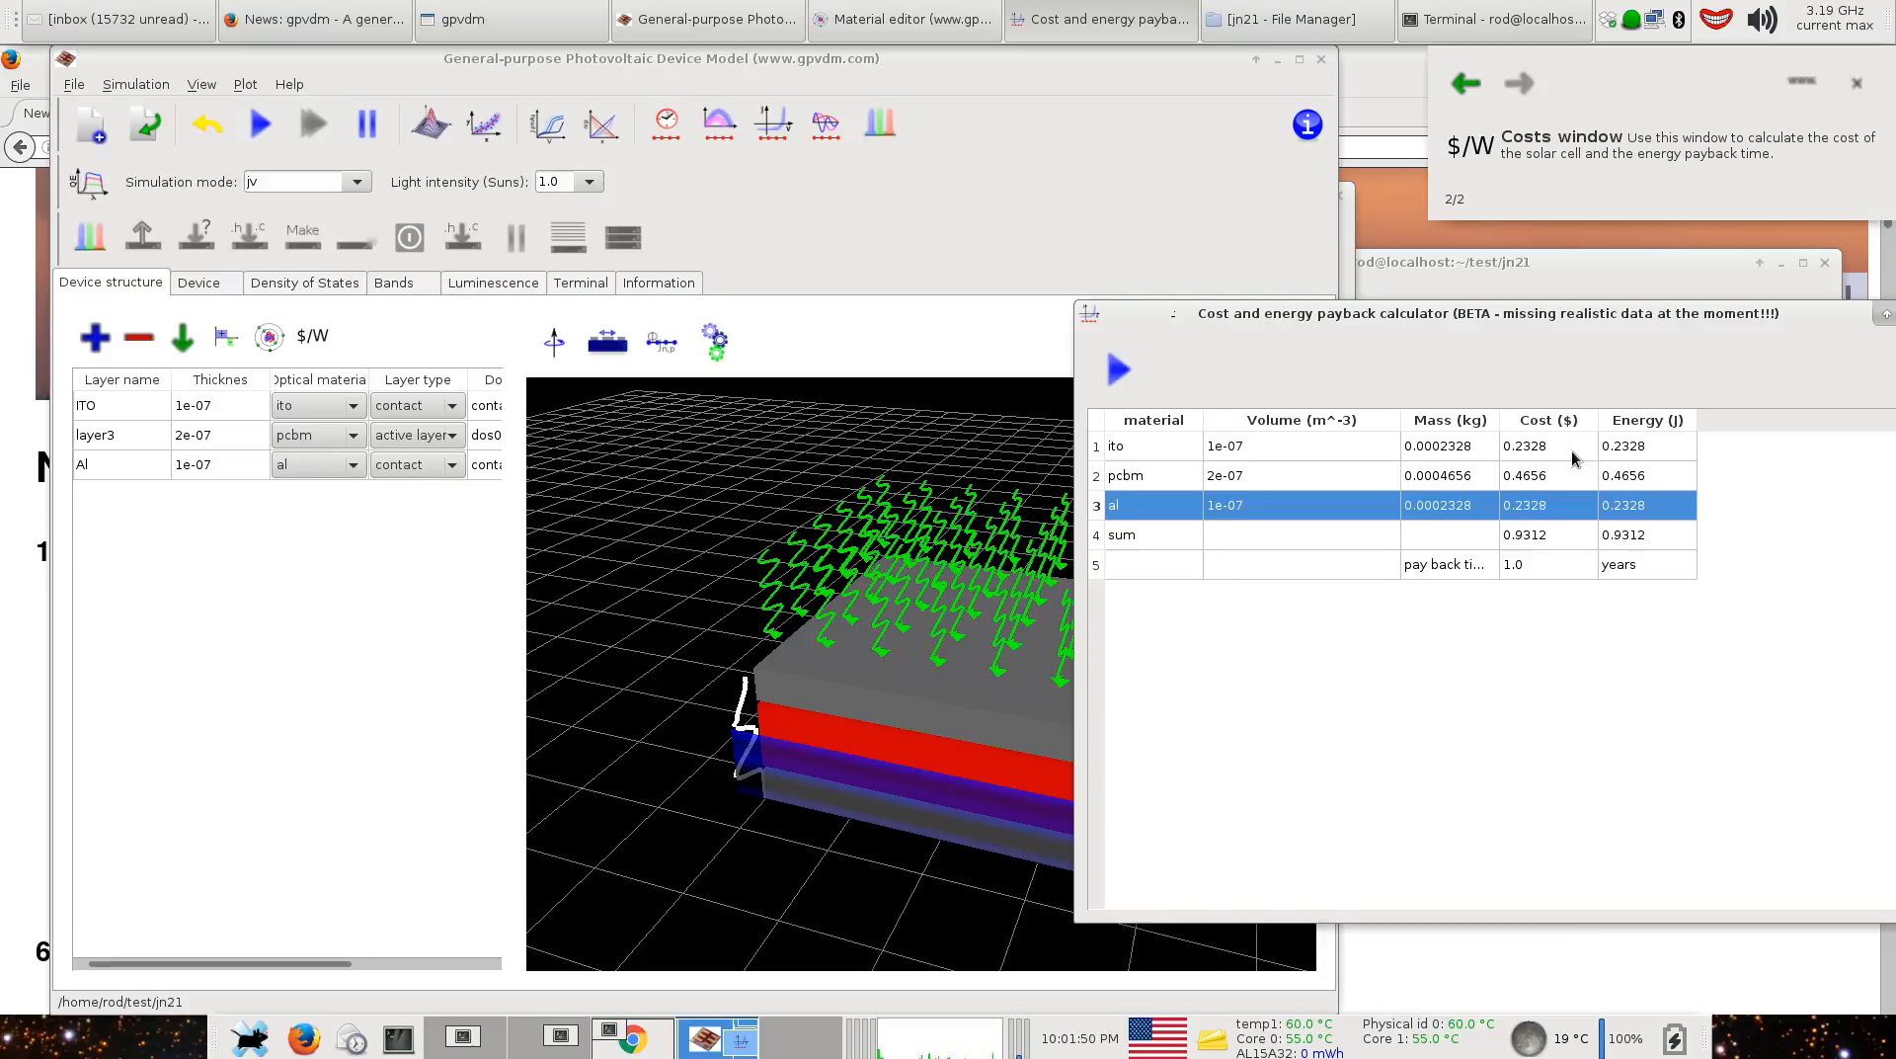
mouse_move(1664, 524)
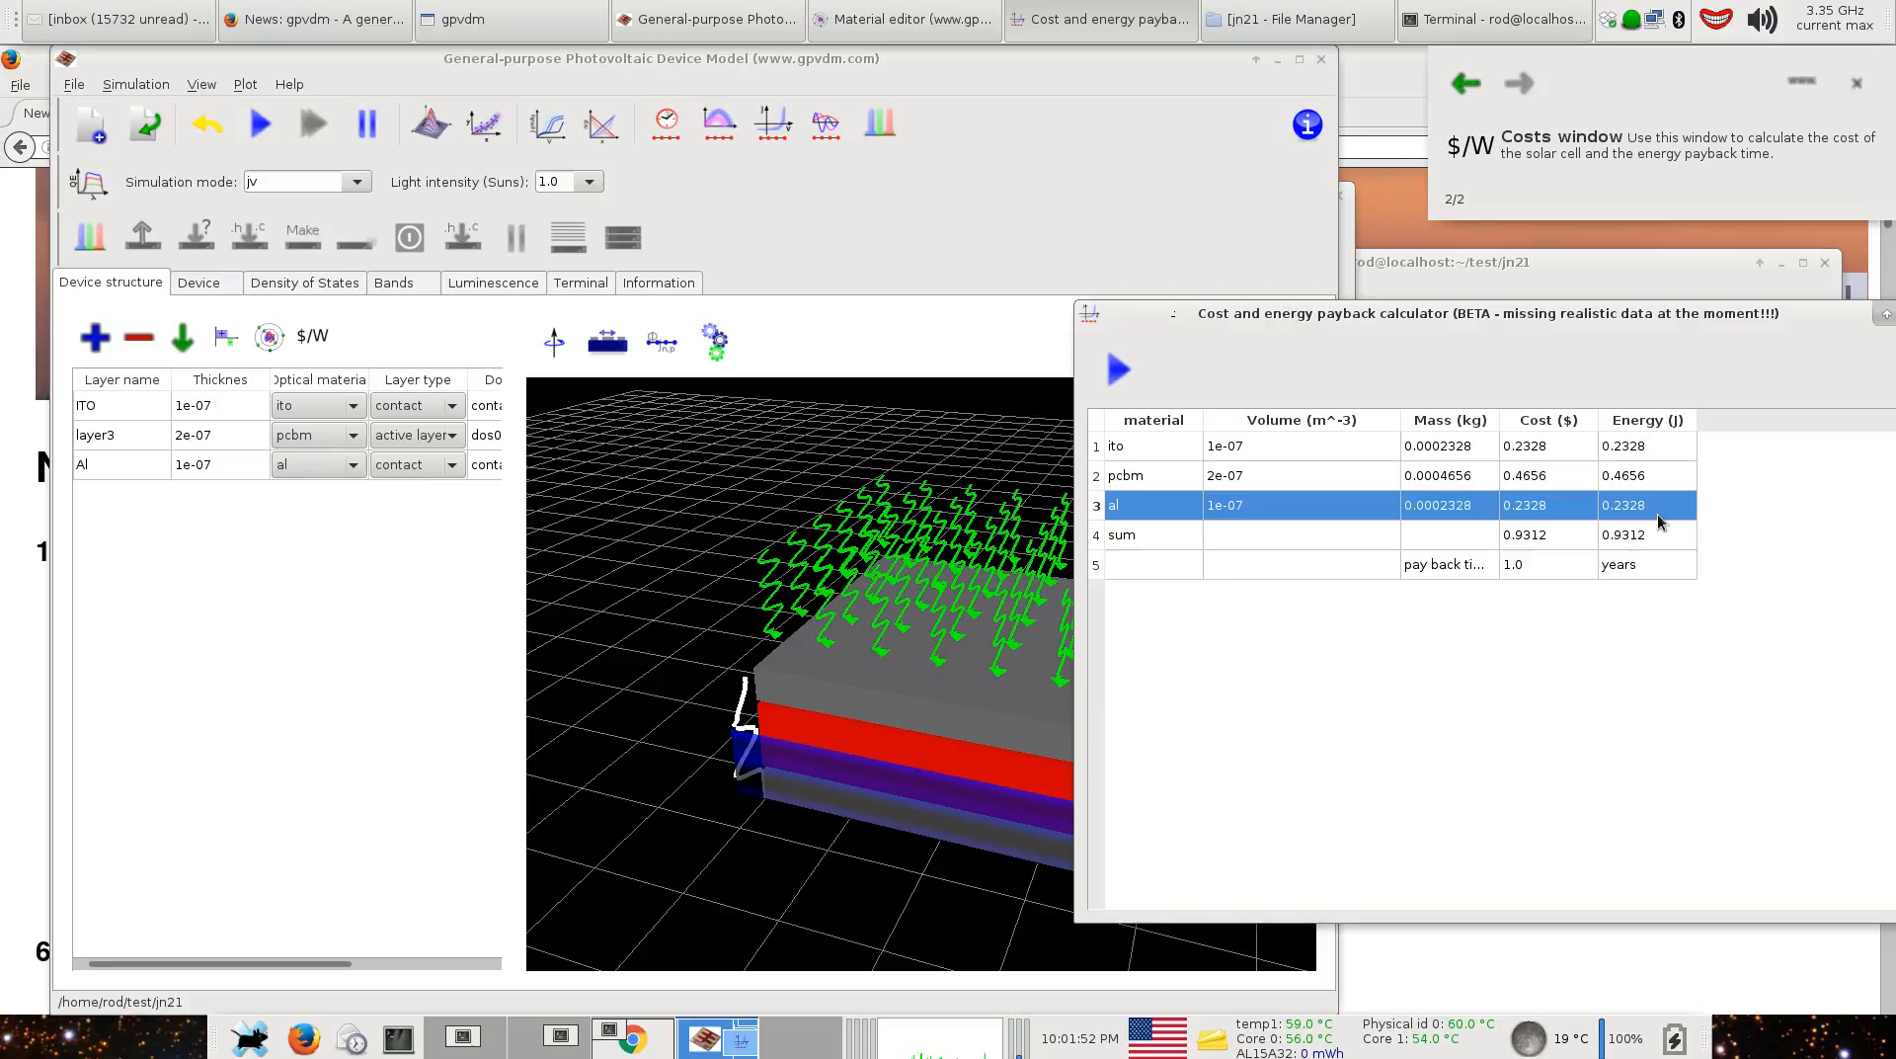
mouse_move(1596, 547)
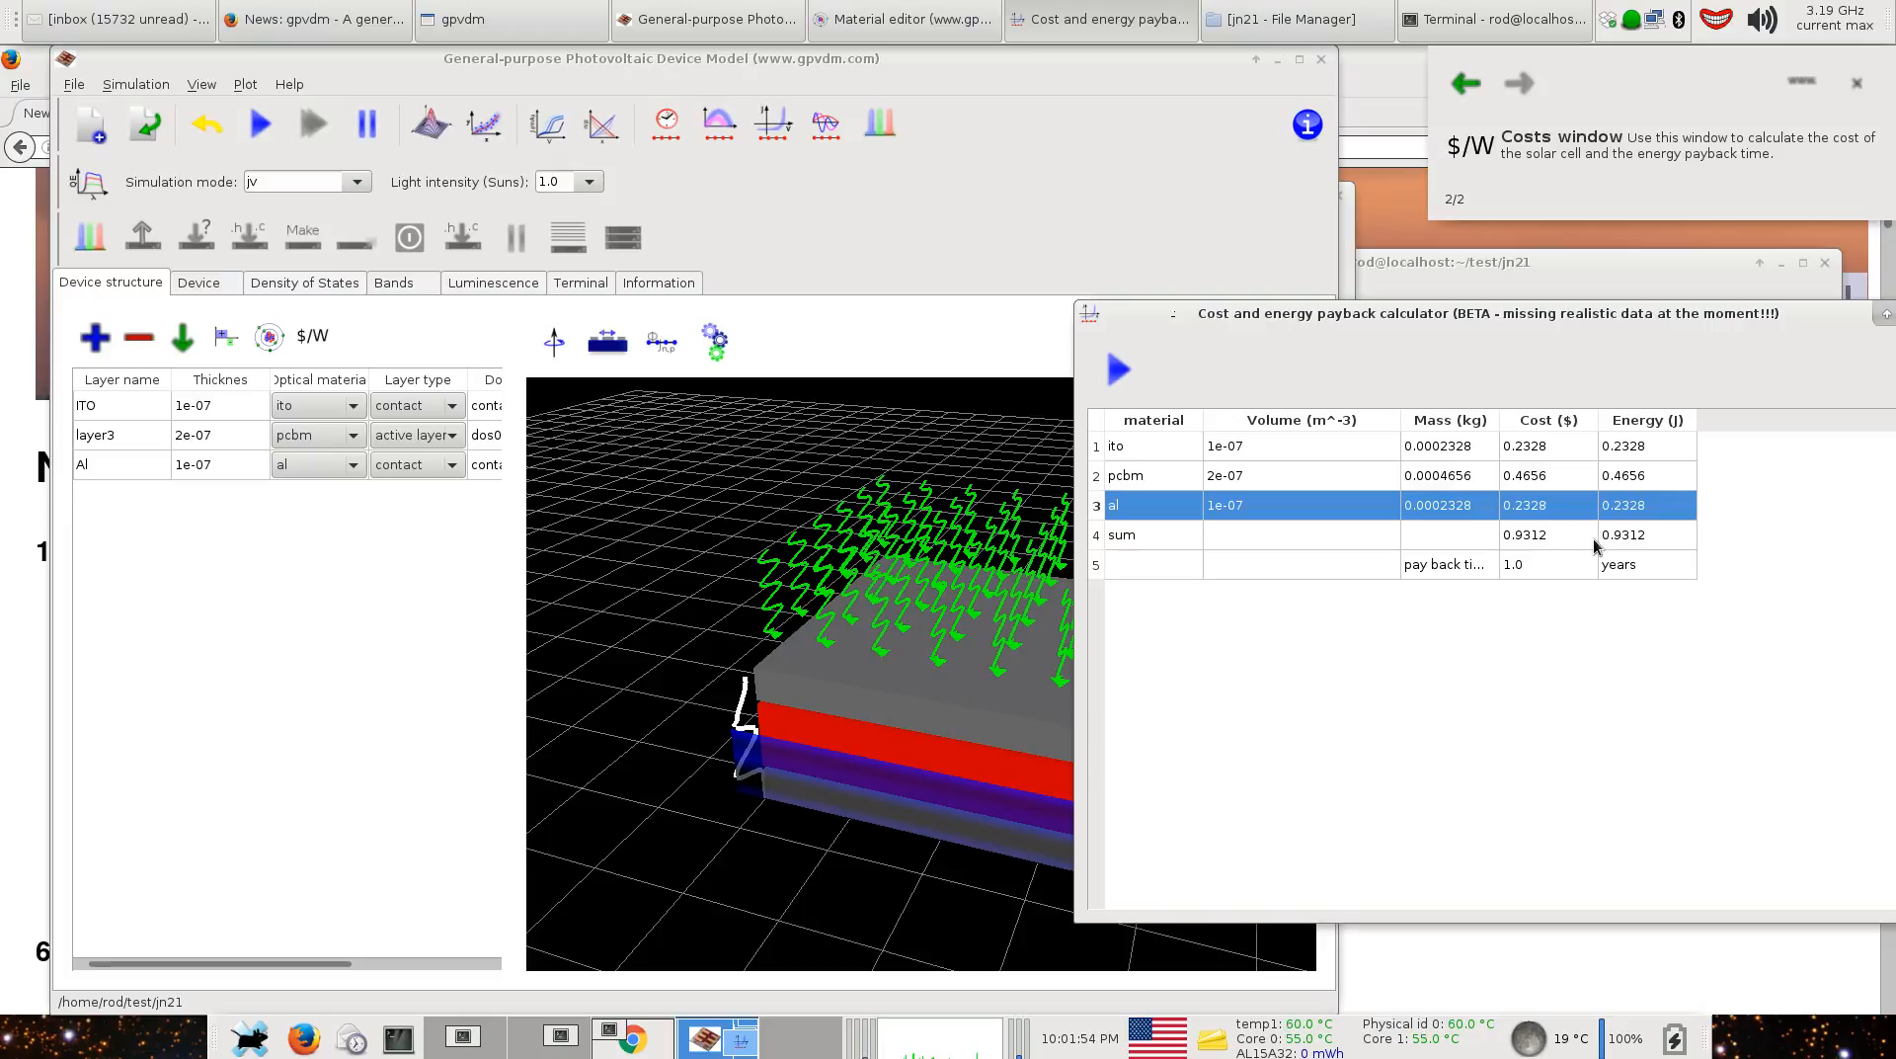
mouse_move(1596, 547)
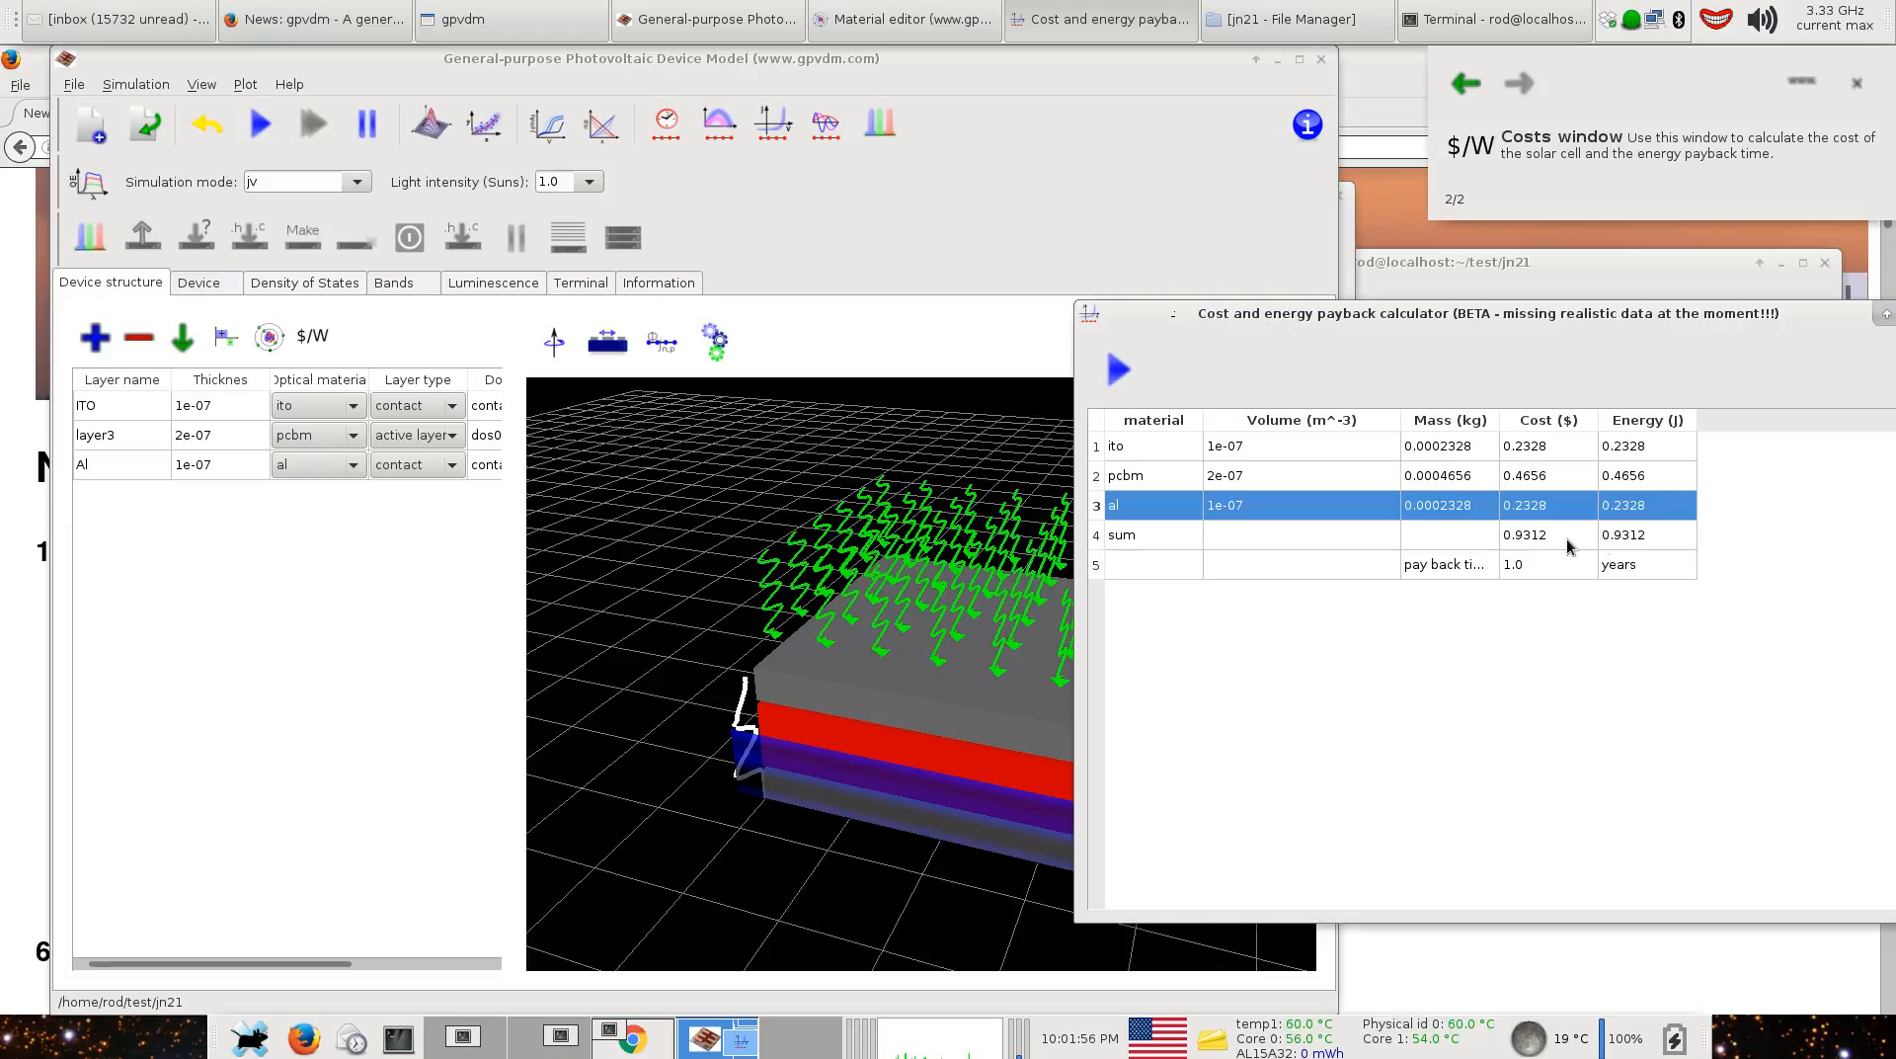
mouse_move(1631, 547)
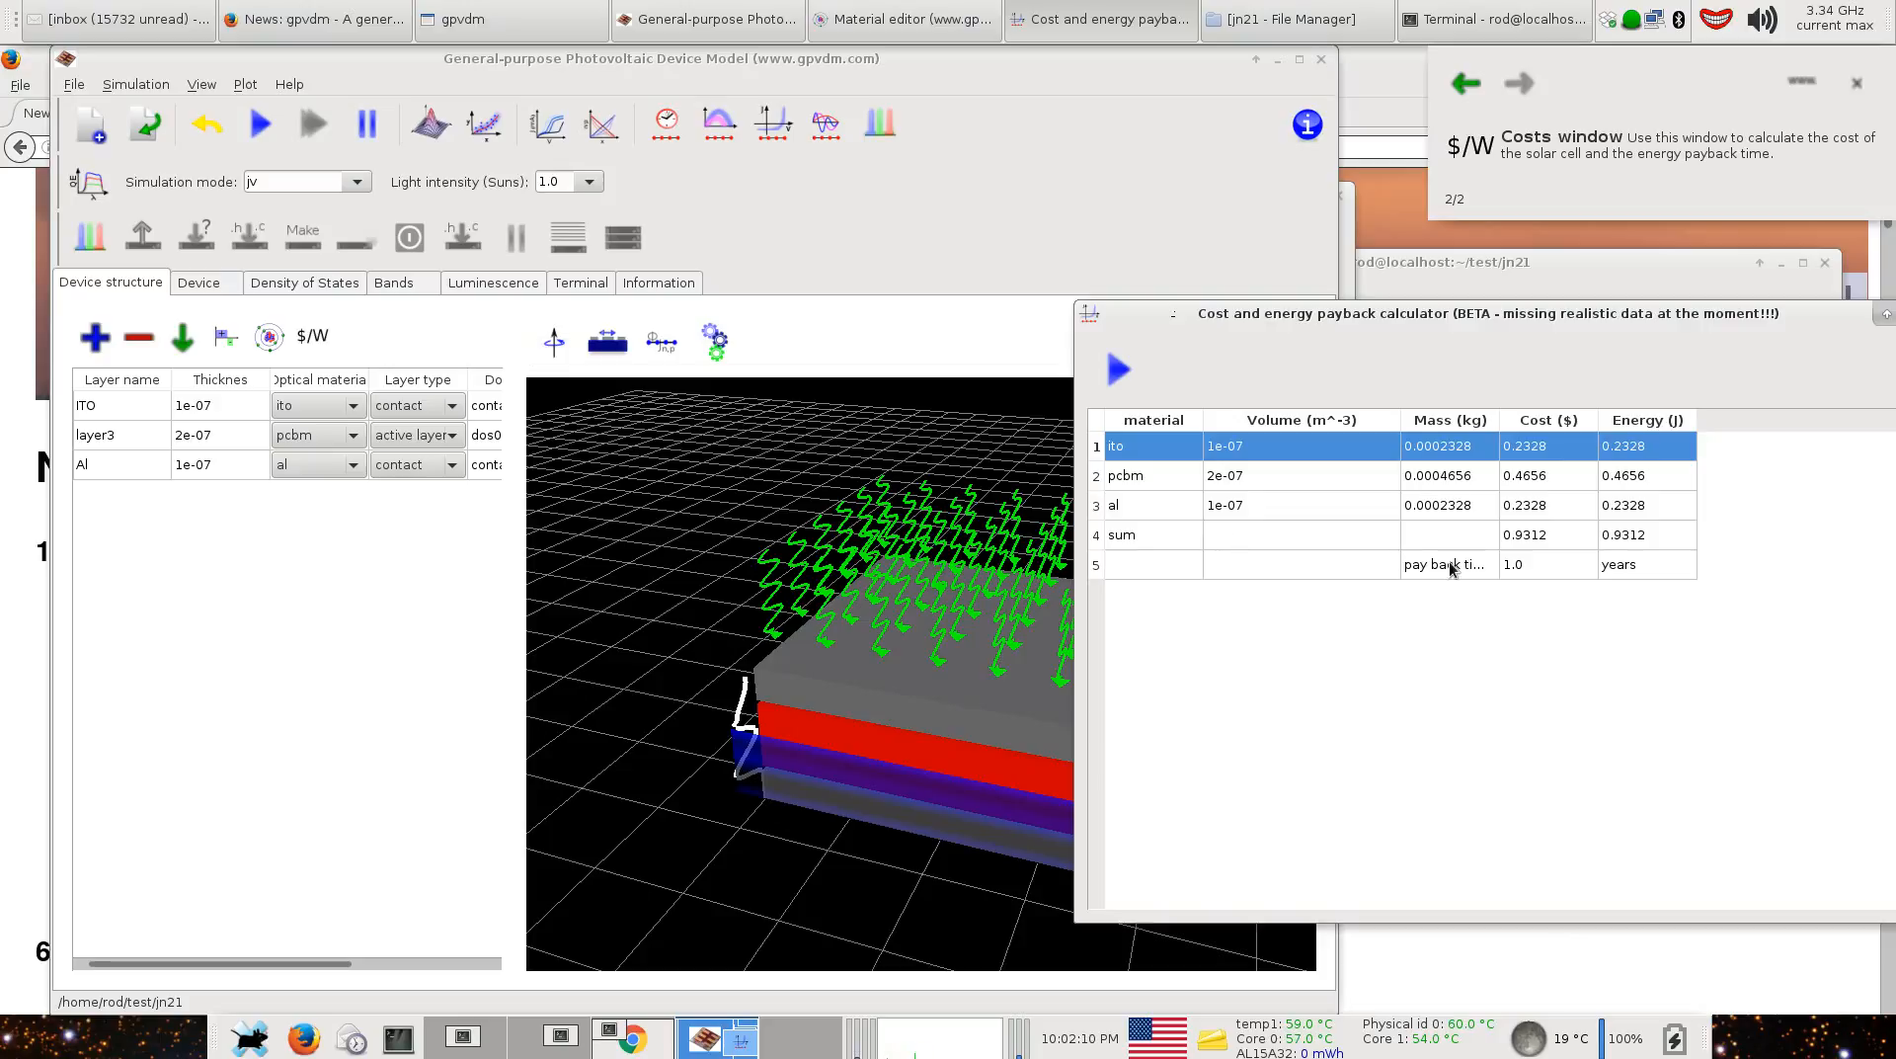
mouse_move(1499, 423)
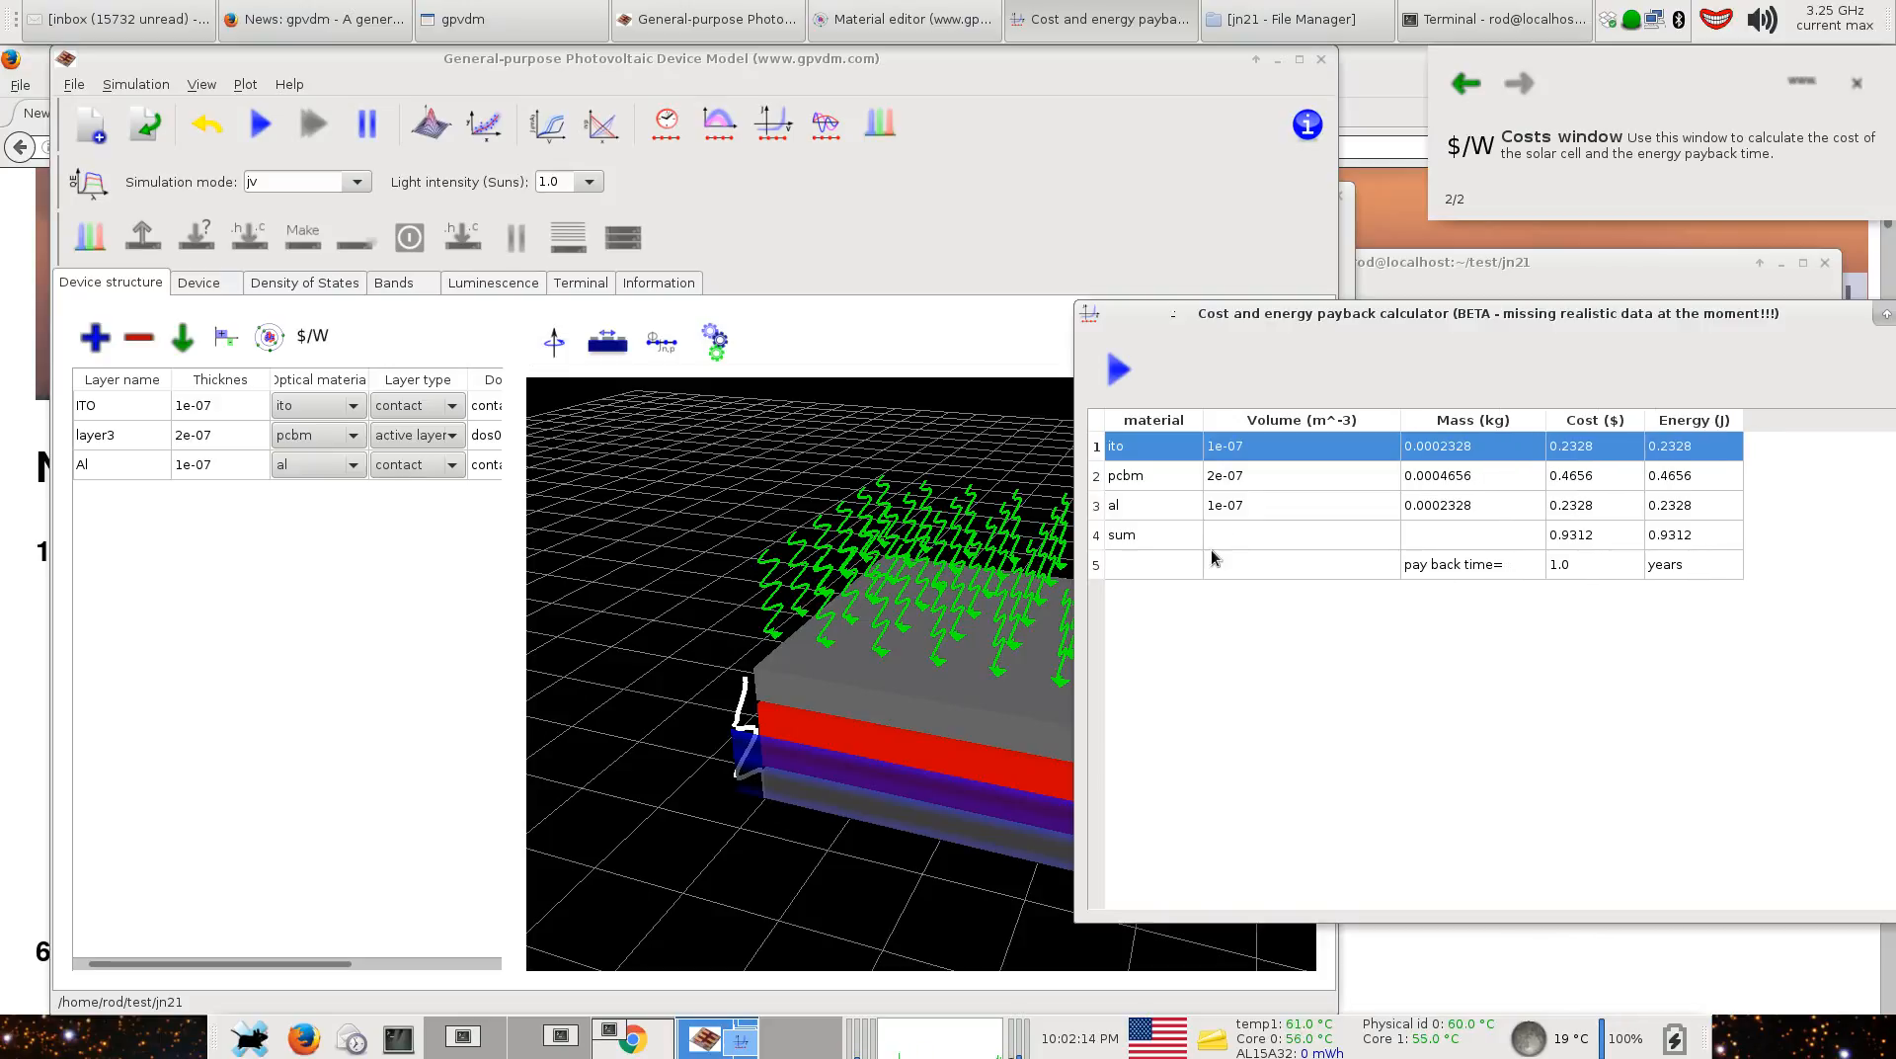
mouse_move(1491, 519)
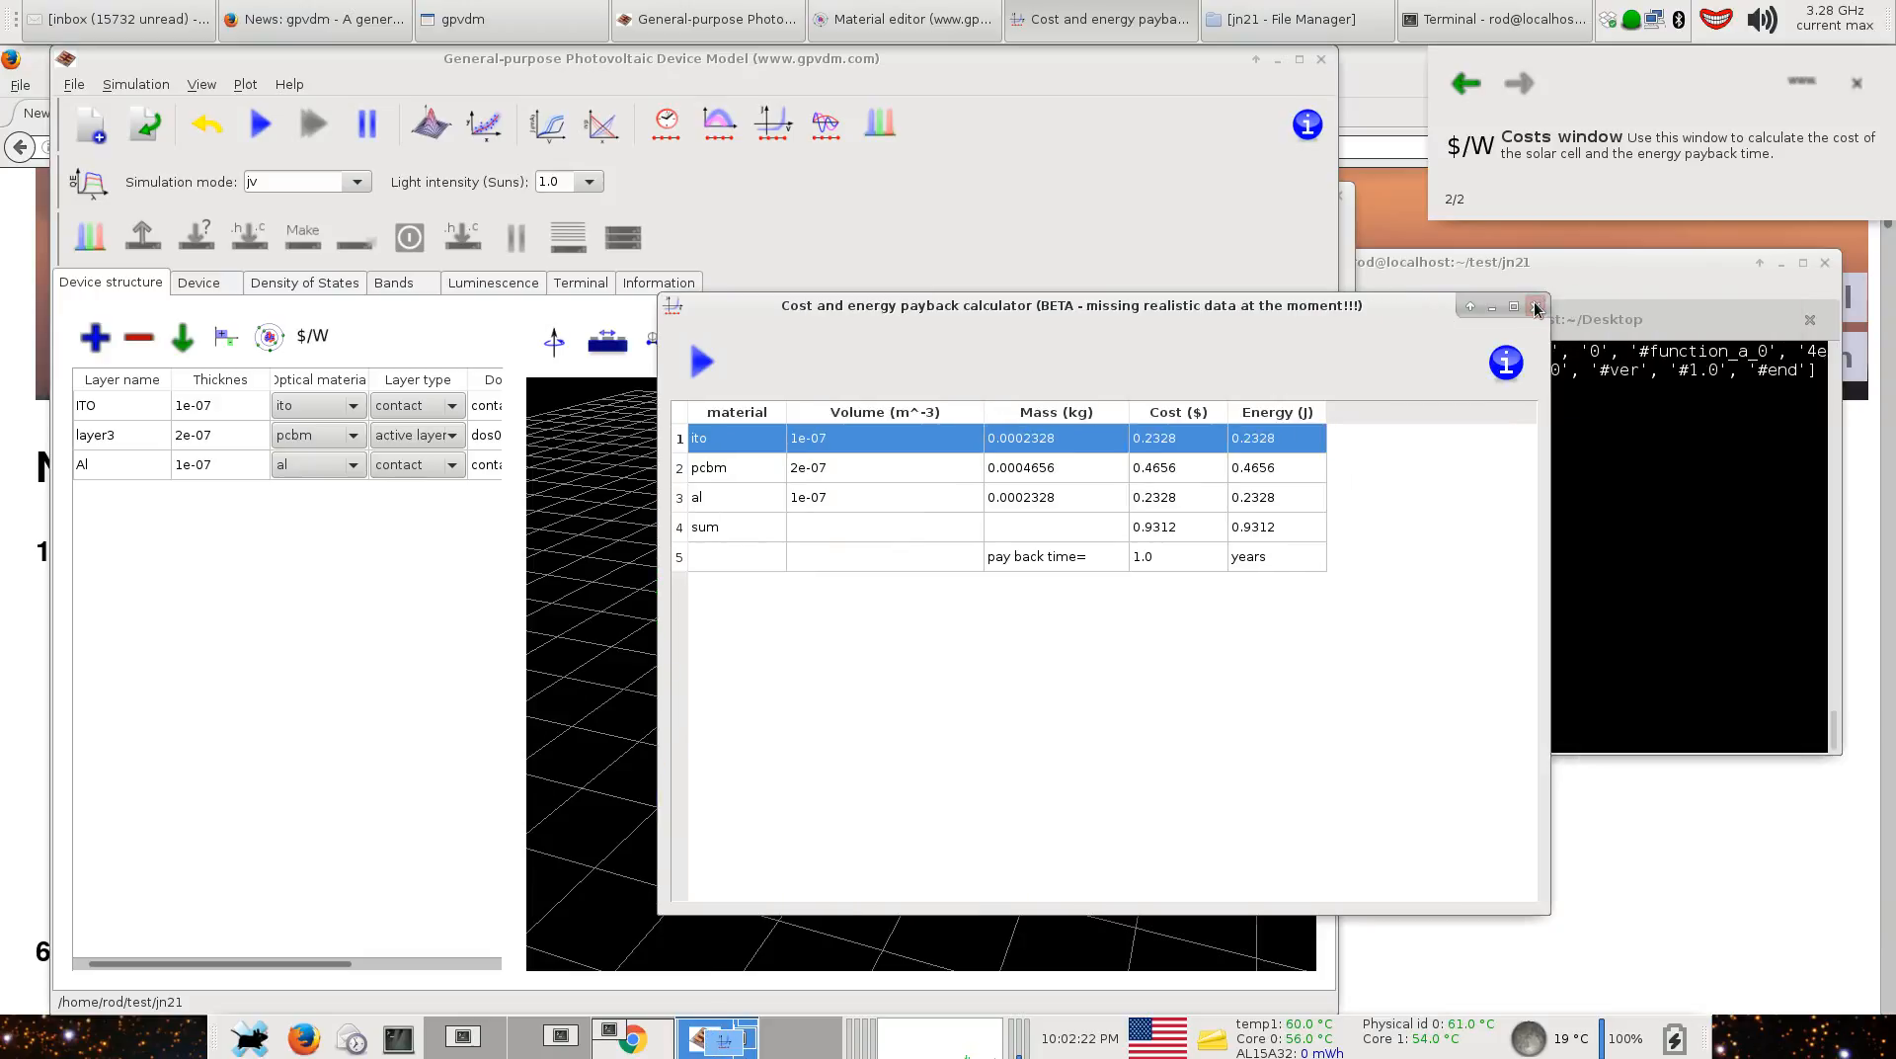
Close the cost and energy payback calculator window.
left_click(1535, 305)
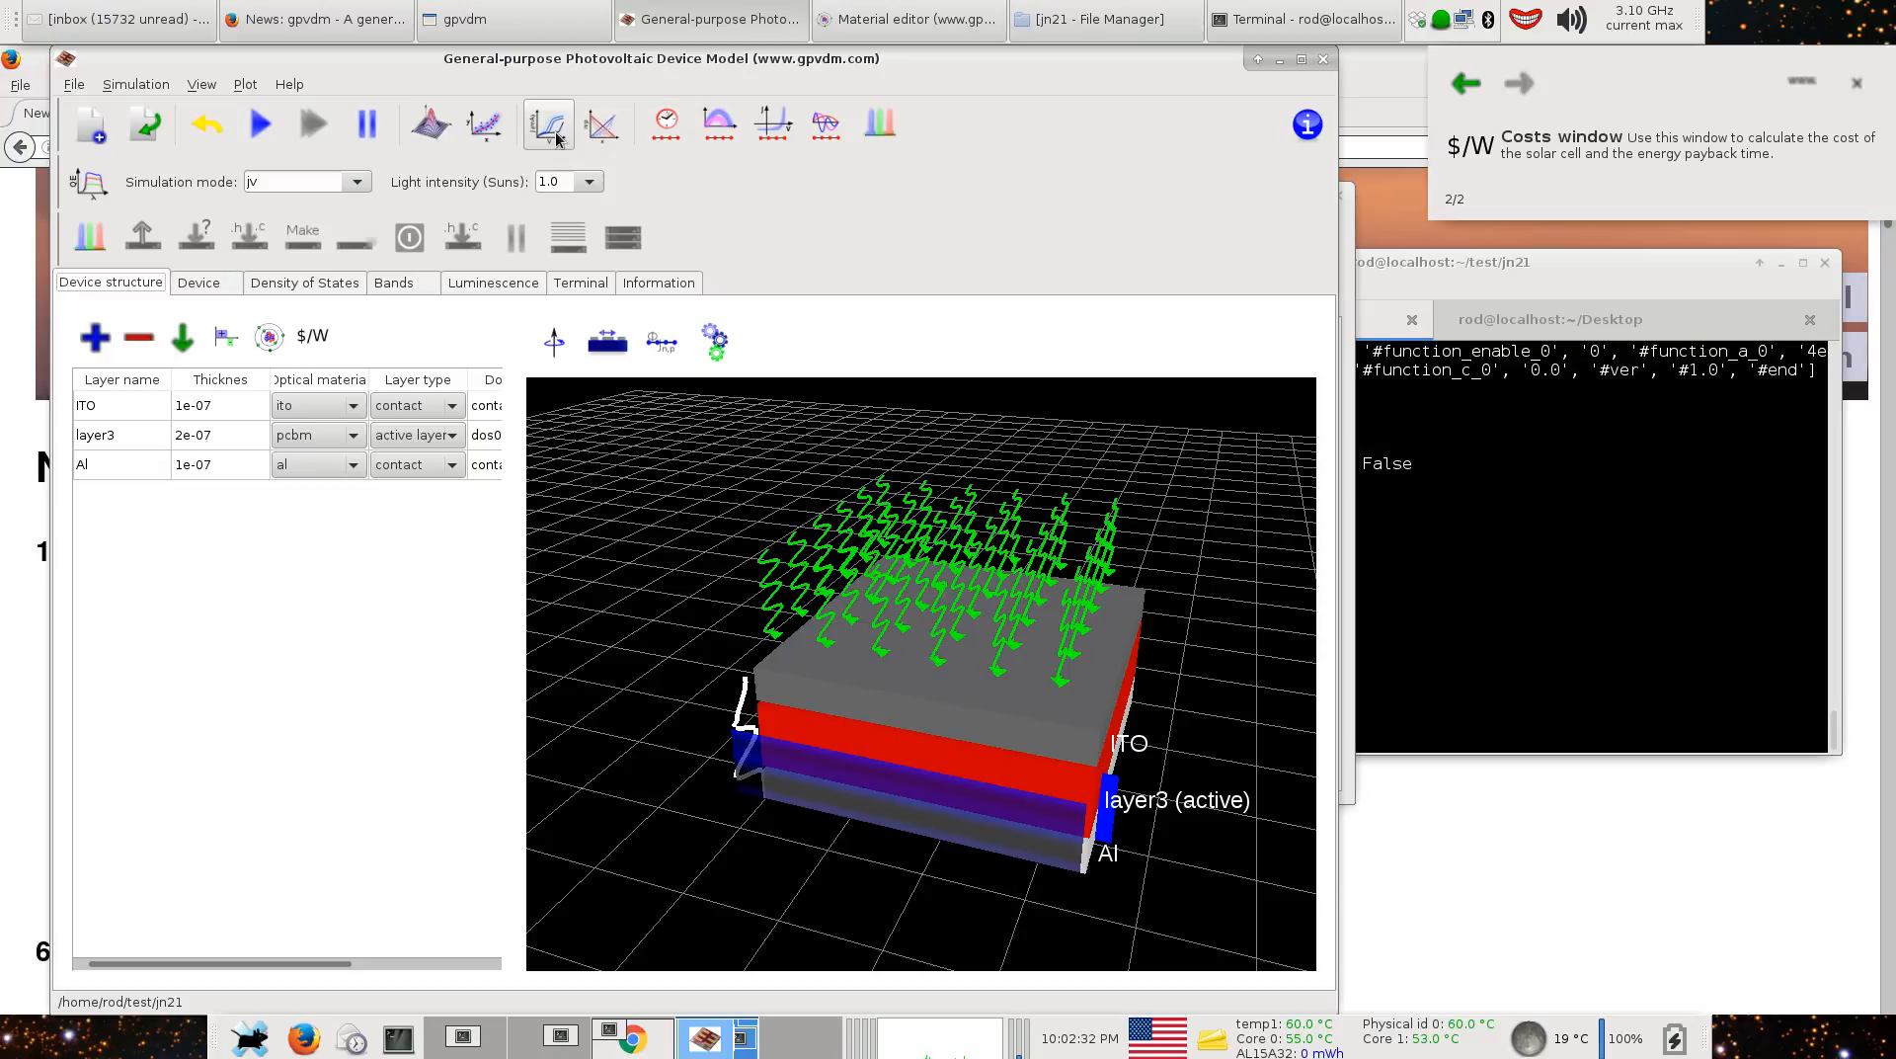
mouse_move(600, 125)
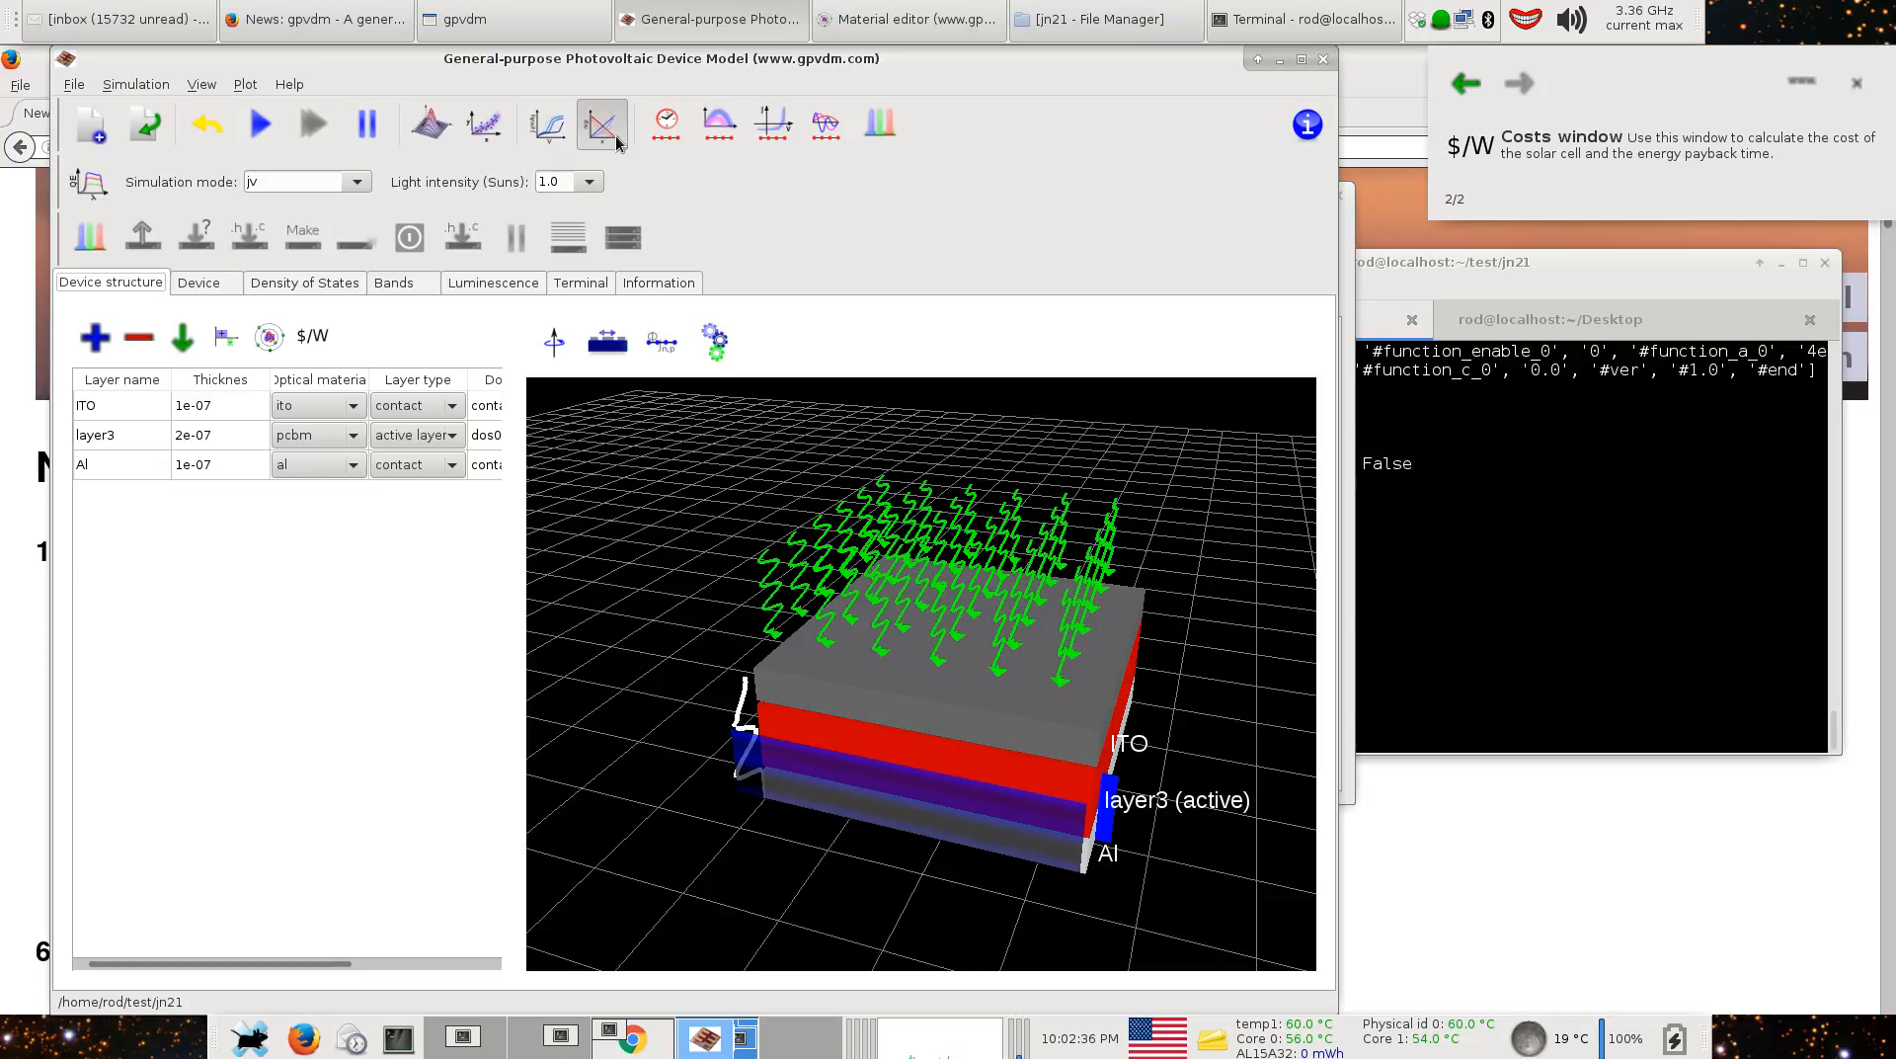
Open the time-domain results viewer and plot hole recombination rate from Rp.dat.
left_click(601, 122)
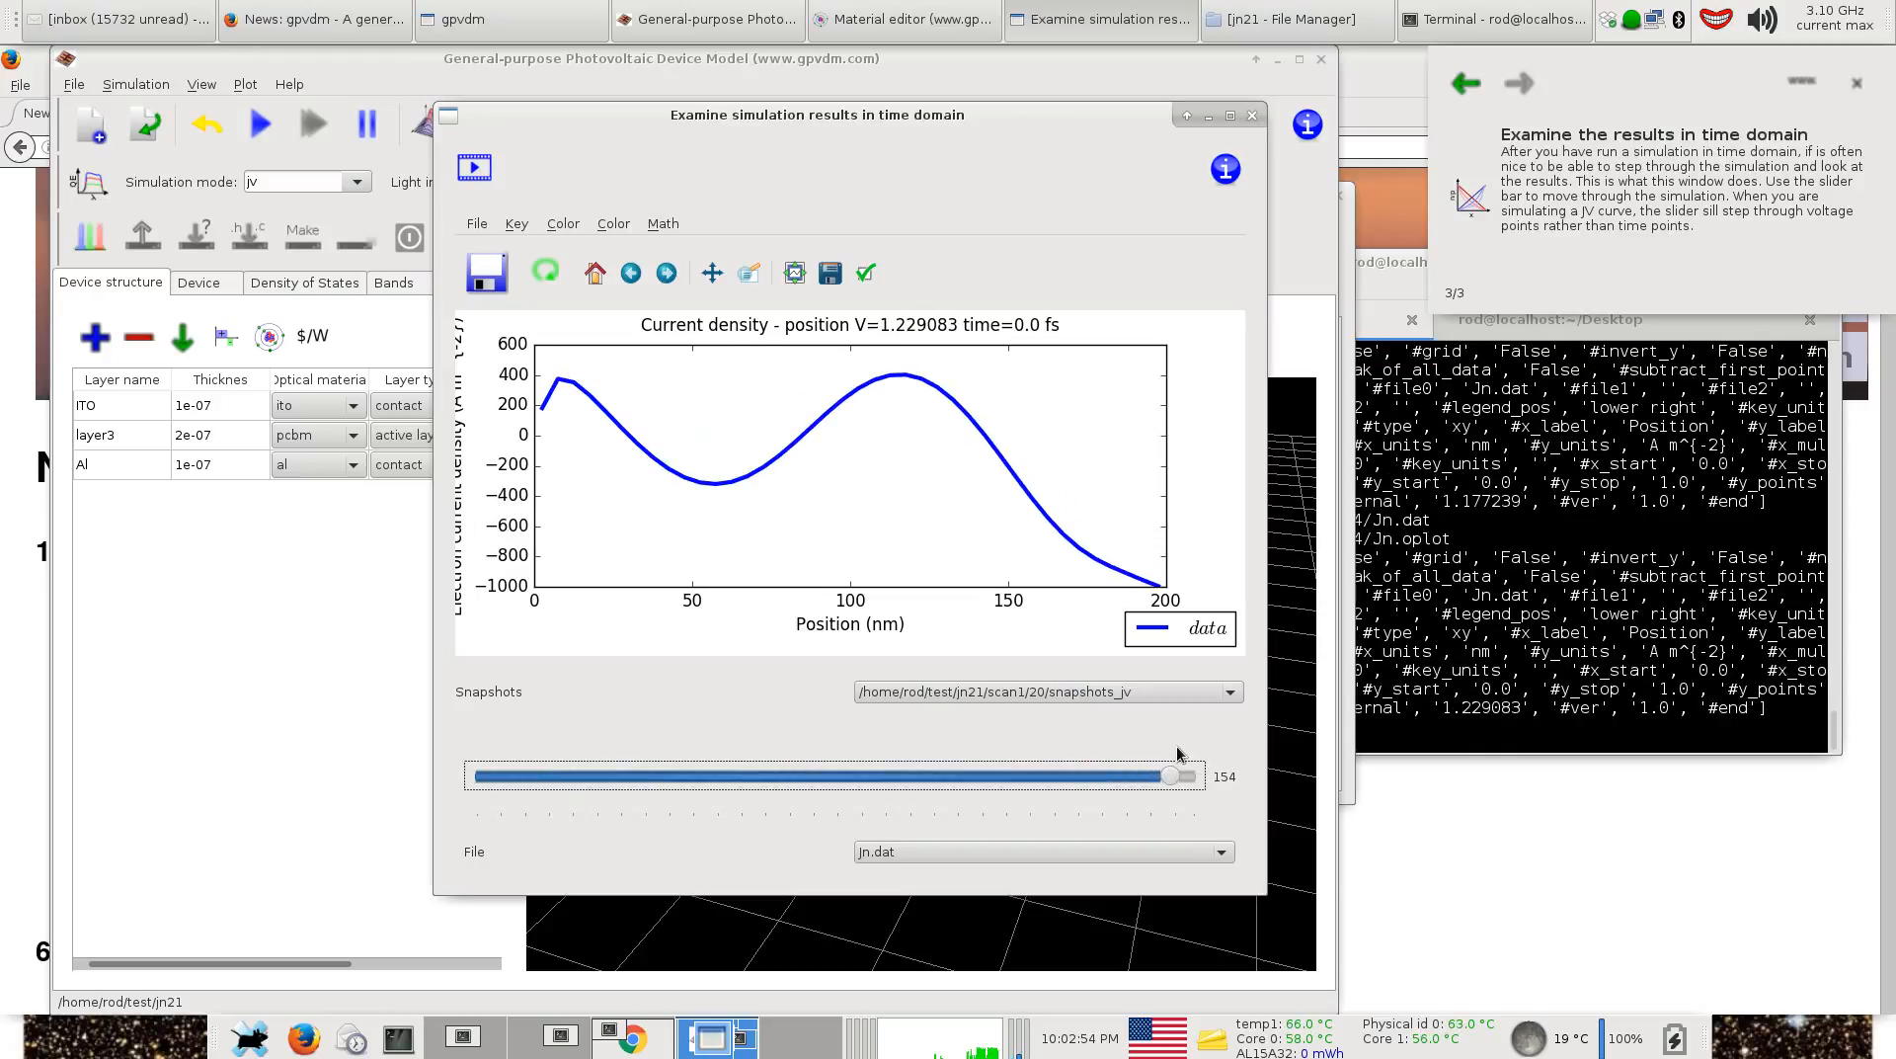
mouse_move(1219, 786)
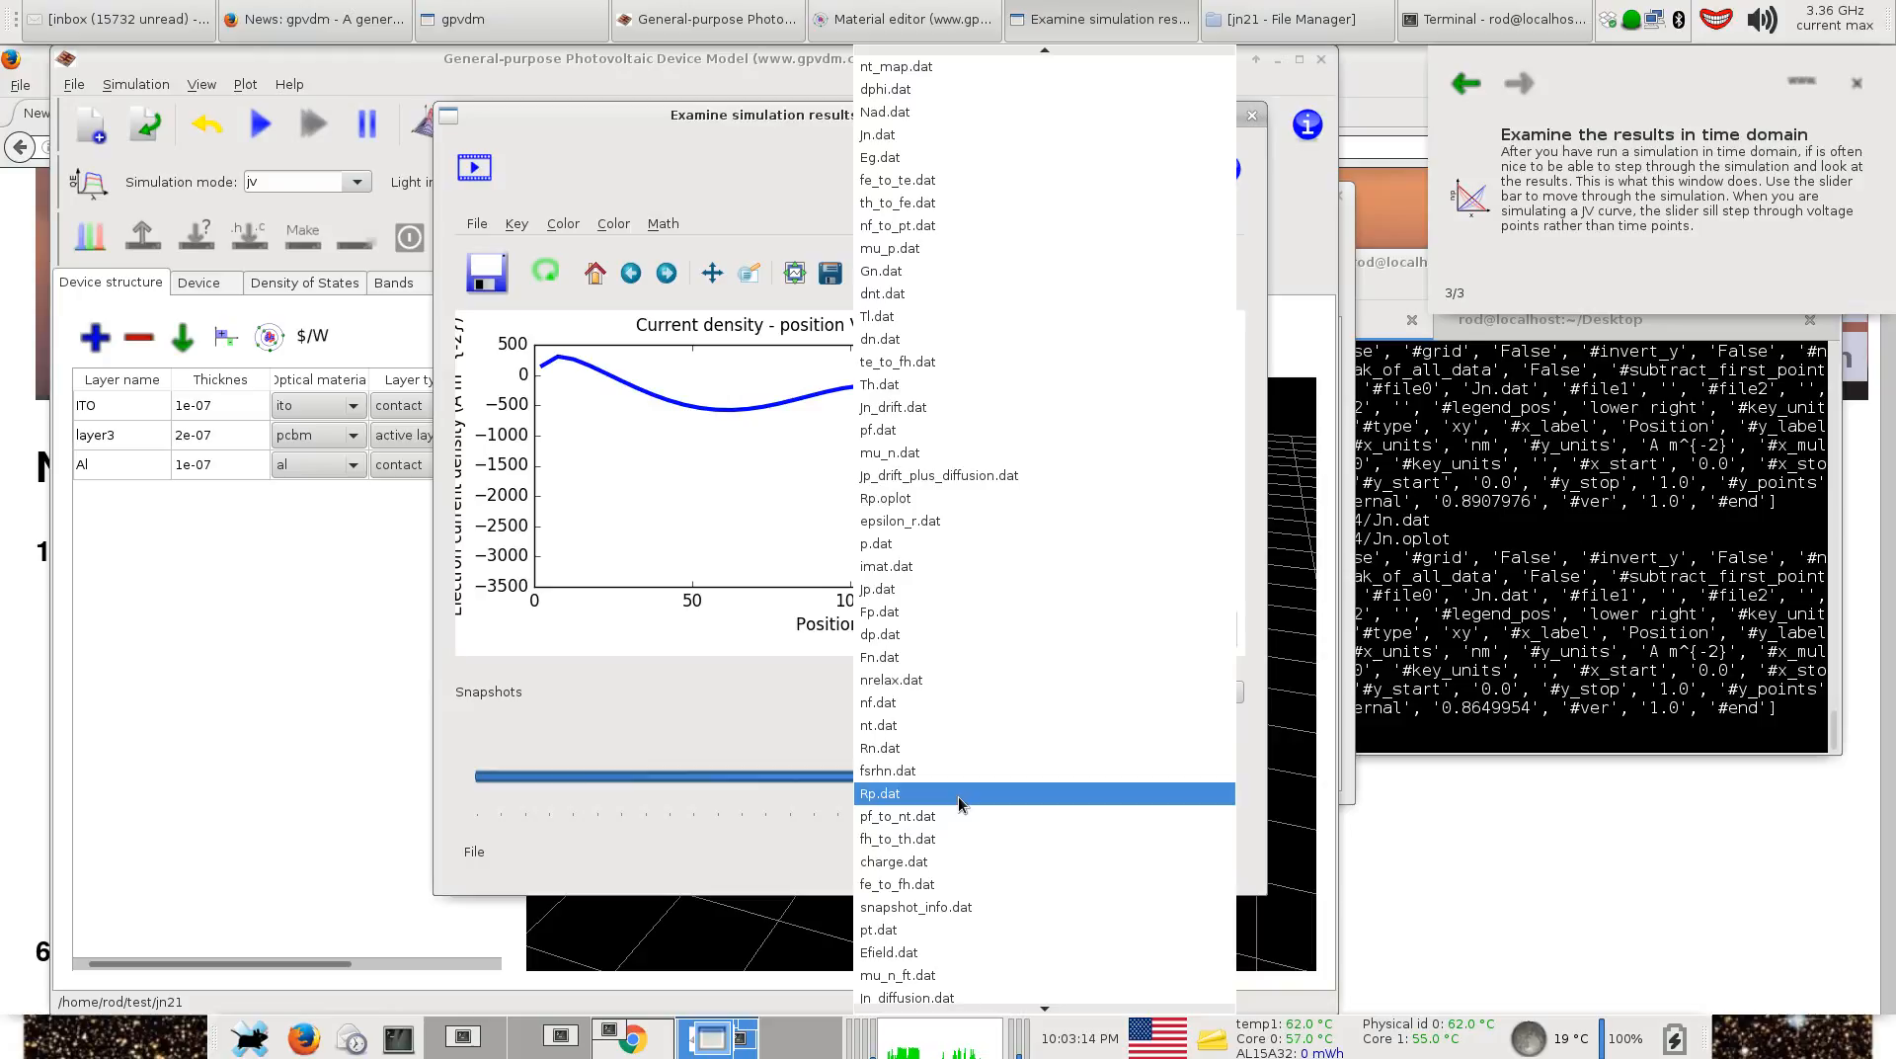
left_click(881, 792)
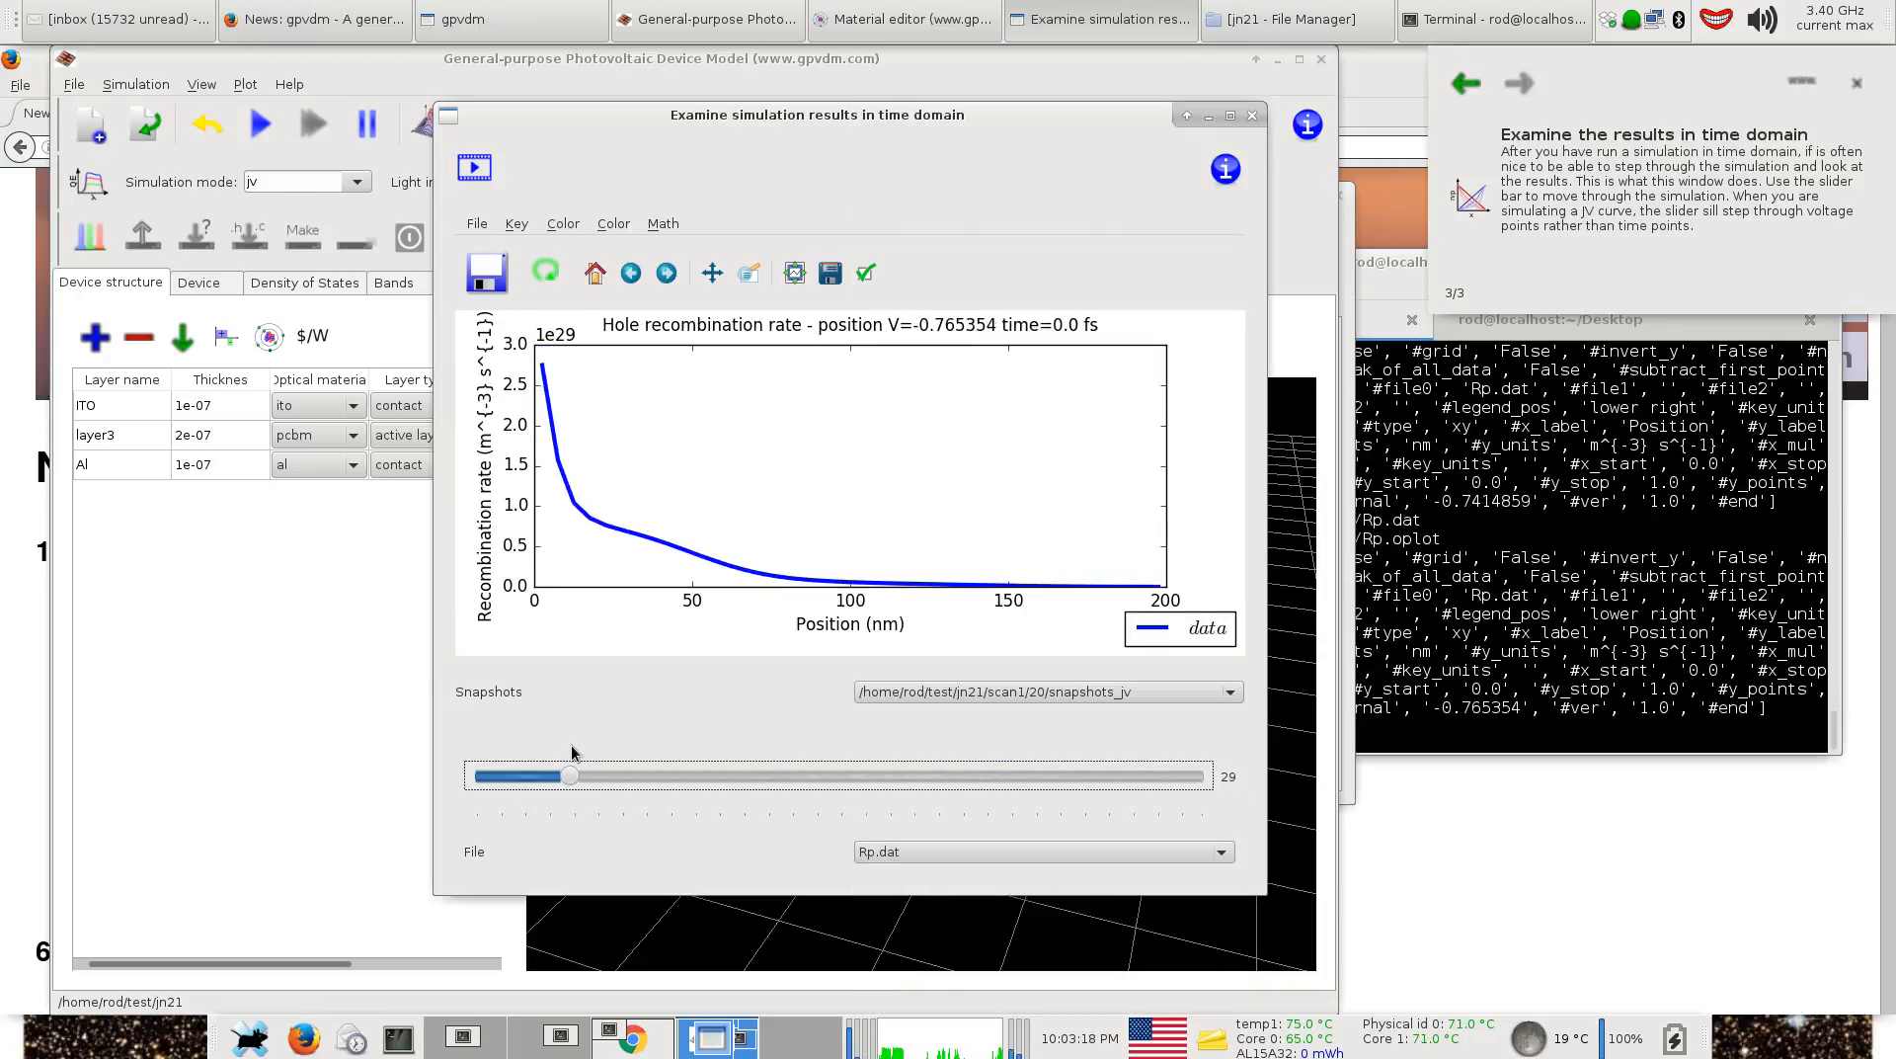
mouse_move(694, 371)
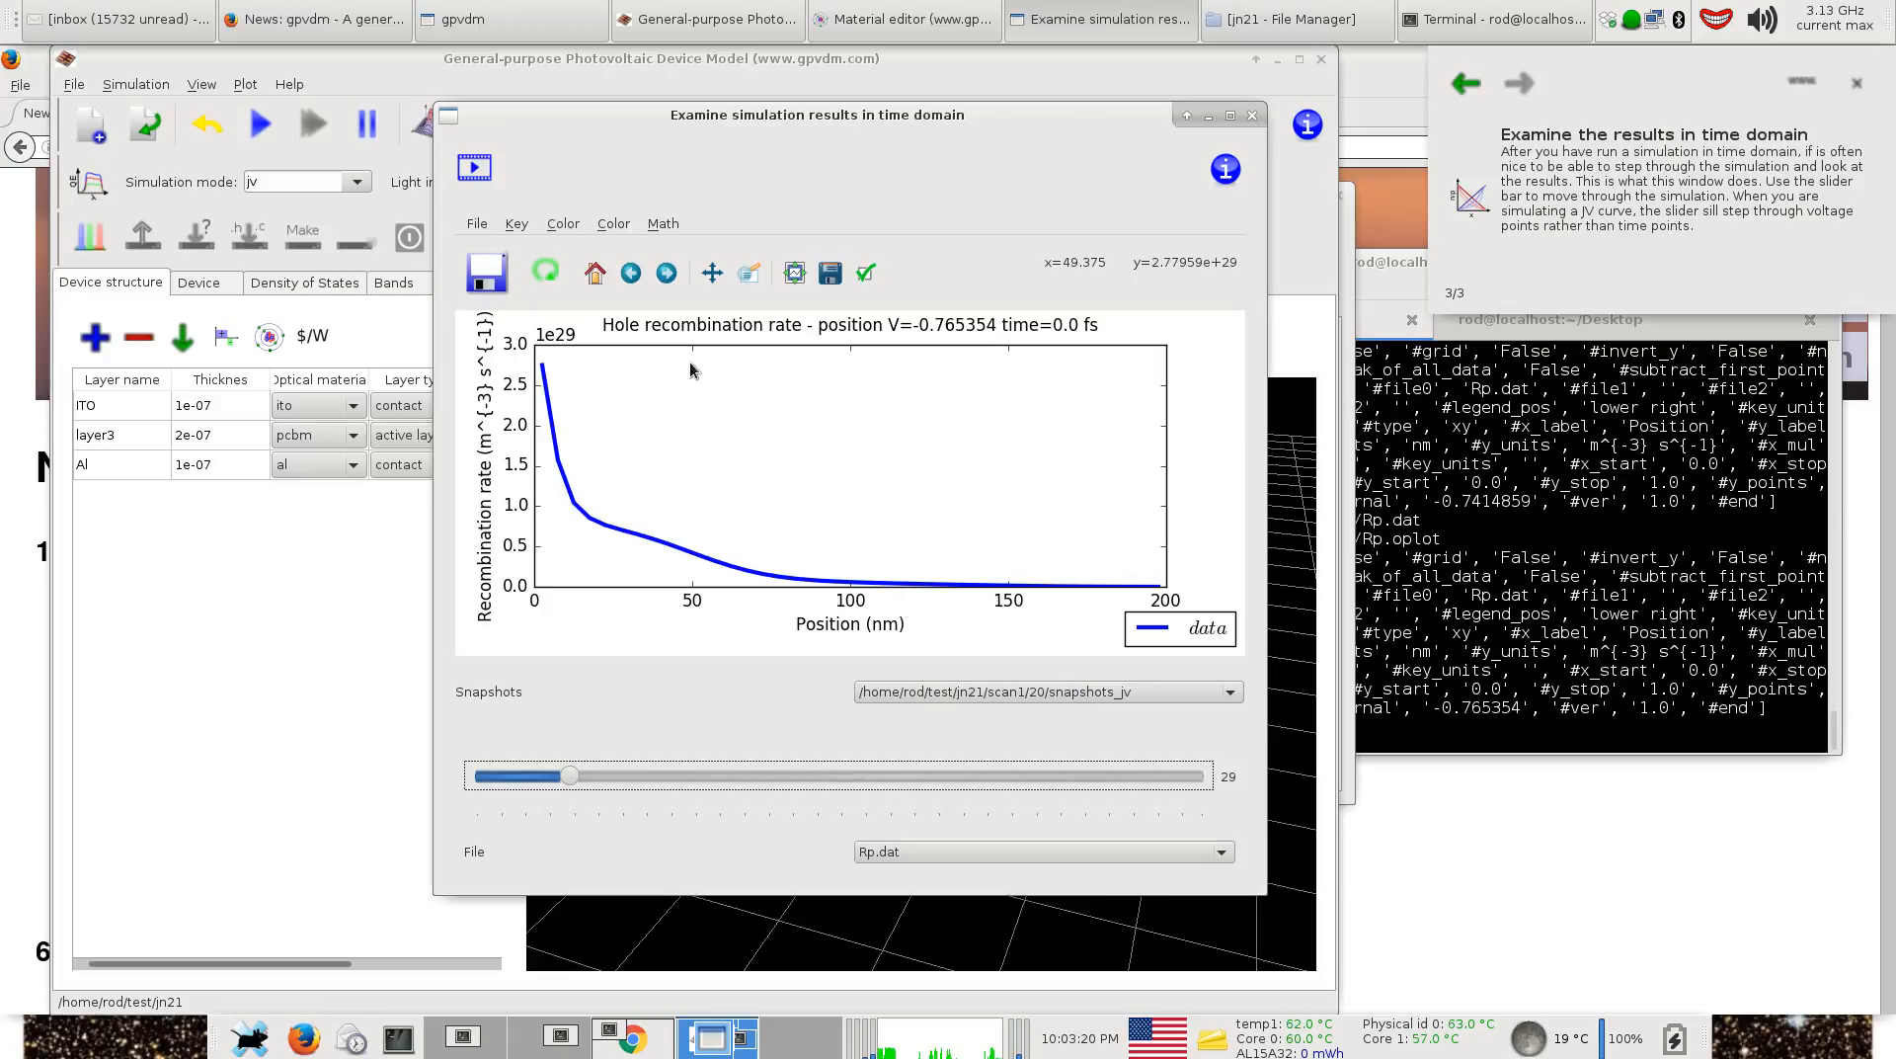
mouse_move(1086, 352)
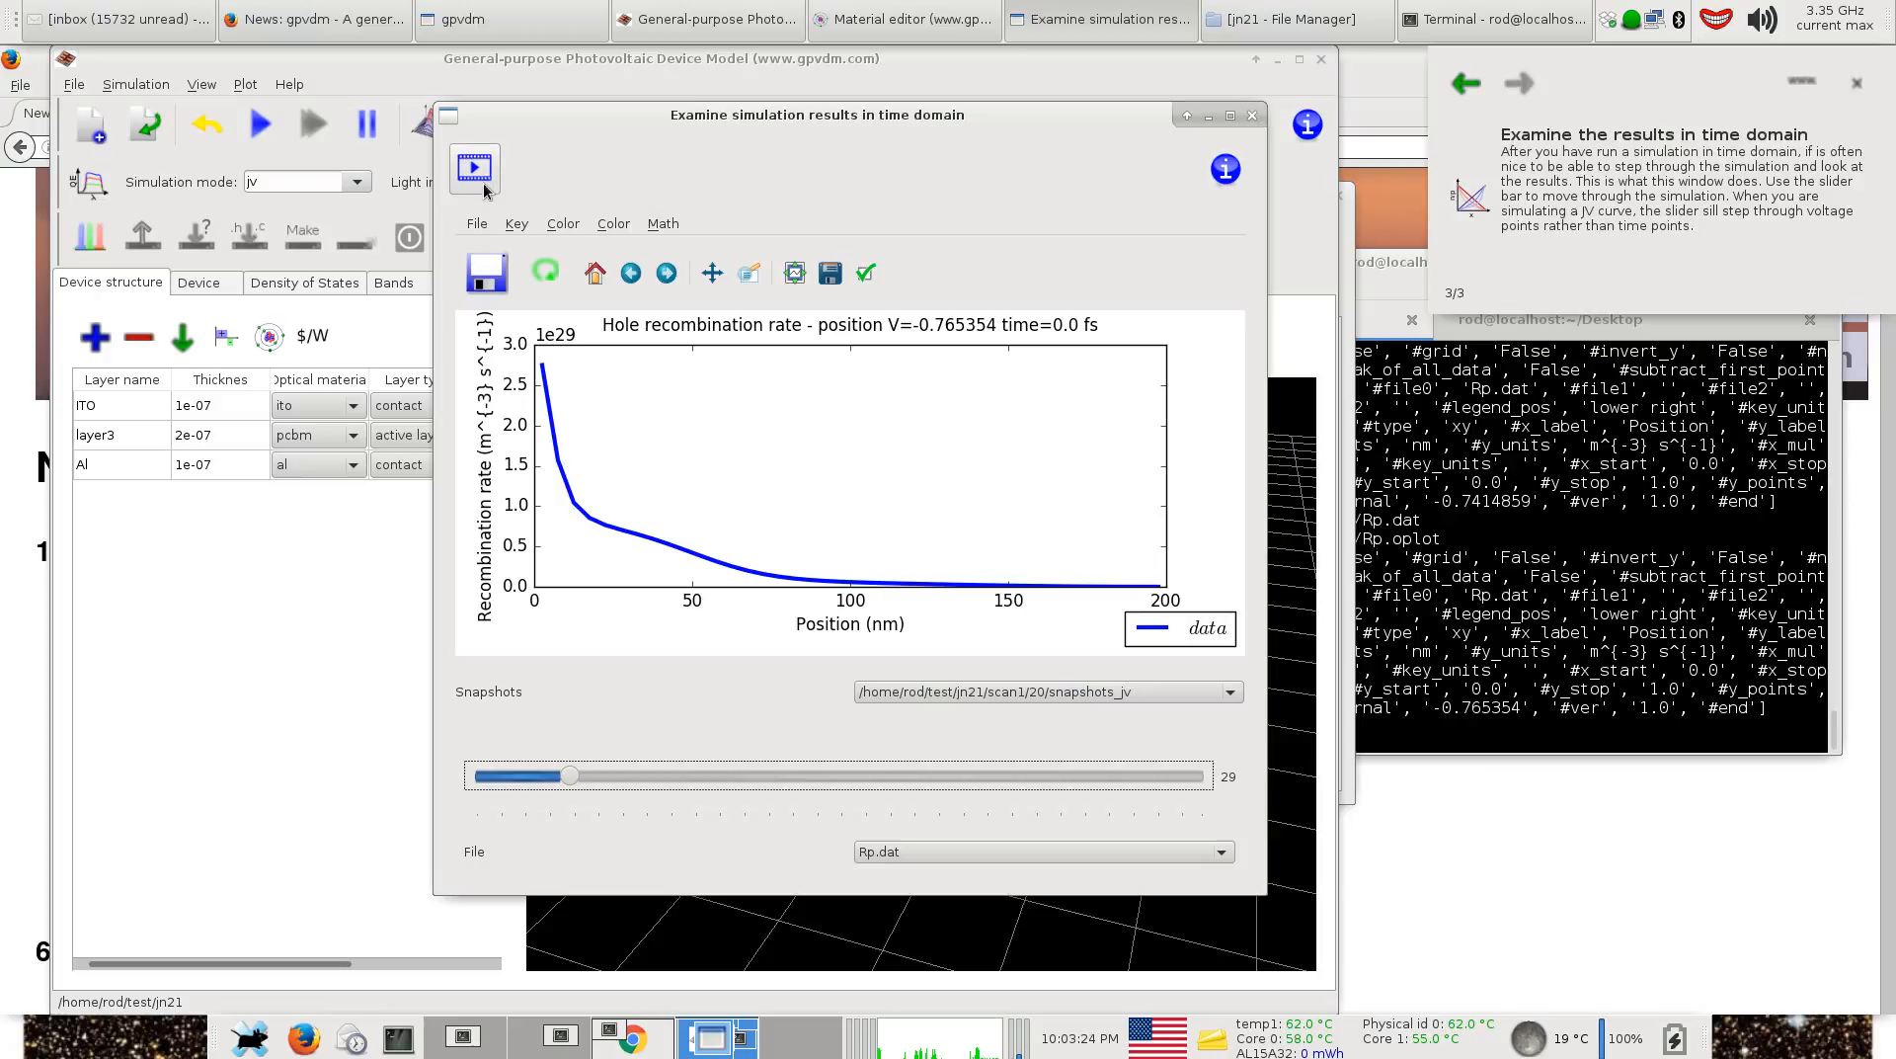
mouse_move(474, 168)
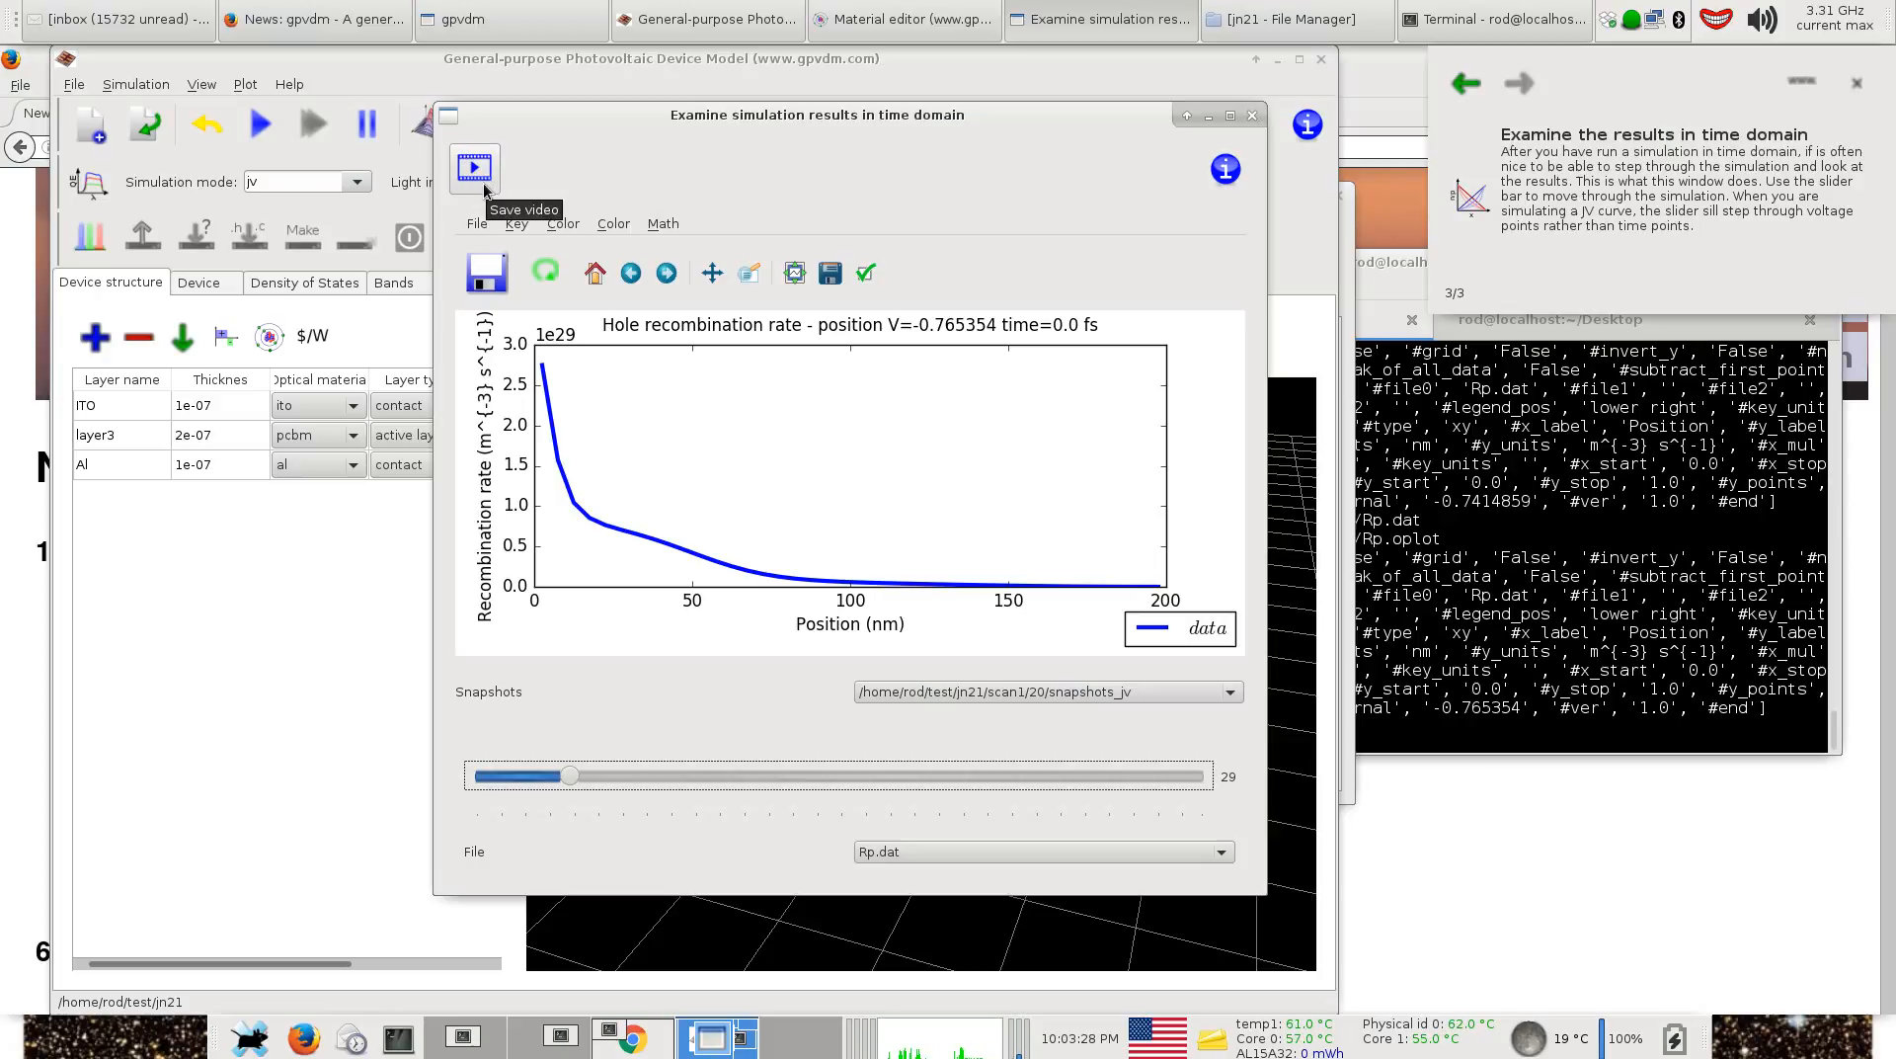
Save the snapshot video to the Desktop under the name 'save'.
left_click(472, 168)
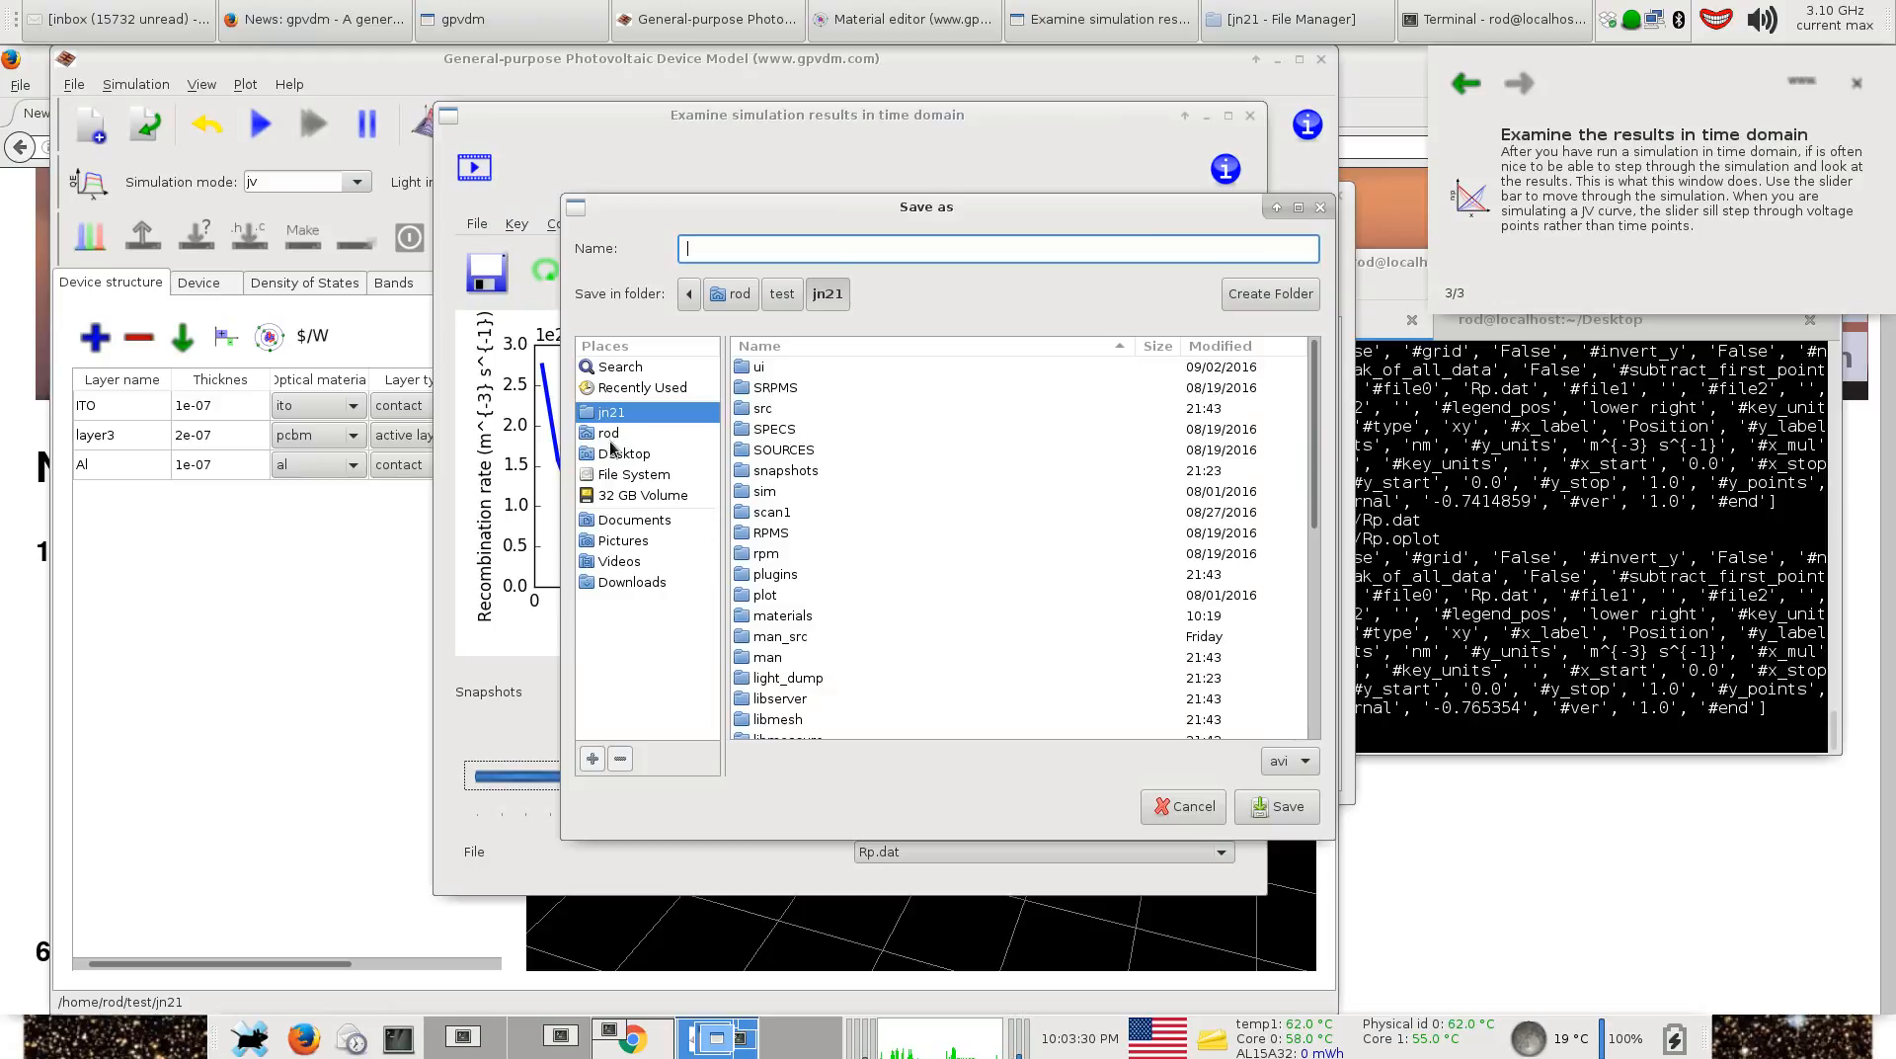
left_click(622, 453)
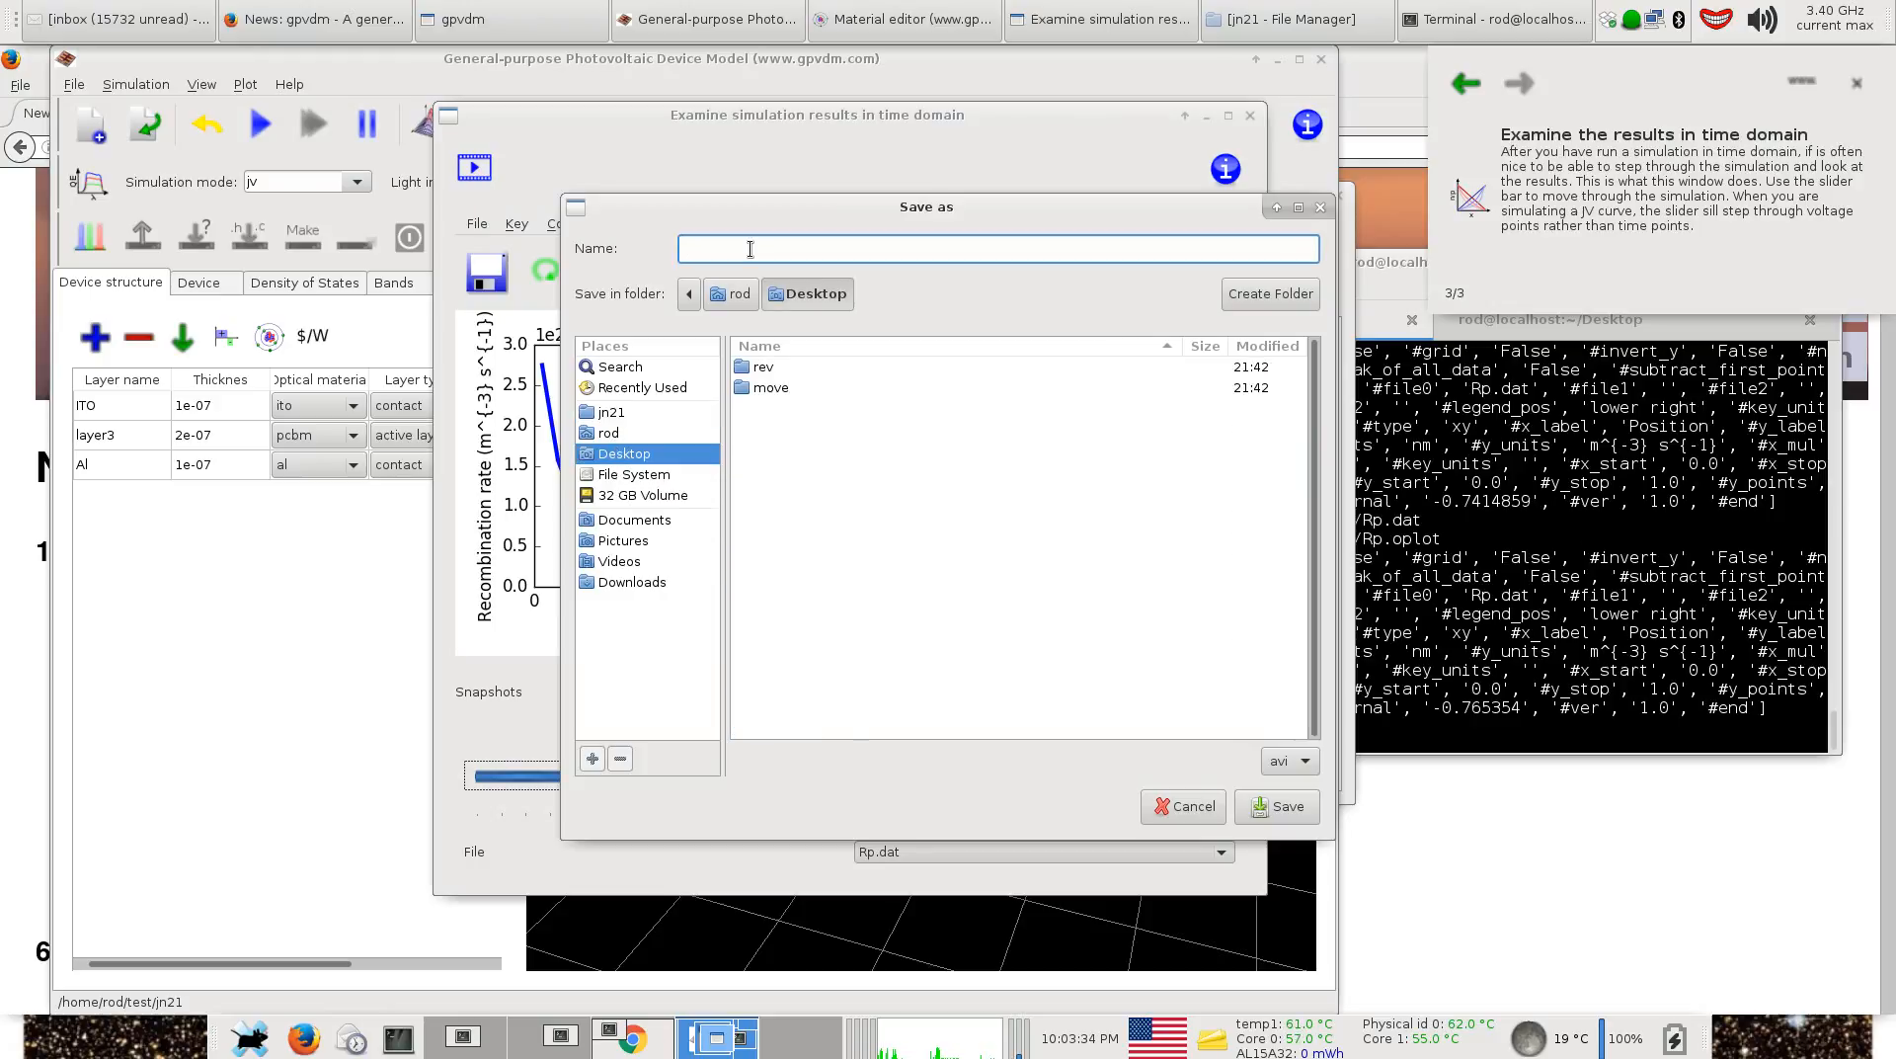
type("save")
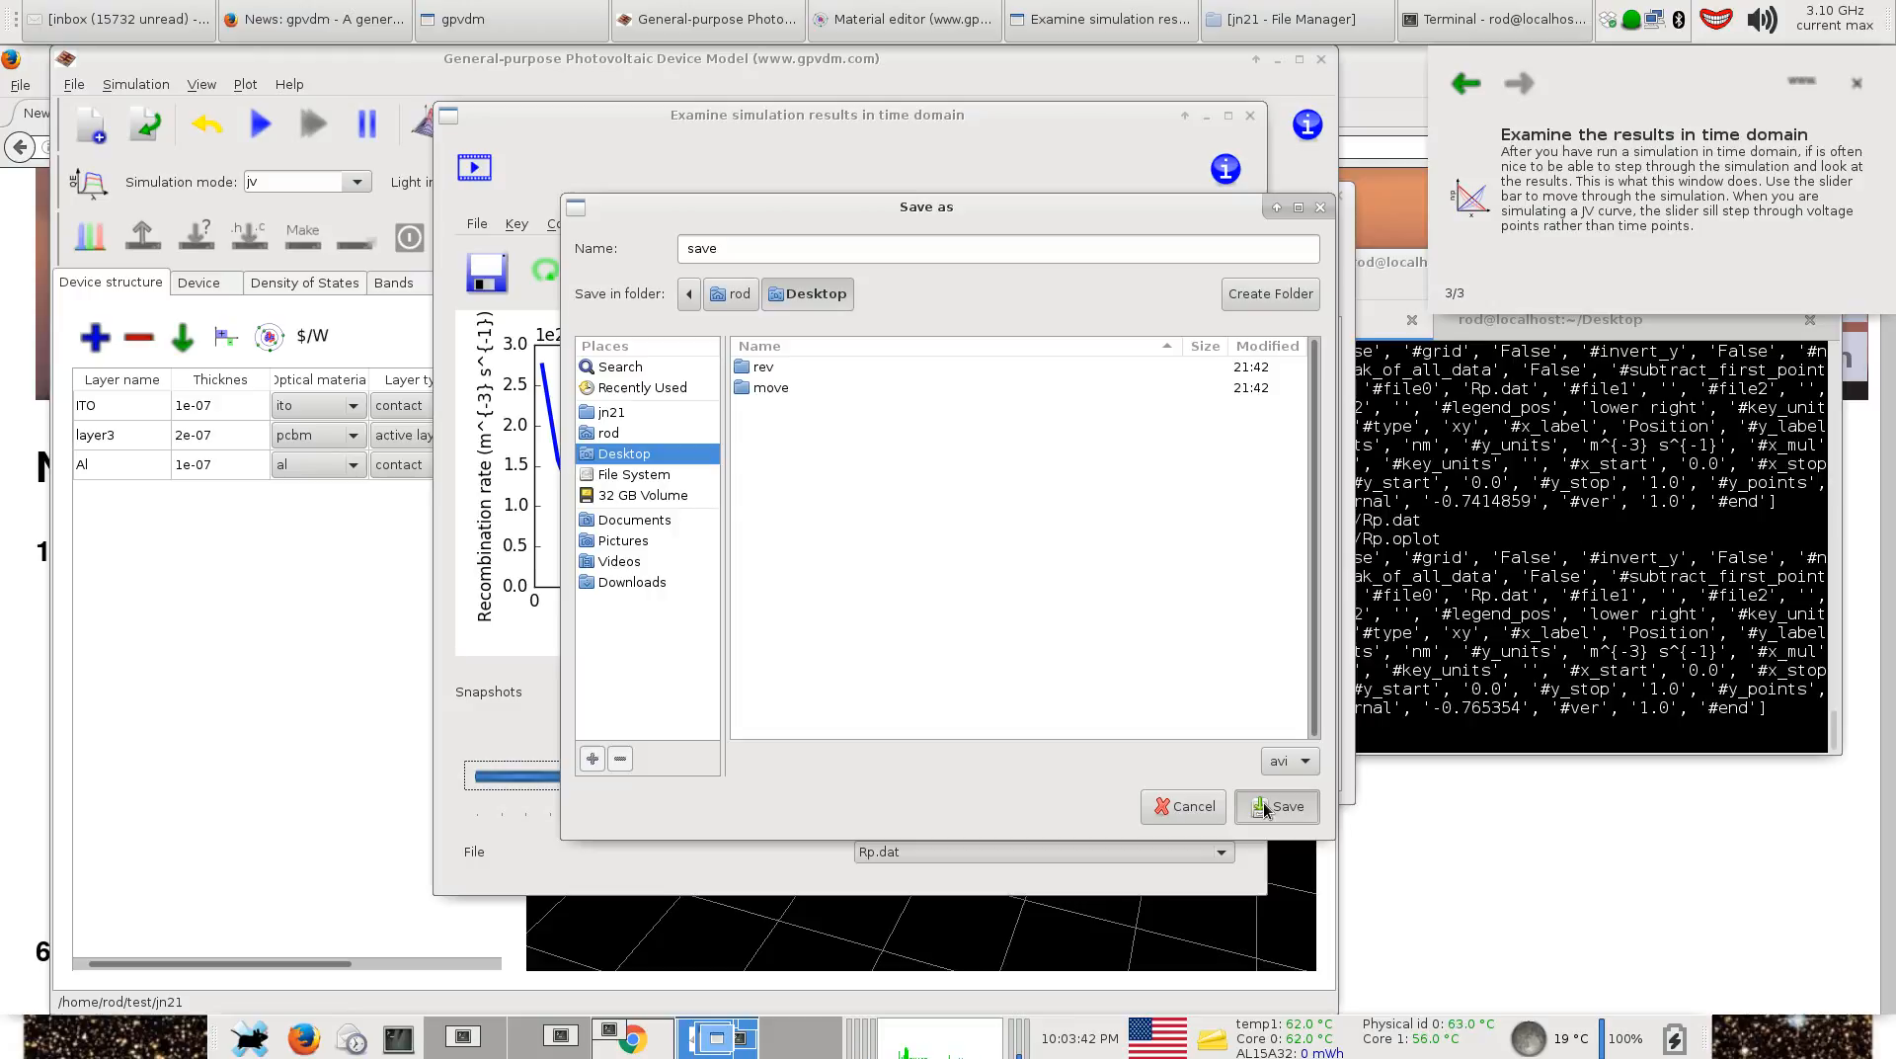
left_click(1279, 806)
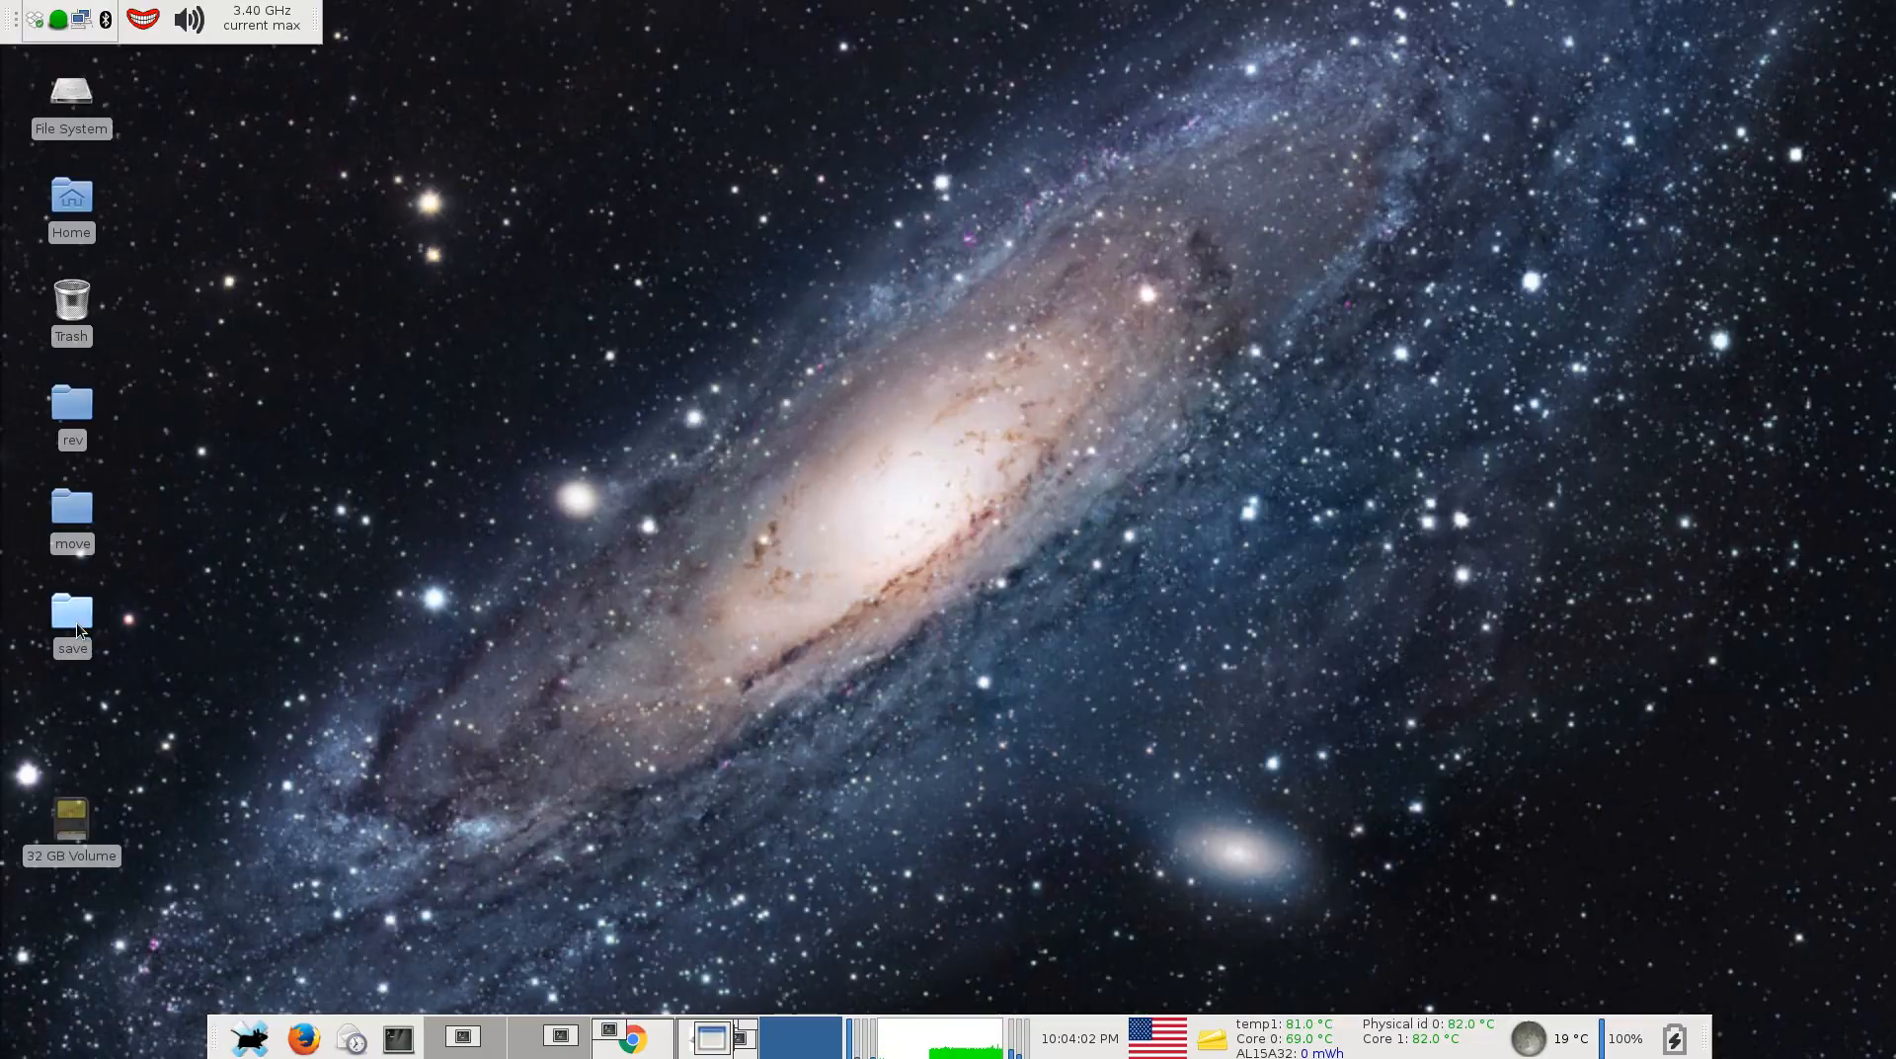
Browse the Desktop save folder's numbered image_N.jpg snapshot frames.
double_click(71, 611)
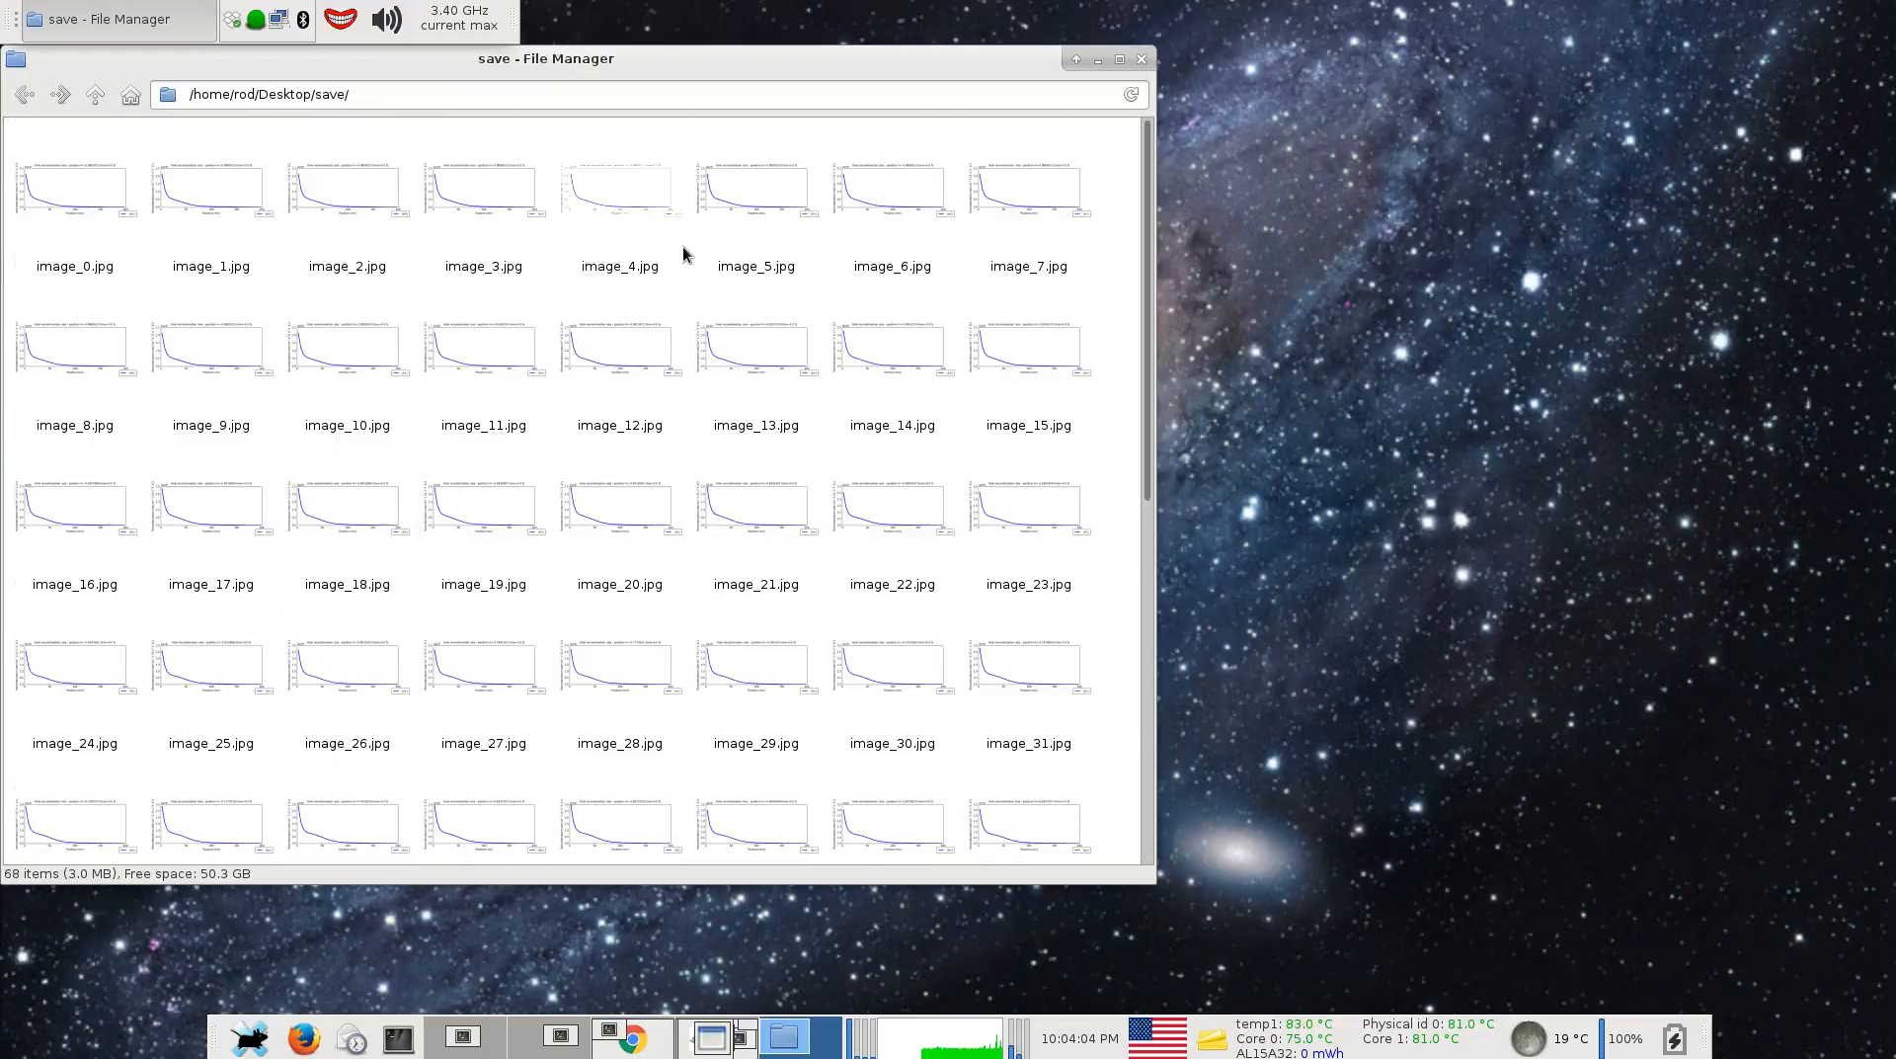
scroll("down", 3)
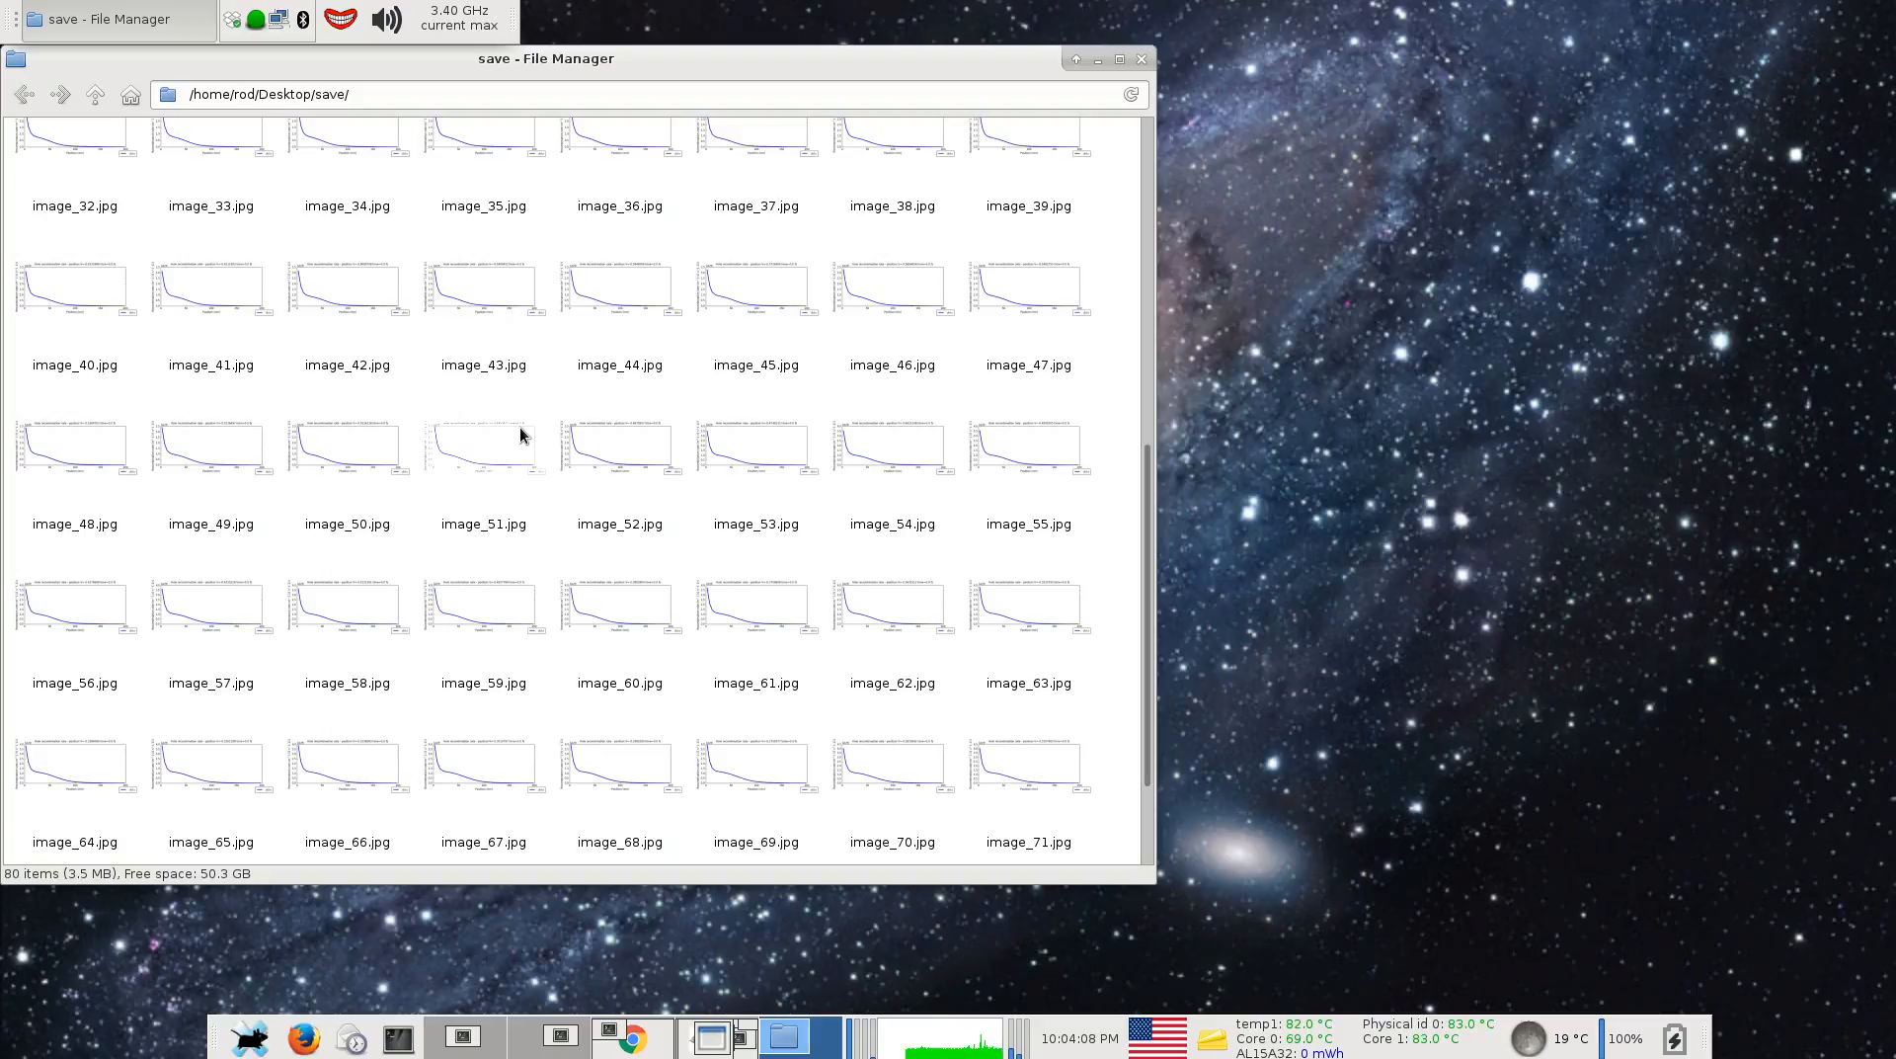
scroll("up", 3)
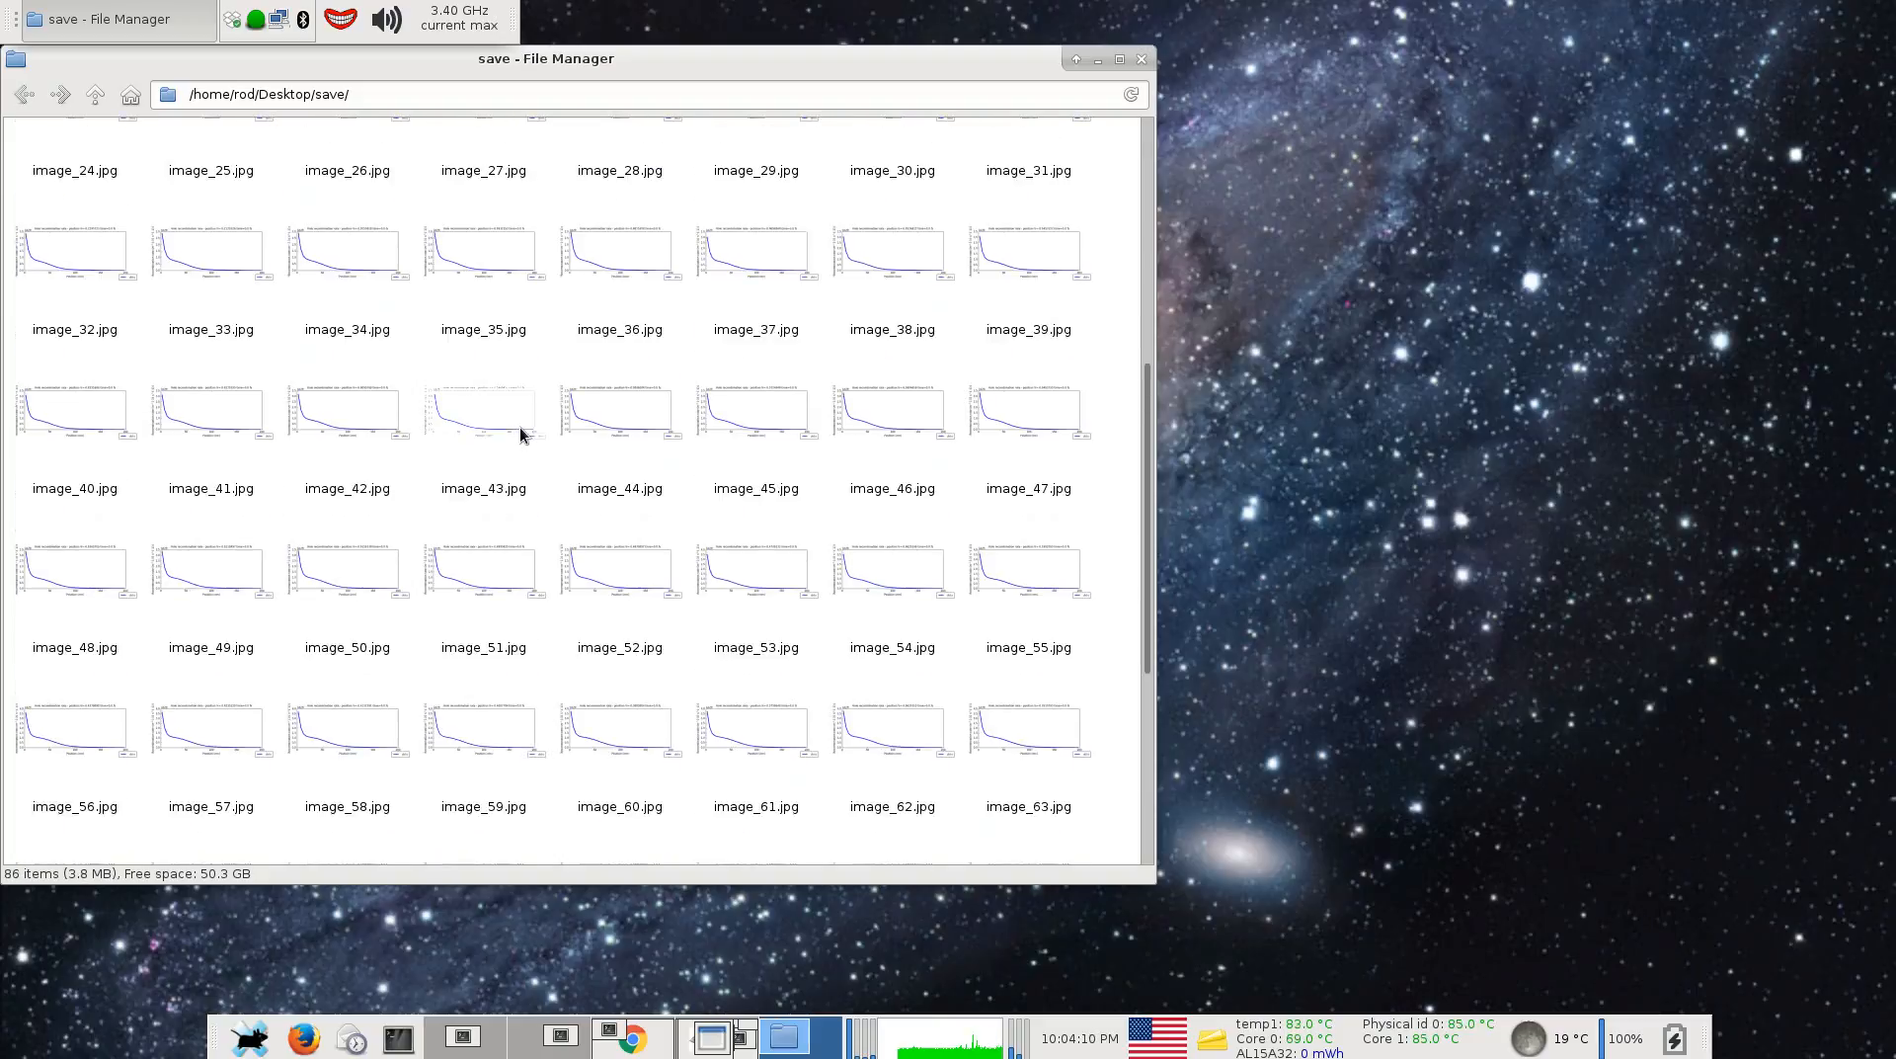
scroll("down", 3)
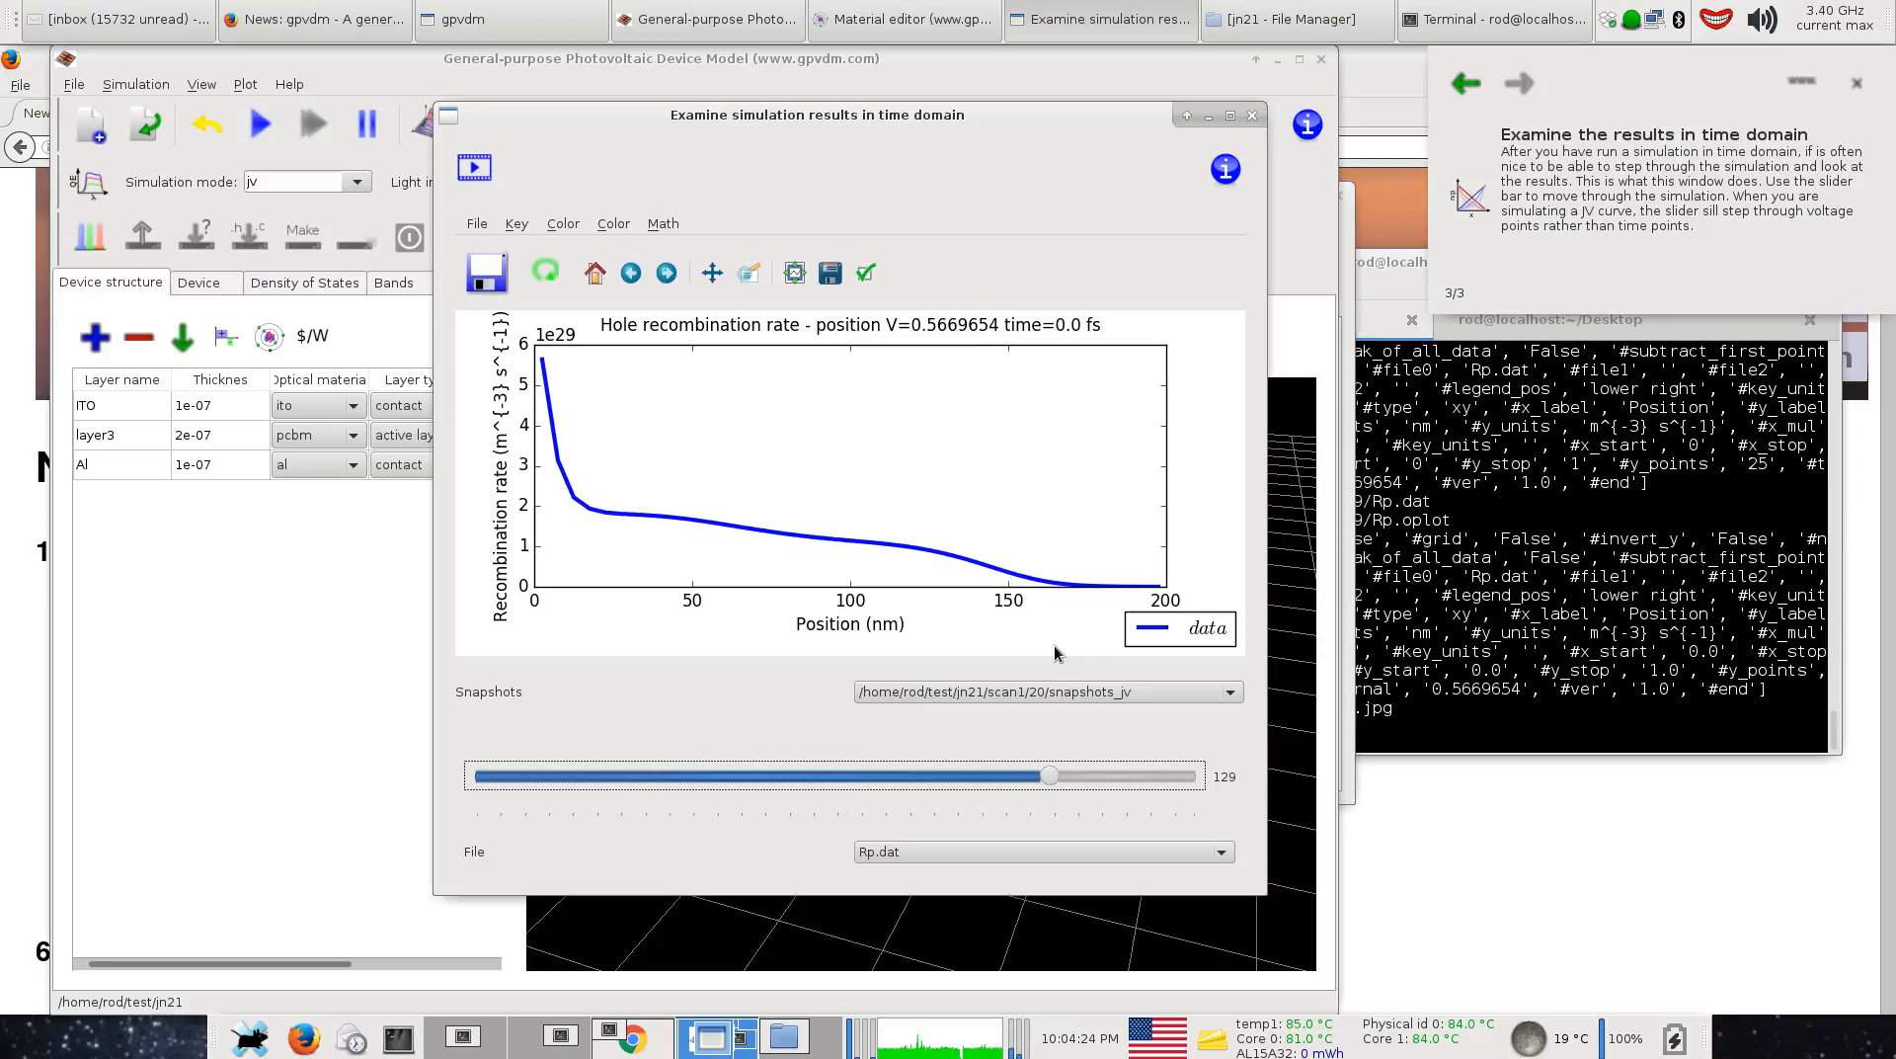
Close the time-domain results viewer, returning to the device structure view.
left_click(314, 18)
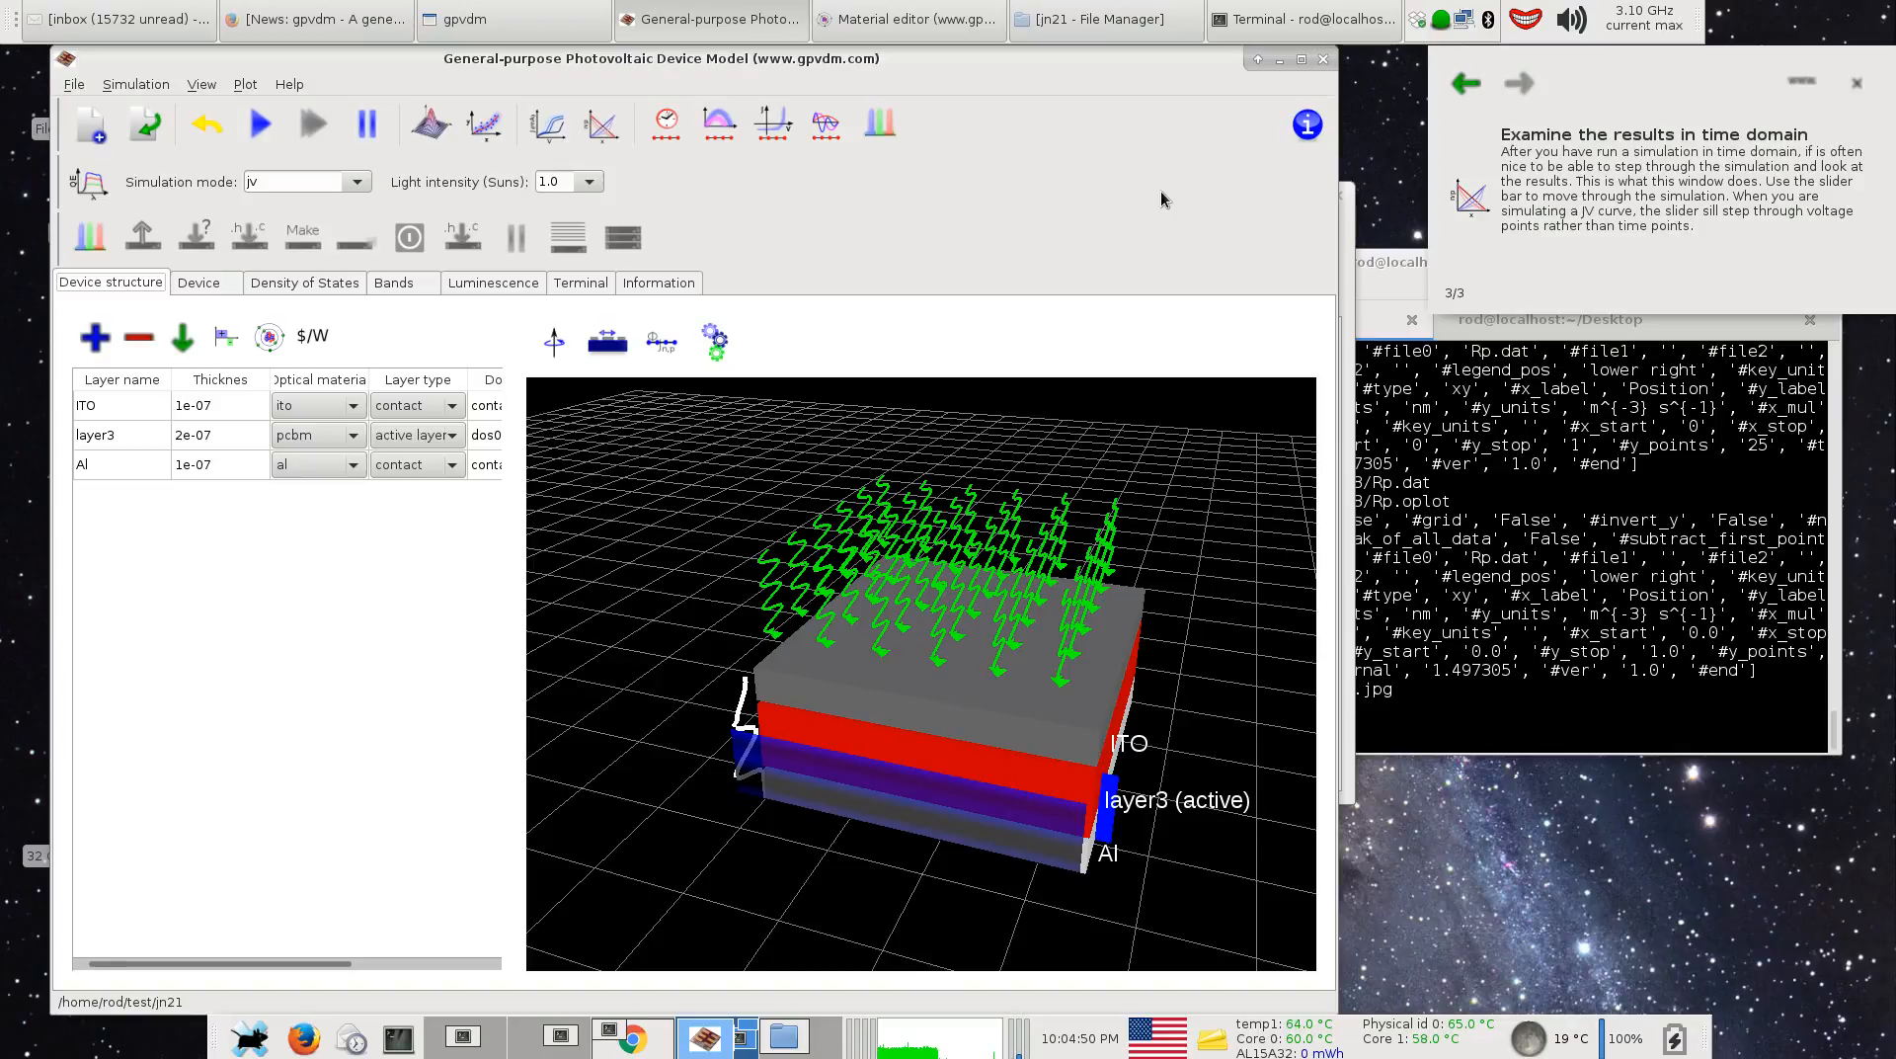
mouse_move(1517, 339)
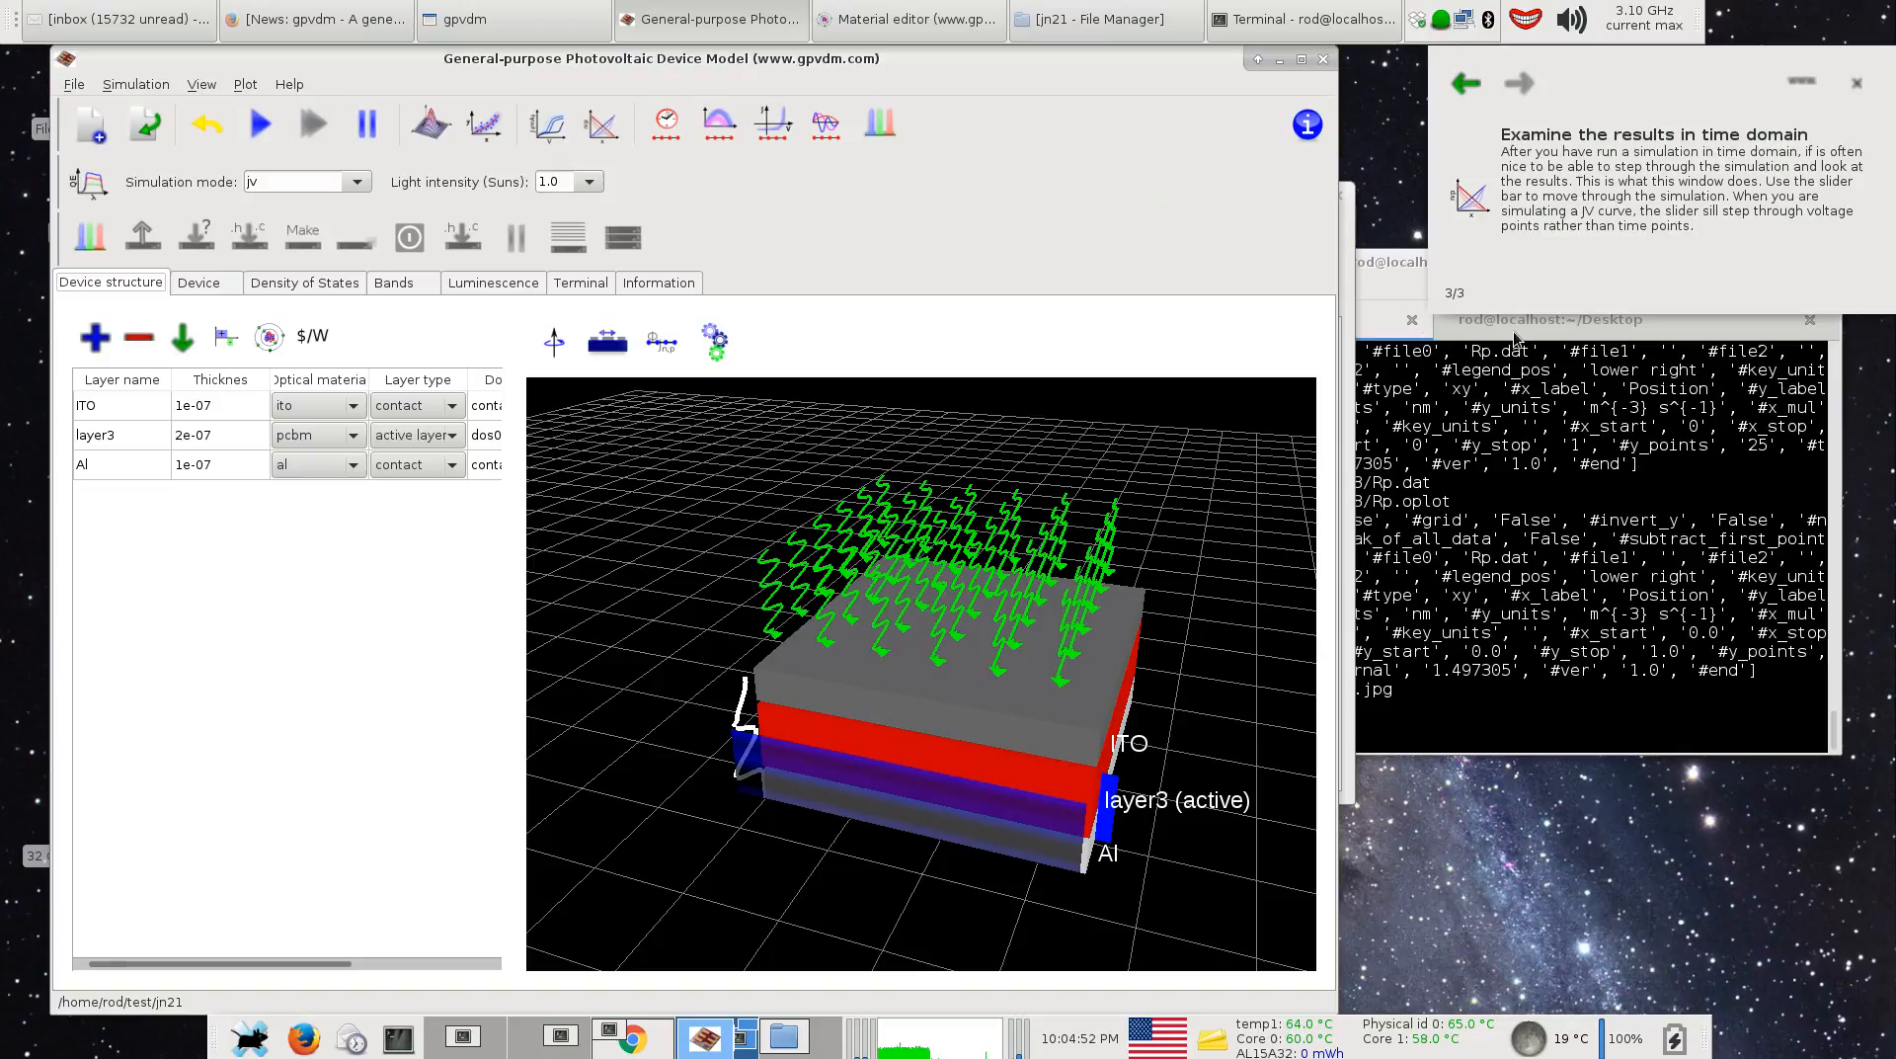